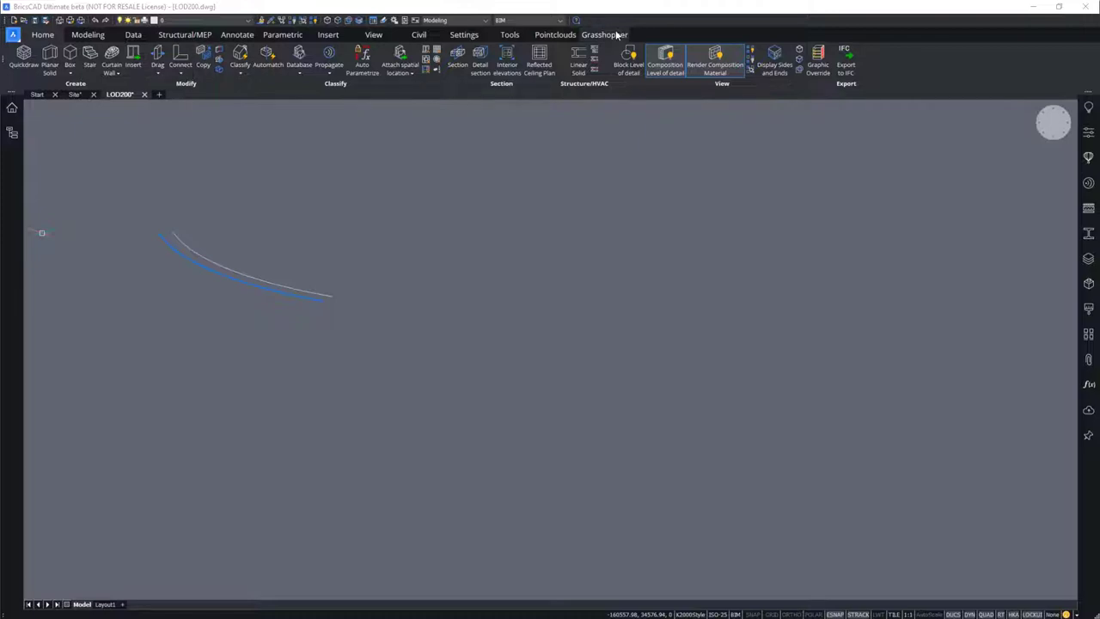
Step: Launch the Grasshopper editor from the Grasshopper ribbon tab beside the two-curve drawing
left_click(604, 34)
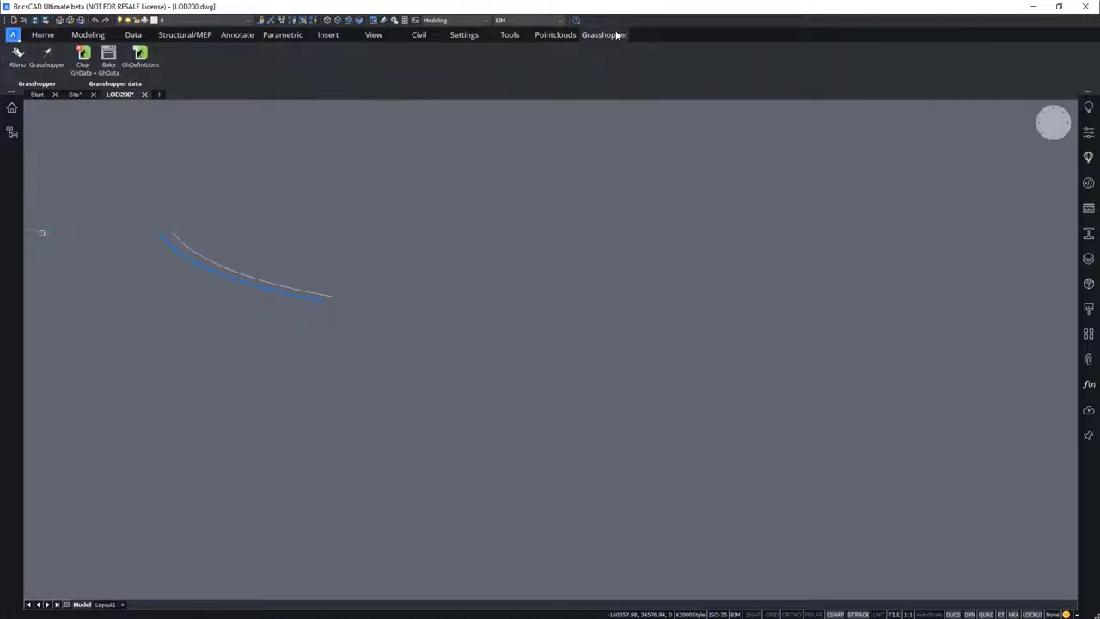
mouse_move(616, 37)
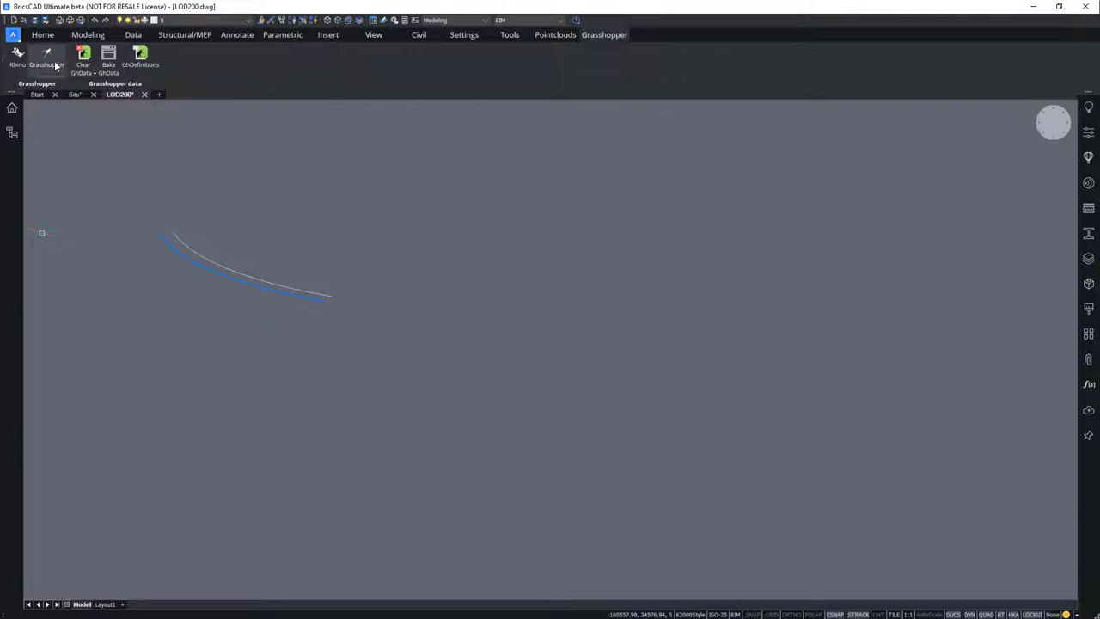
left_click(47, 59)
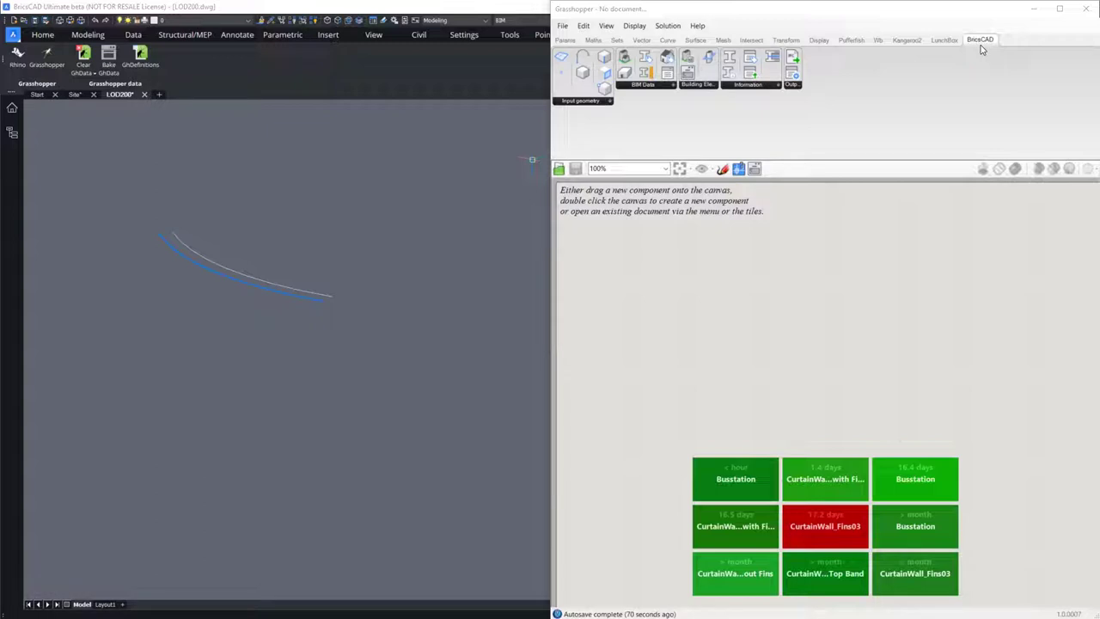
left_click(581, 100)
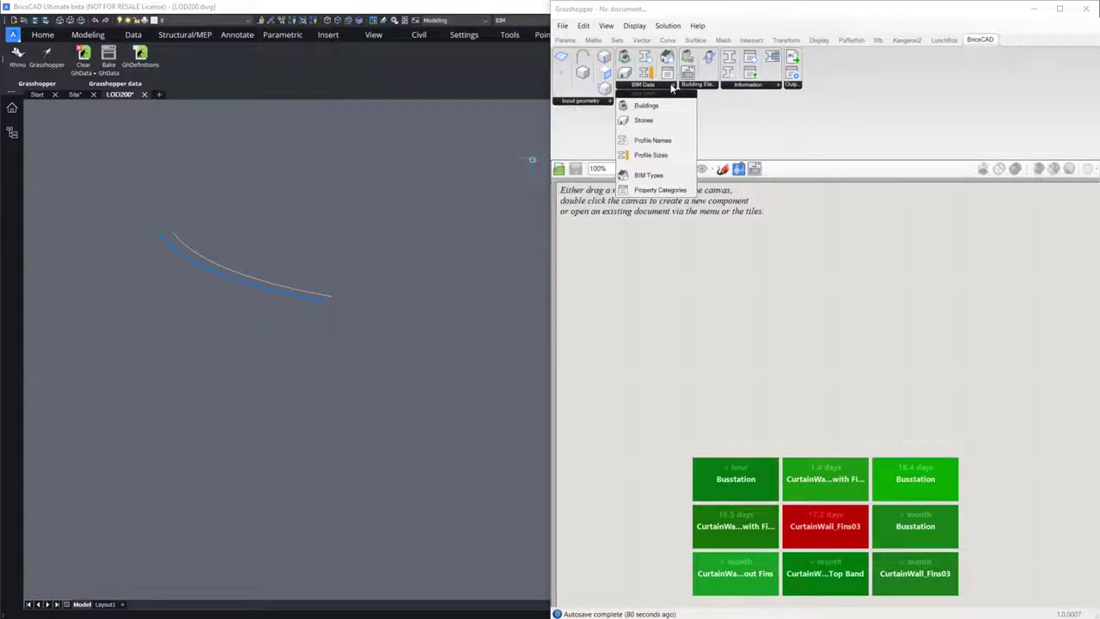
mouse_move(726, 94)
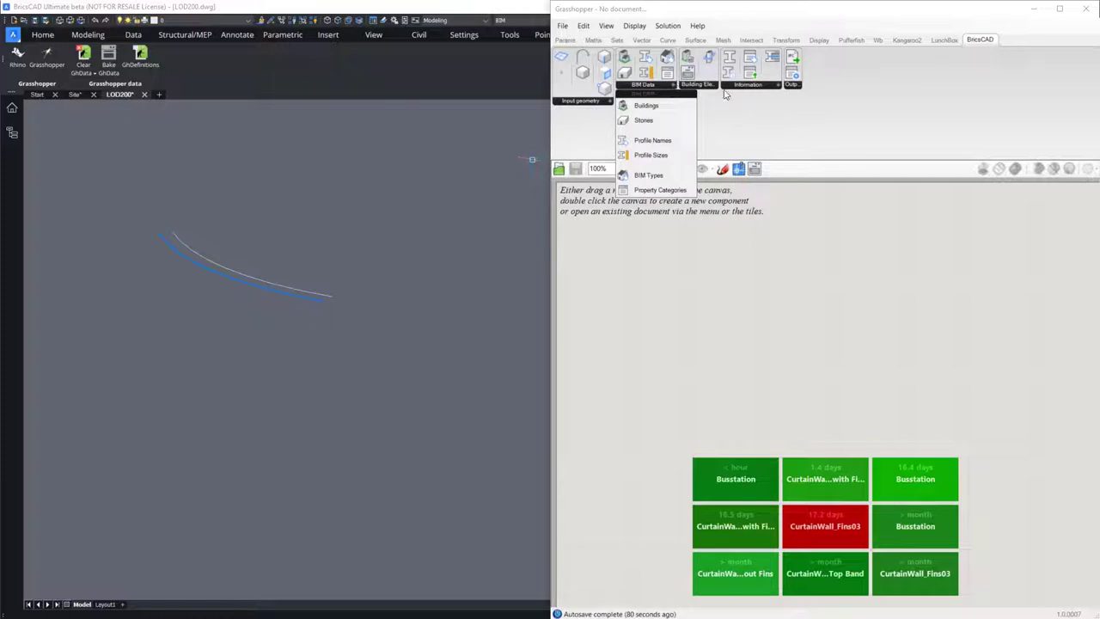
left_click(696, 84)
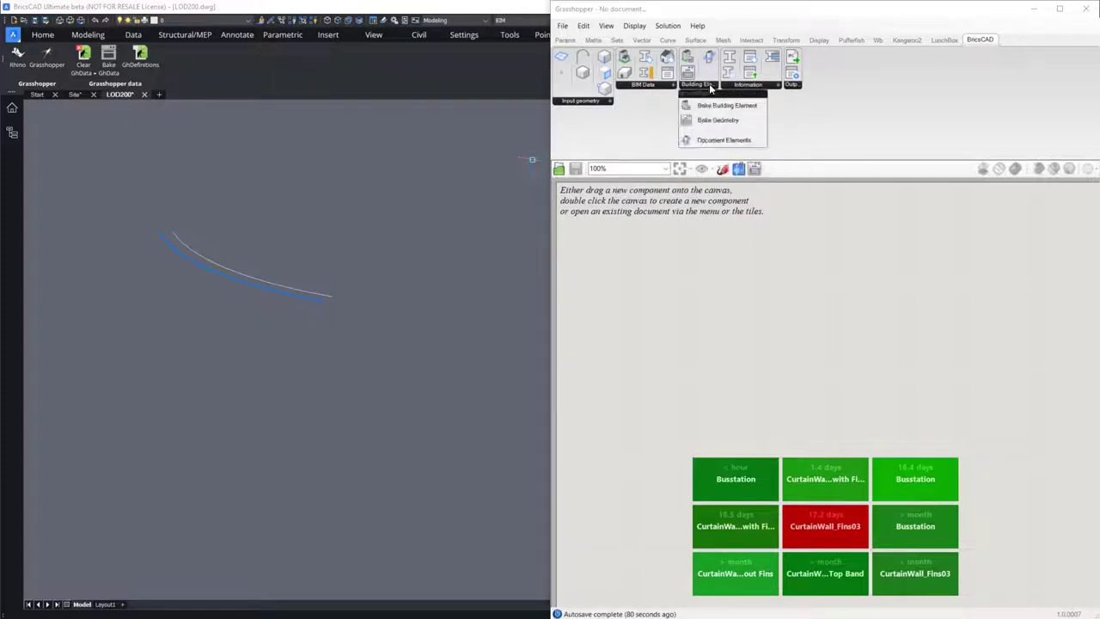
left_click(748, 84)
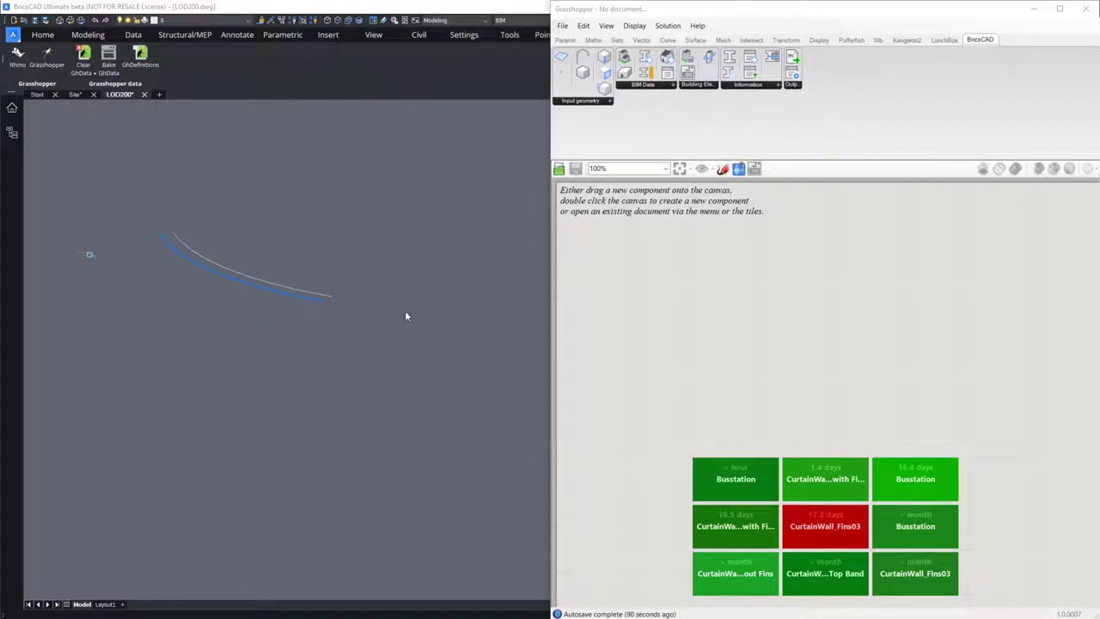
Step: Load the Busstation definition from its recent-file tile to preview the red shelter
left_click(735, 478)
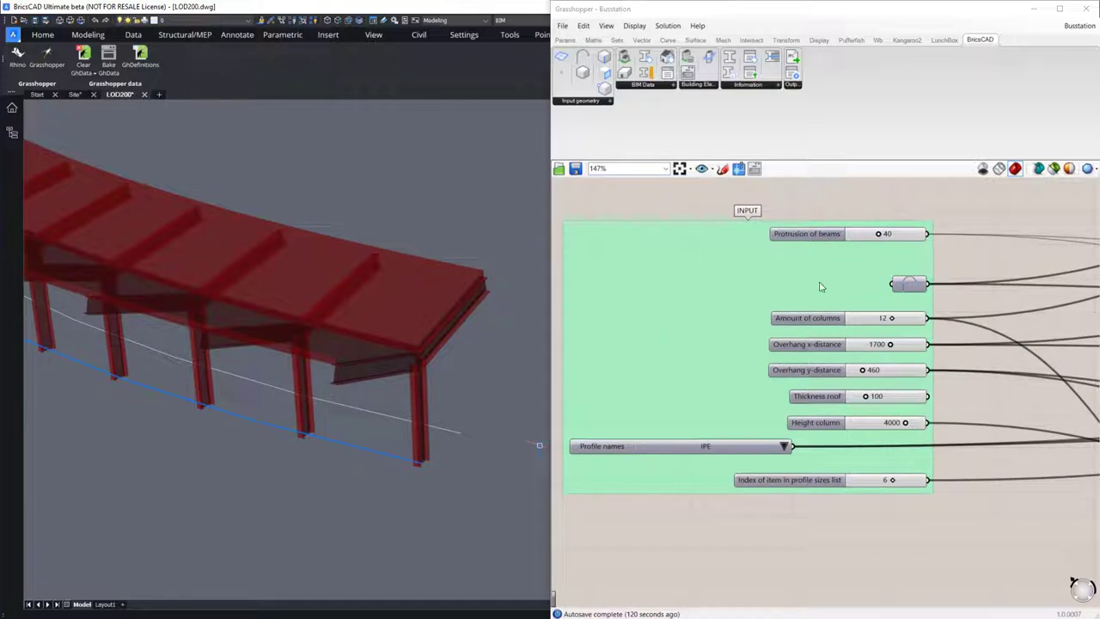
mouse_move(809, 325)
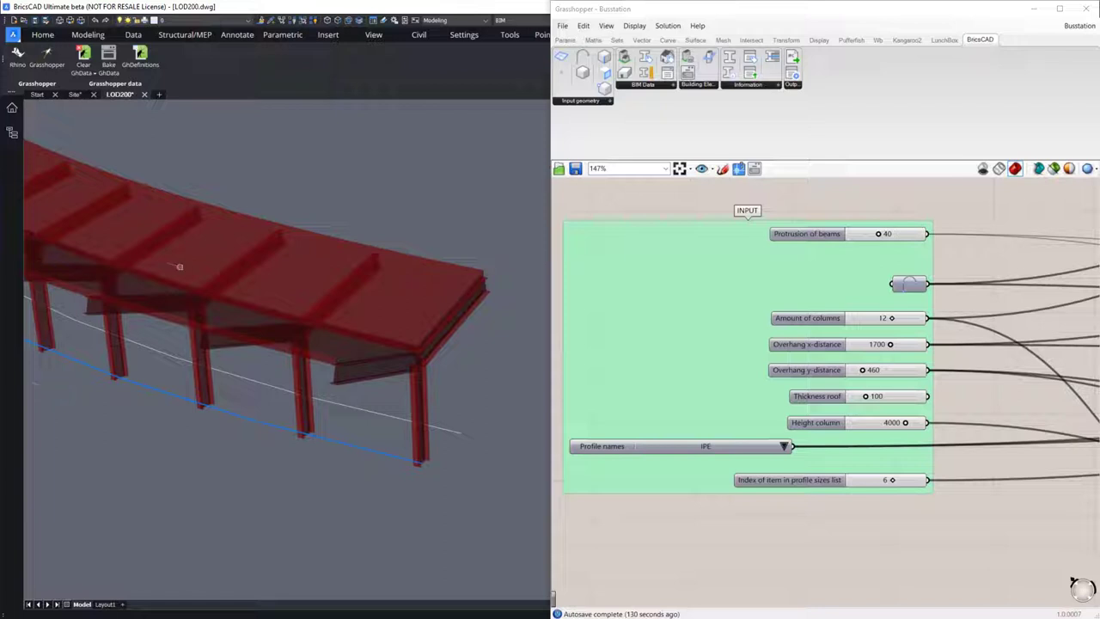
mouse_move(483, 289)
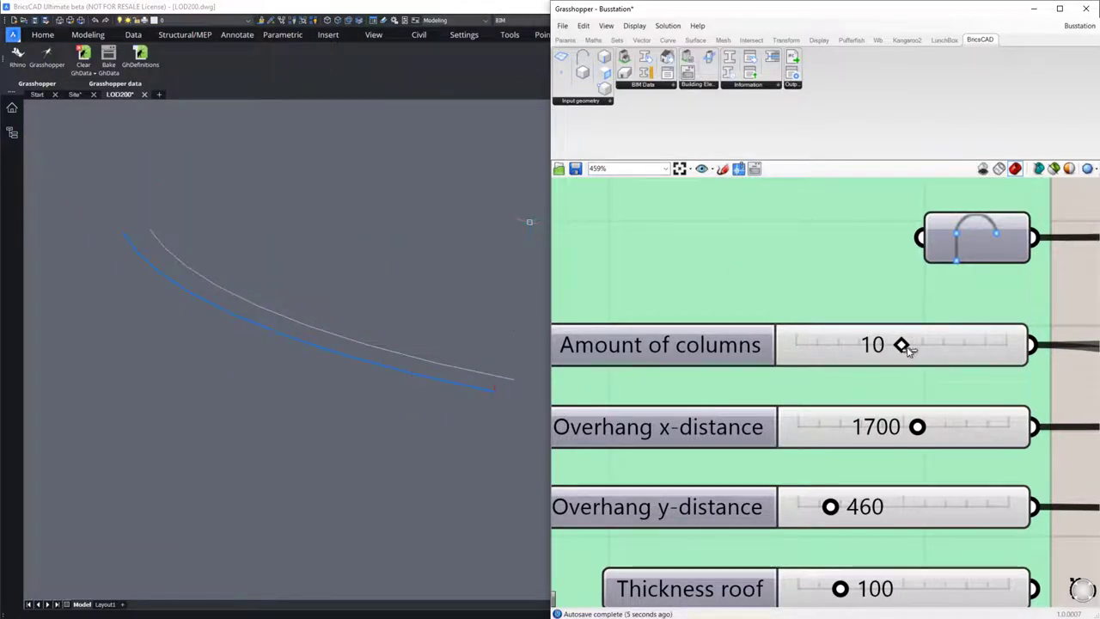
Step: Try 10 columns on the Amount of columns slider, settling back at 12
left_click_drag(901, 345, 923, 345)
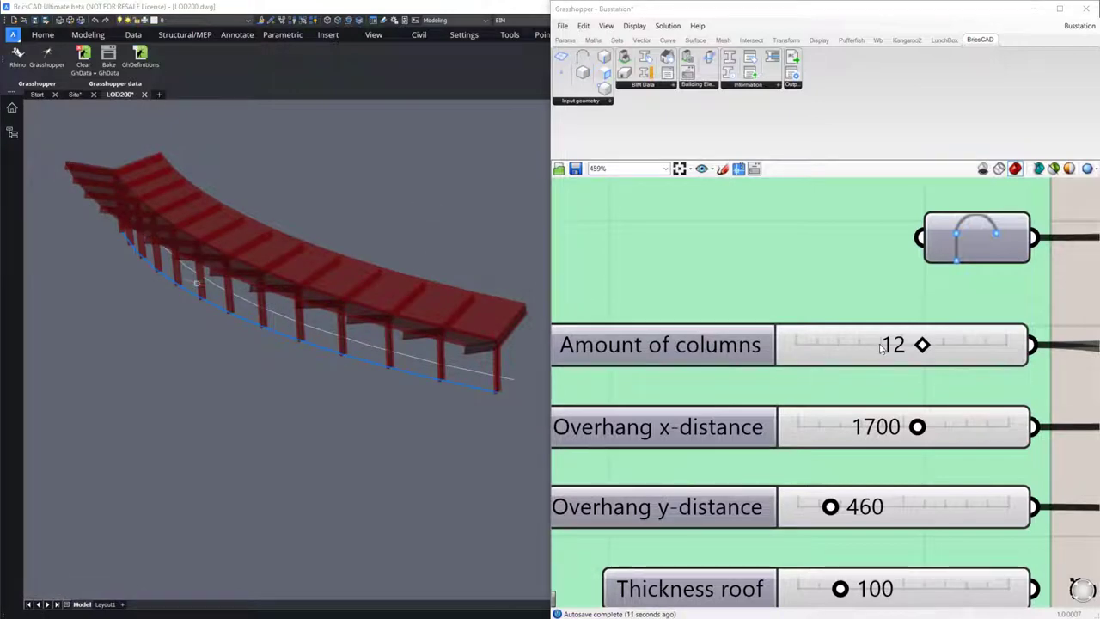
scroll("down", 3)
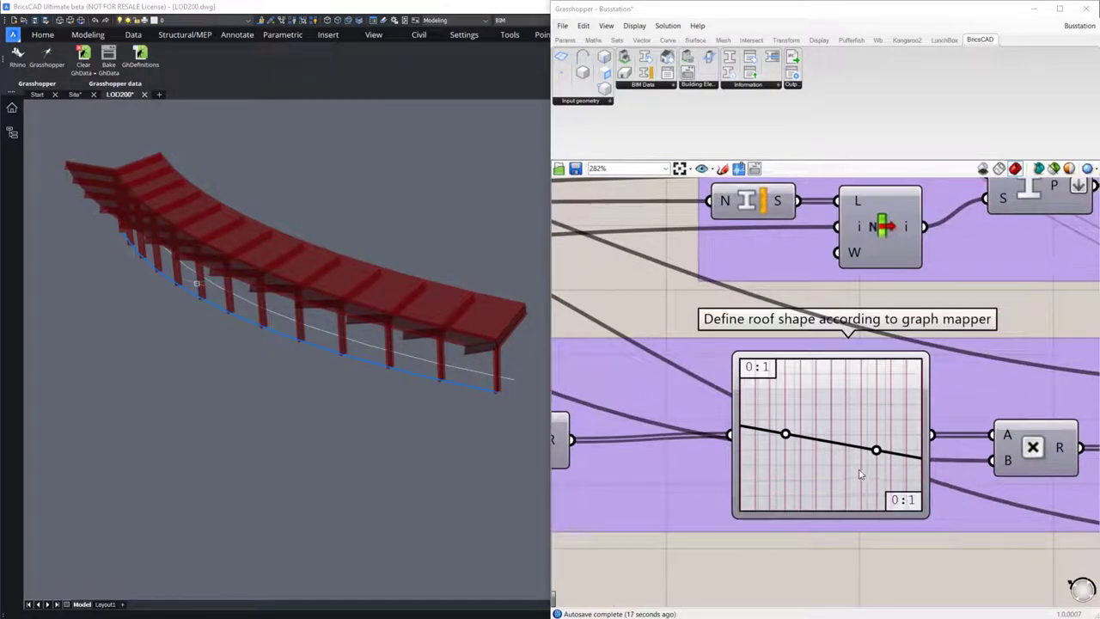
Step: Switch the roof-shape Graph Mapper to Parabola and drag its points into a gentle arch
right_click(860, 474)
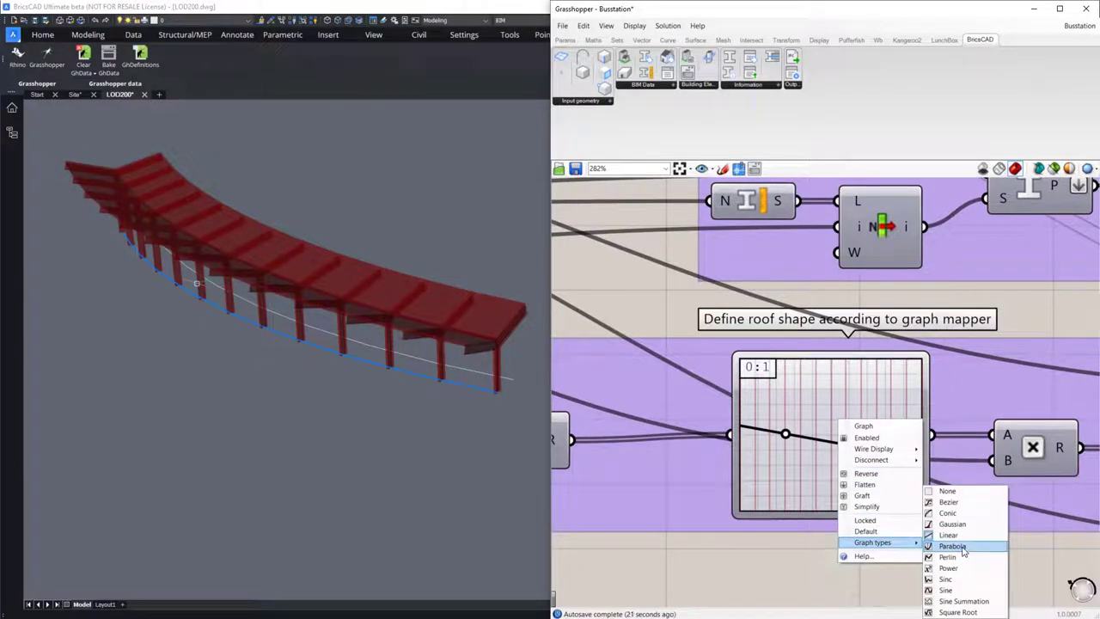
left_click(948, 534)
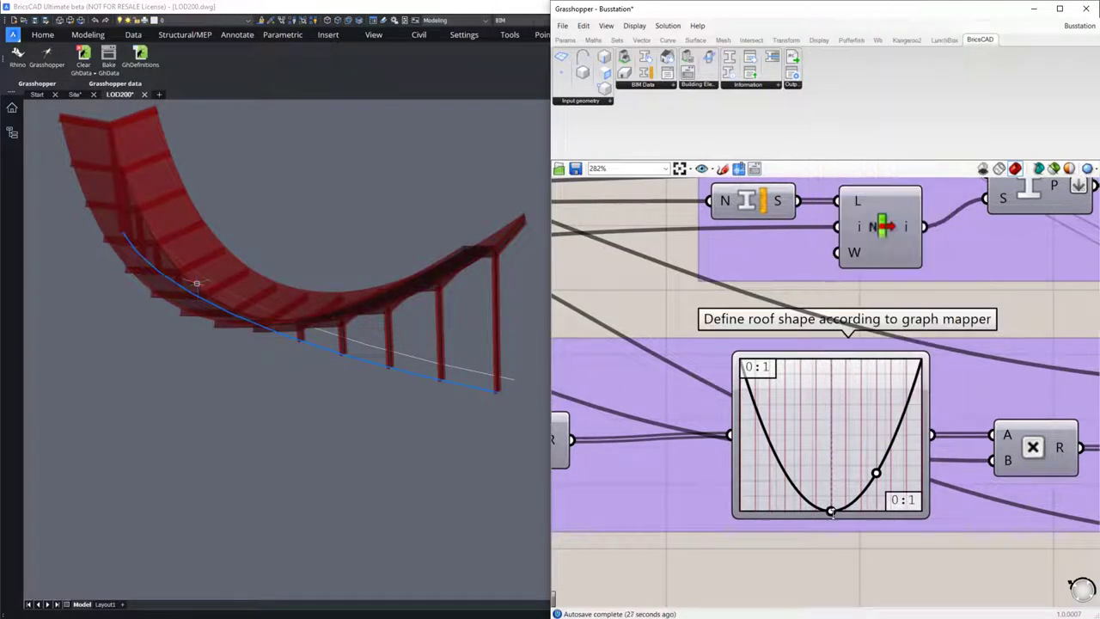
left_click_drag(830, 511, 830, 481)
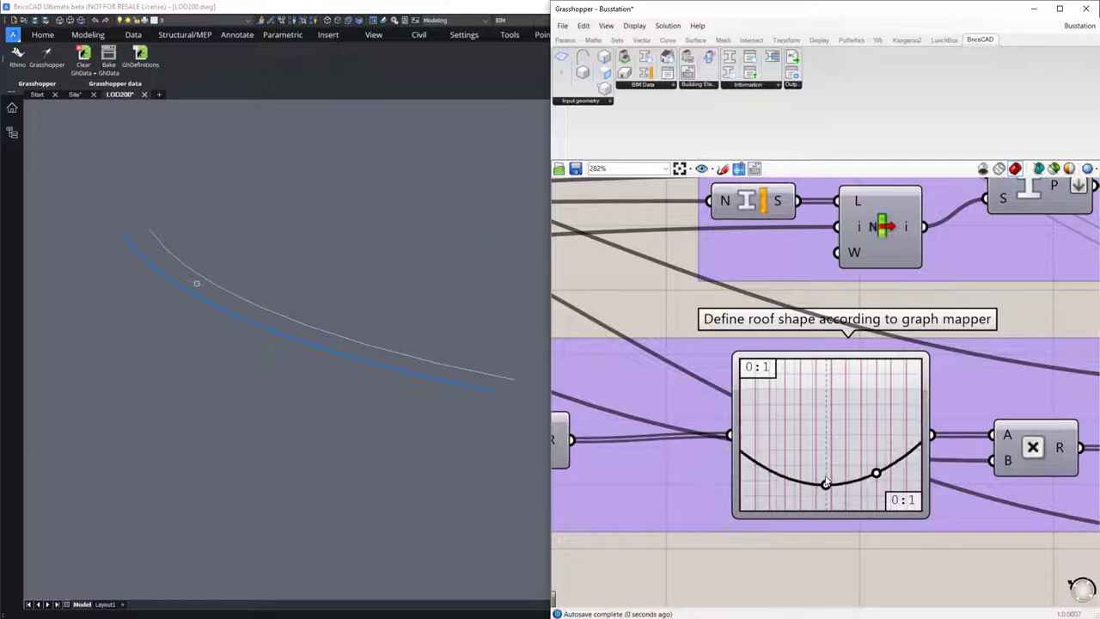
left_click_drag(825, 484, 832, 465)
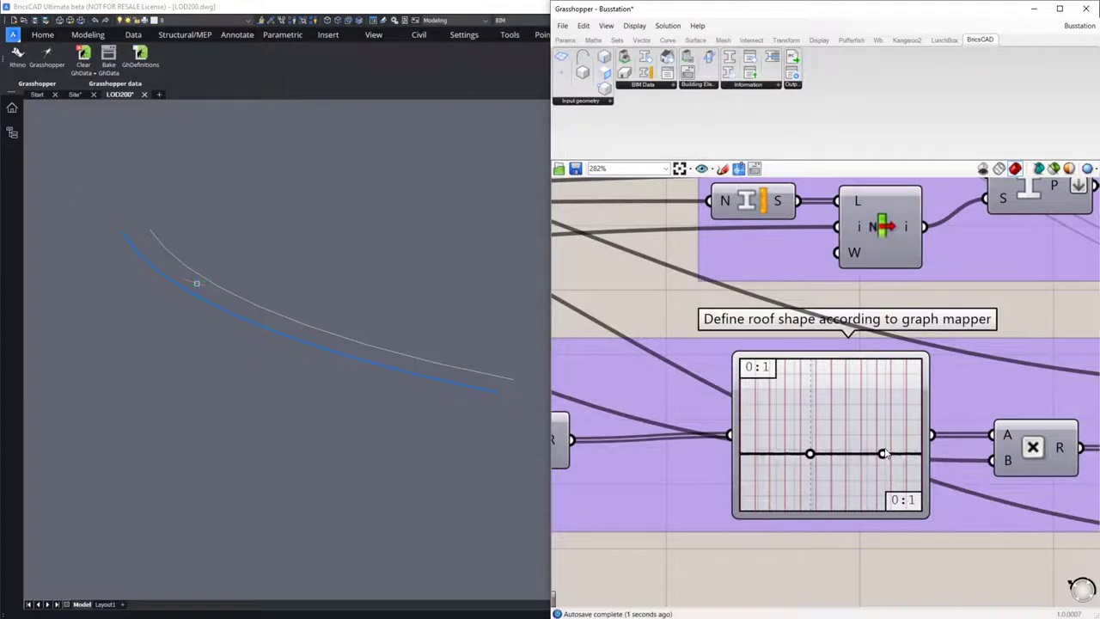
left_click_drag(885, 453, 885, 443)
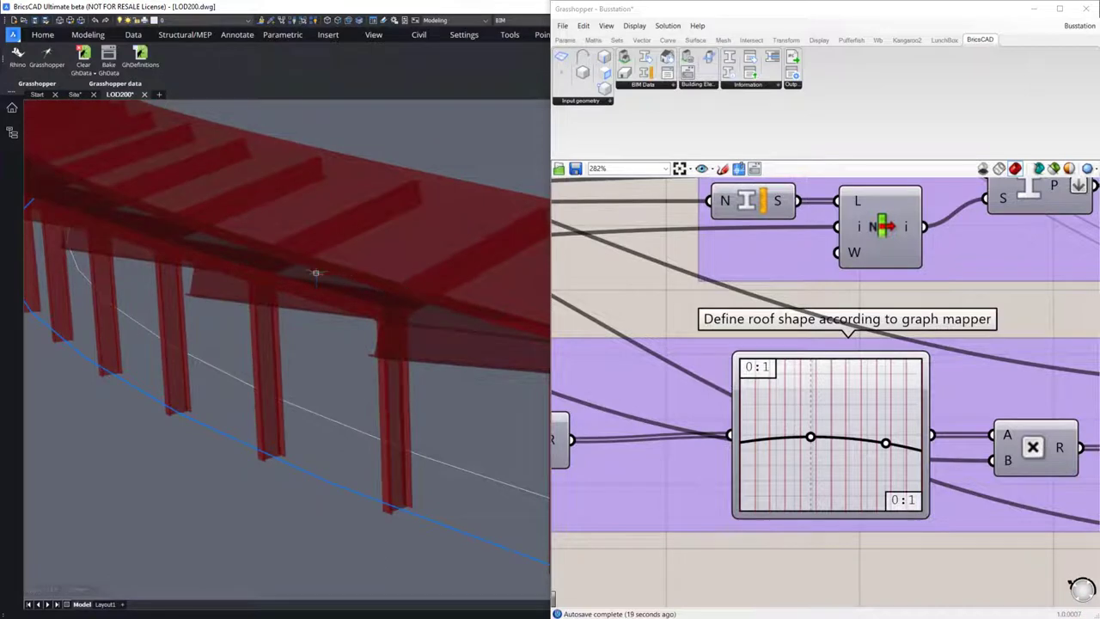
scroll("down", 3)
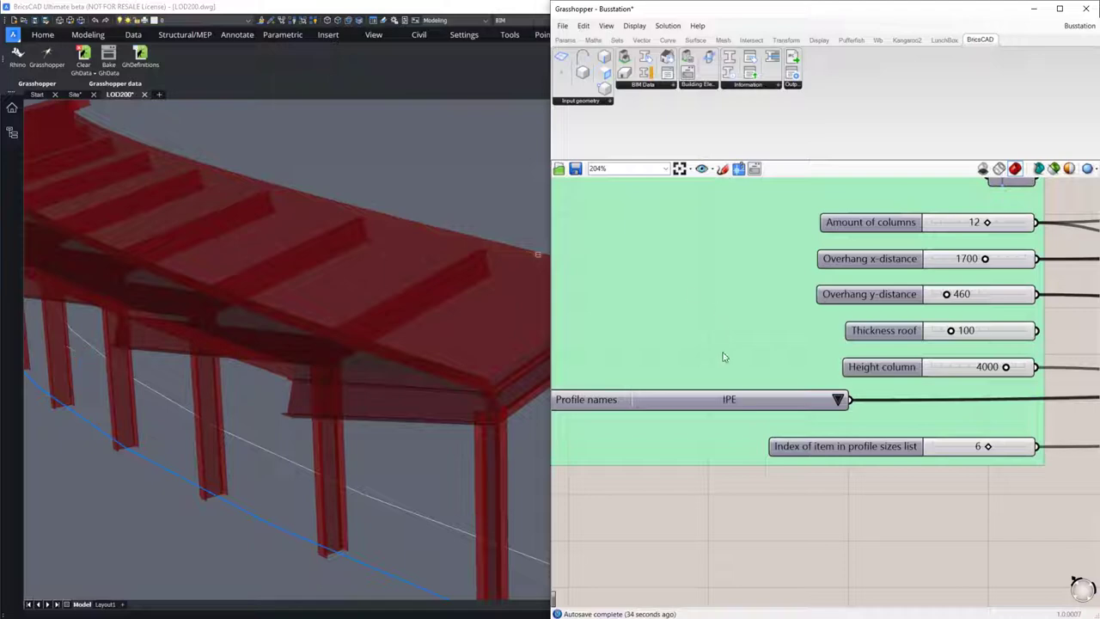
left_click(838, 398)
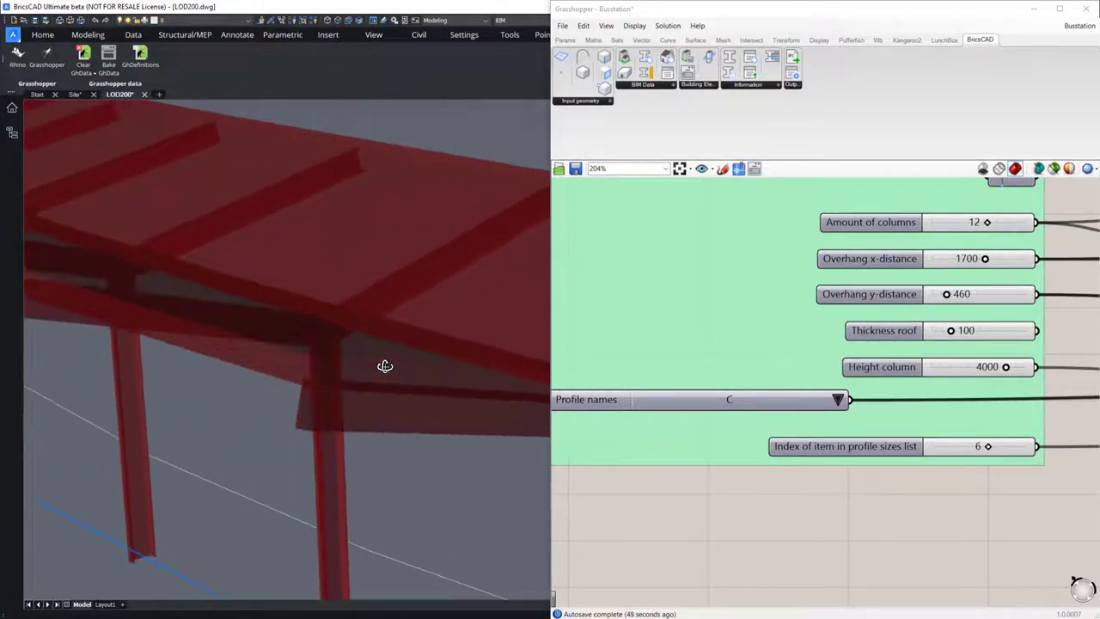
left_click(837, 399)
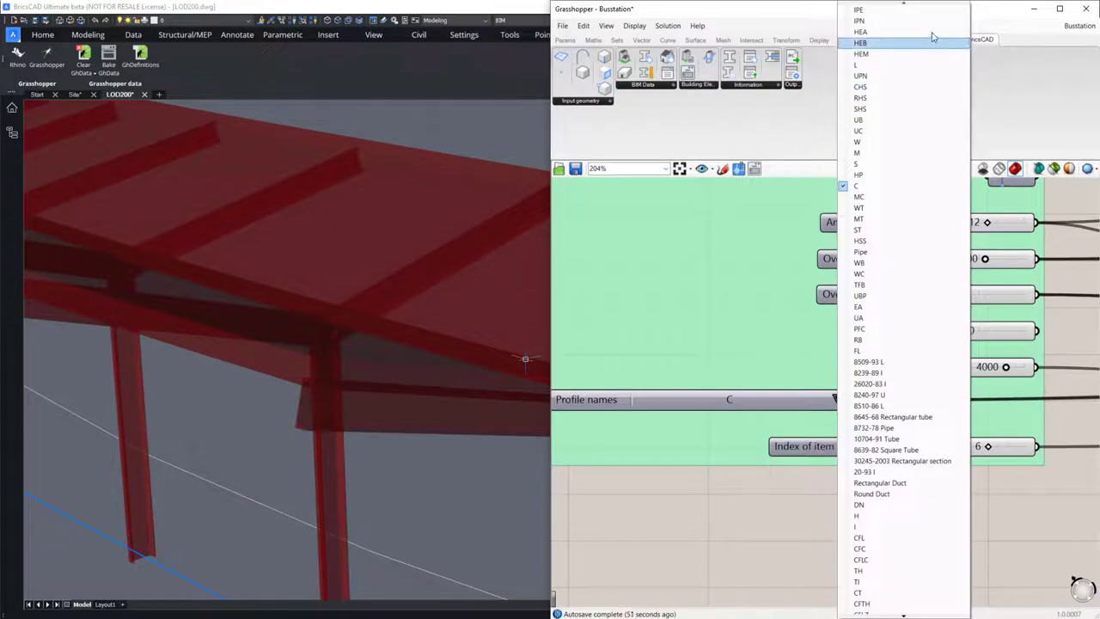
left_click(859, 10)
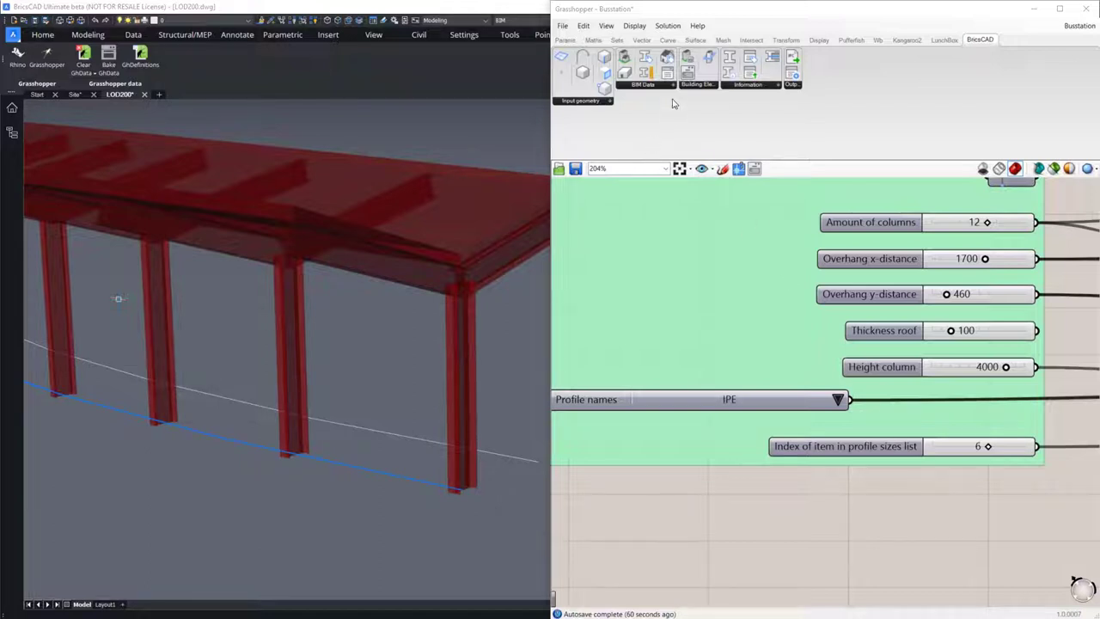
left_click(643, 83)
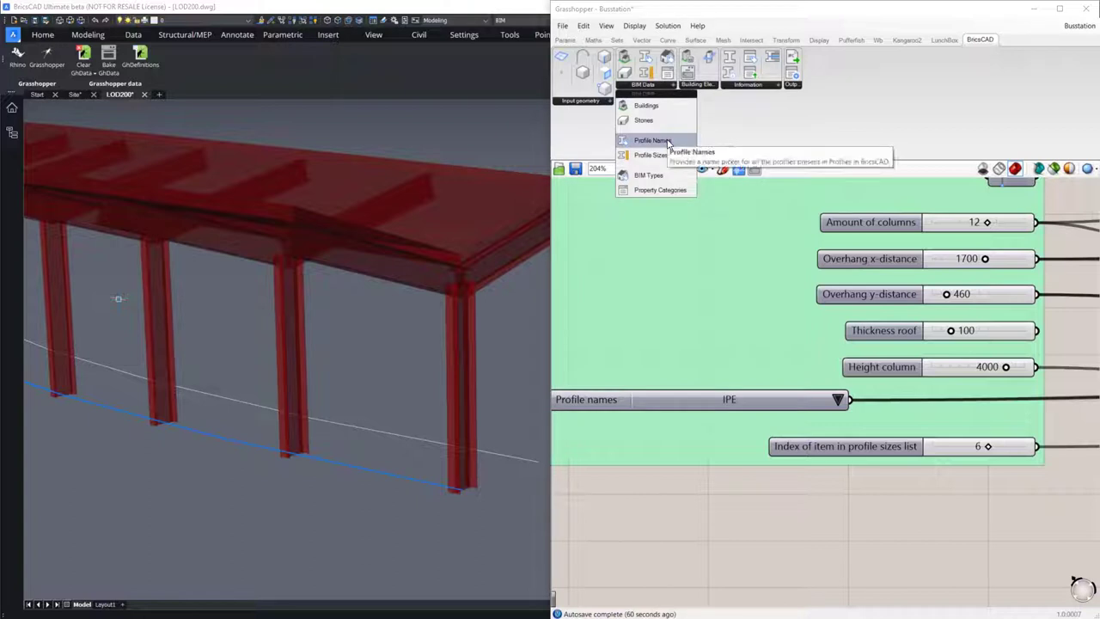
mouse_move(651, 155)
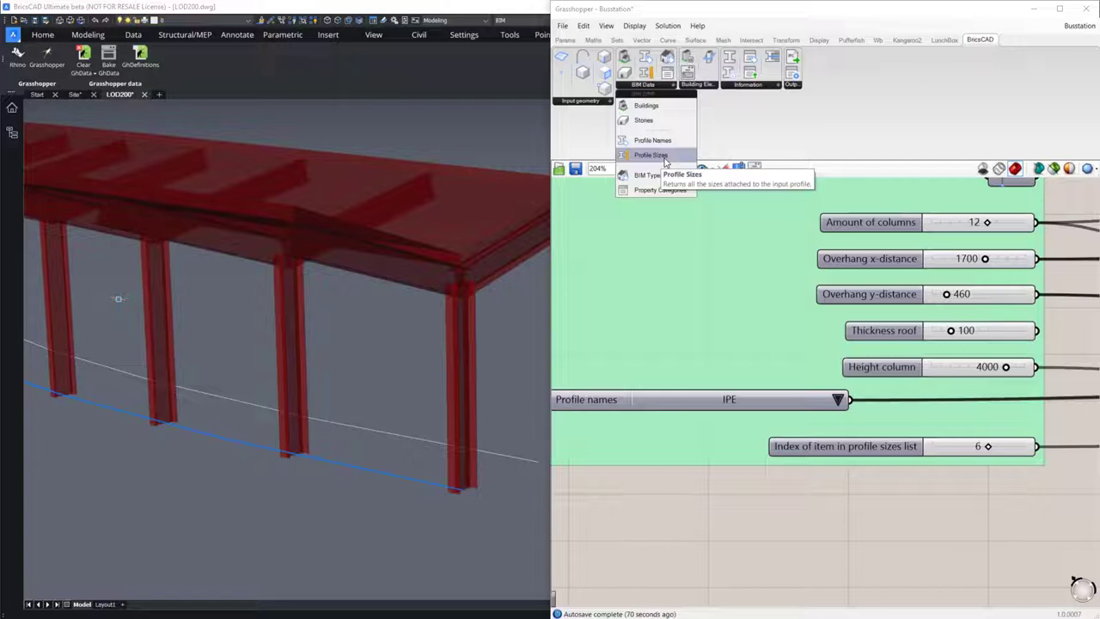
mouse_move(776, 496)
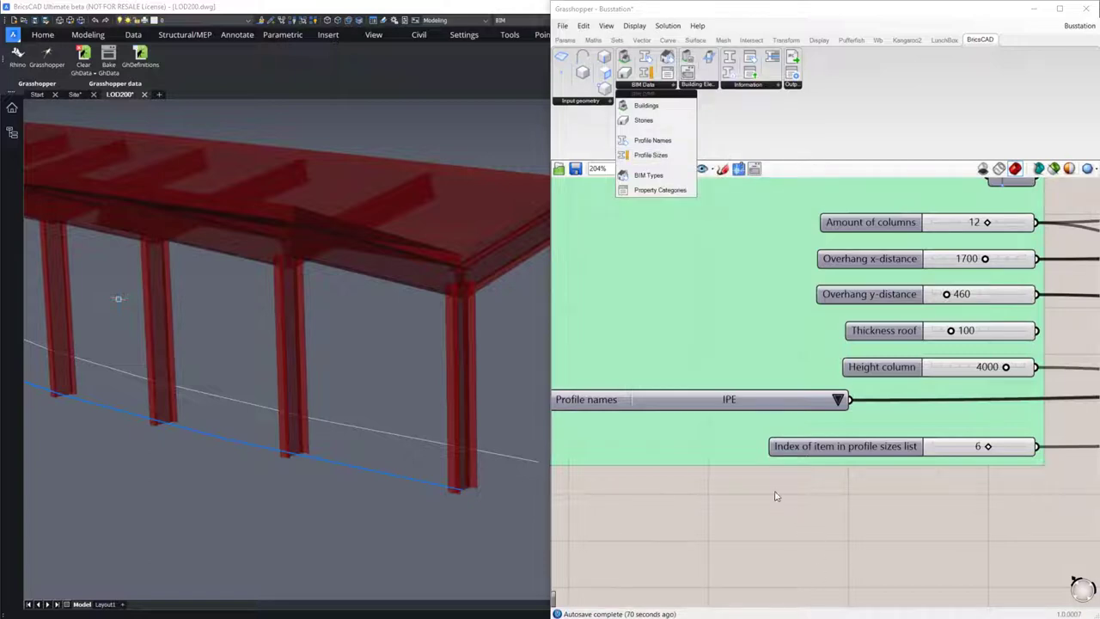
mouse_move(765, 508)
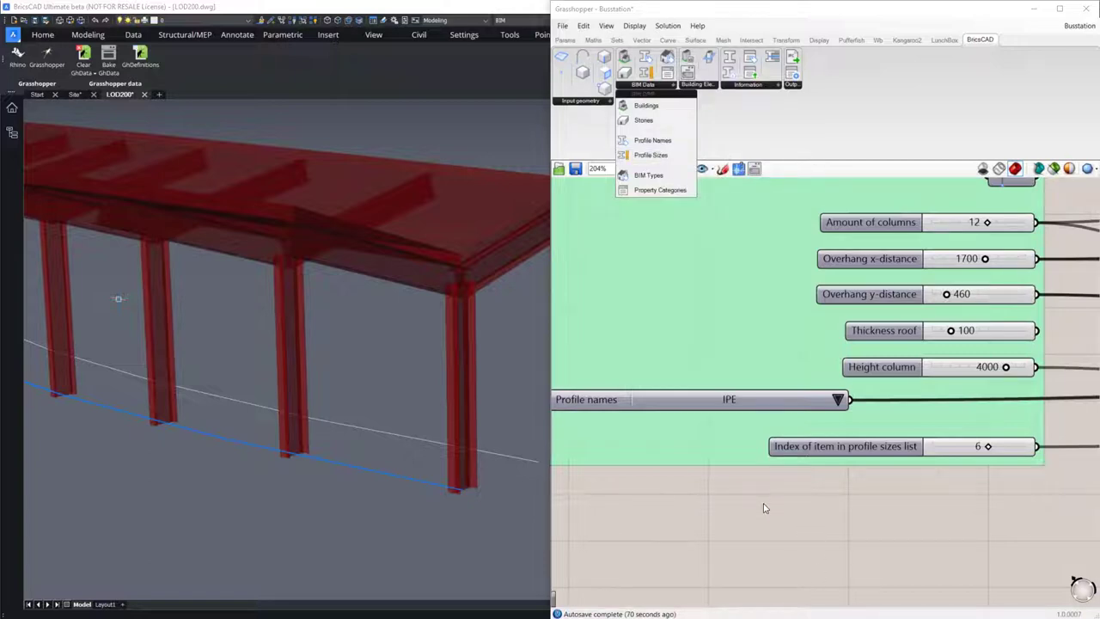
left_click(696, 399)
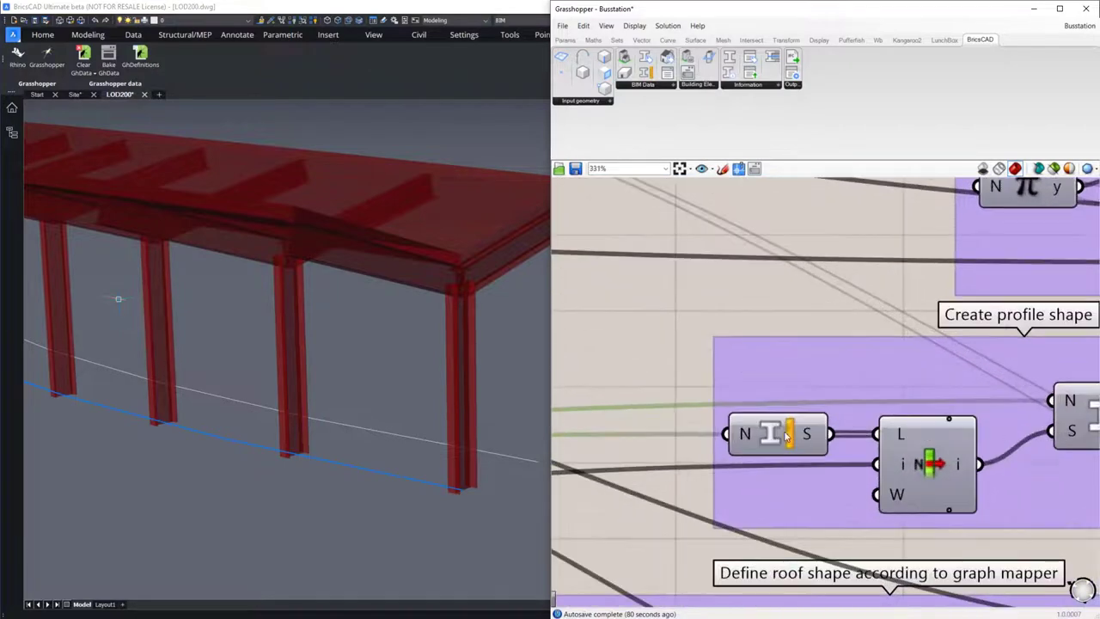
mouse_move(787, 434)
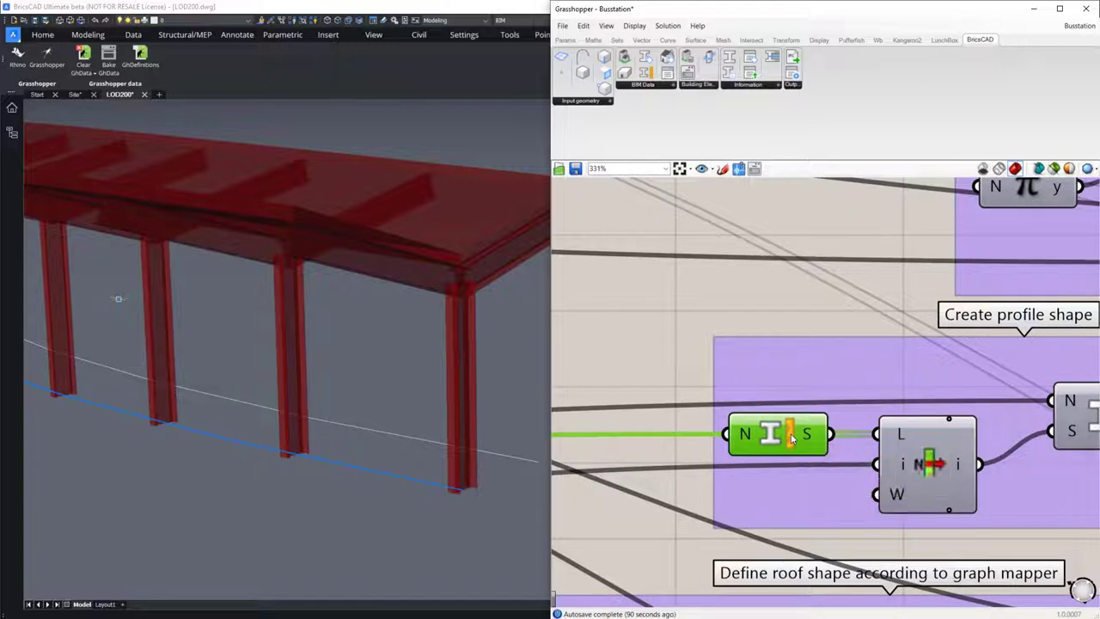
mouse_move(791, 438)
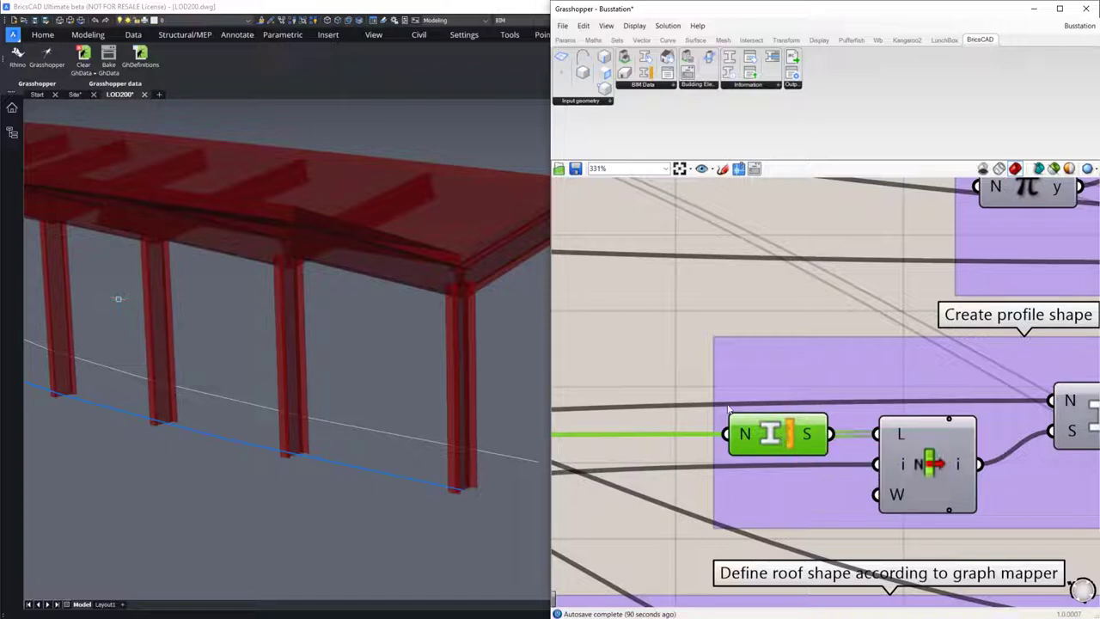
mouse_move(633, 402)
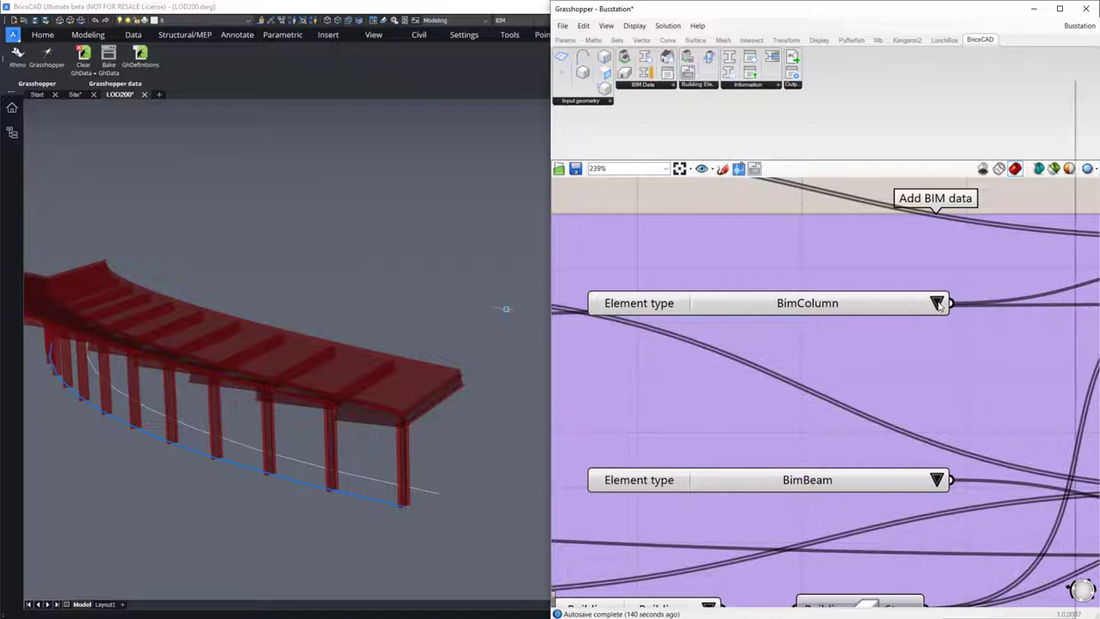
left_click(938, 302)
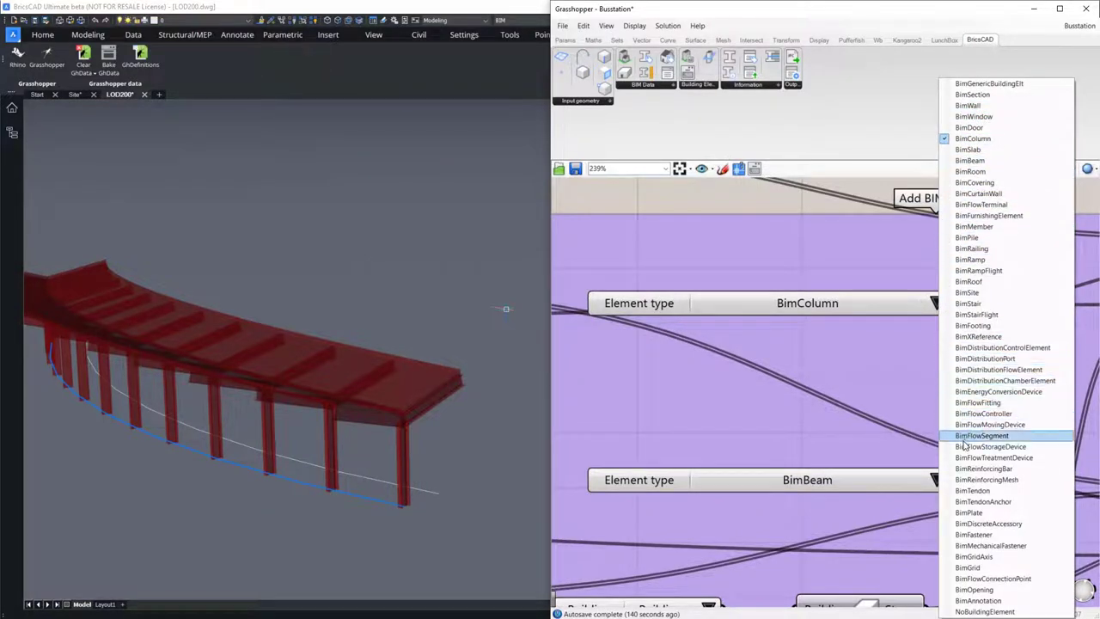
mouse_move(972, 457)
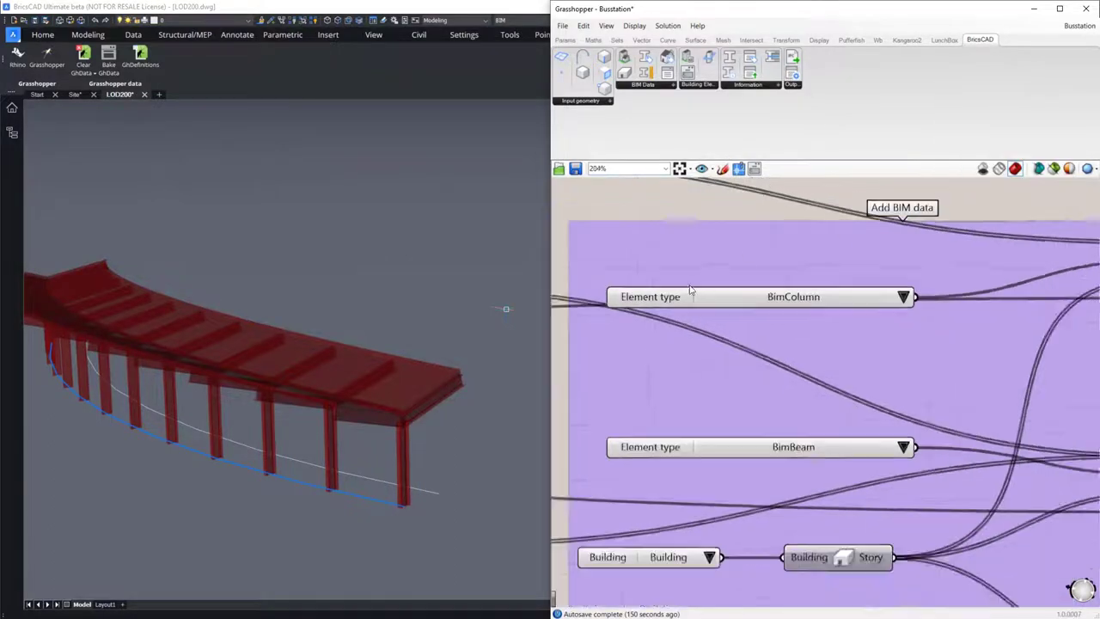
scroll("down", 3)
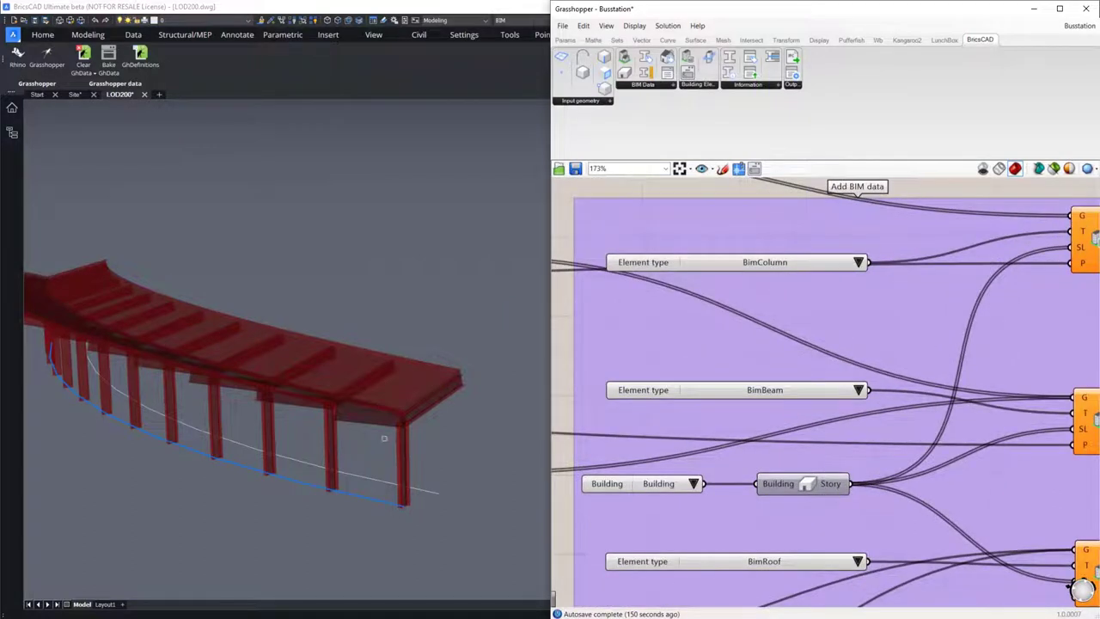
mouse_move(380, 421)
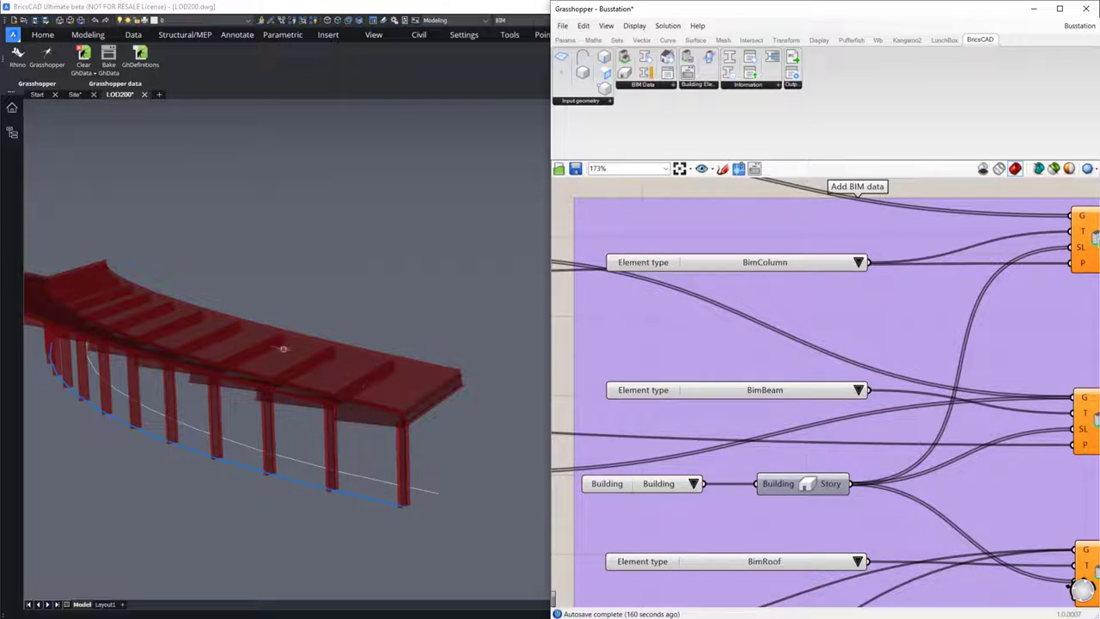
mouse_move(779, 497)
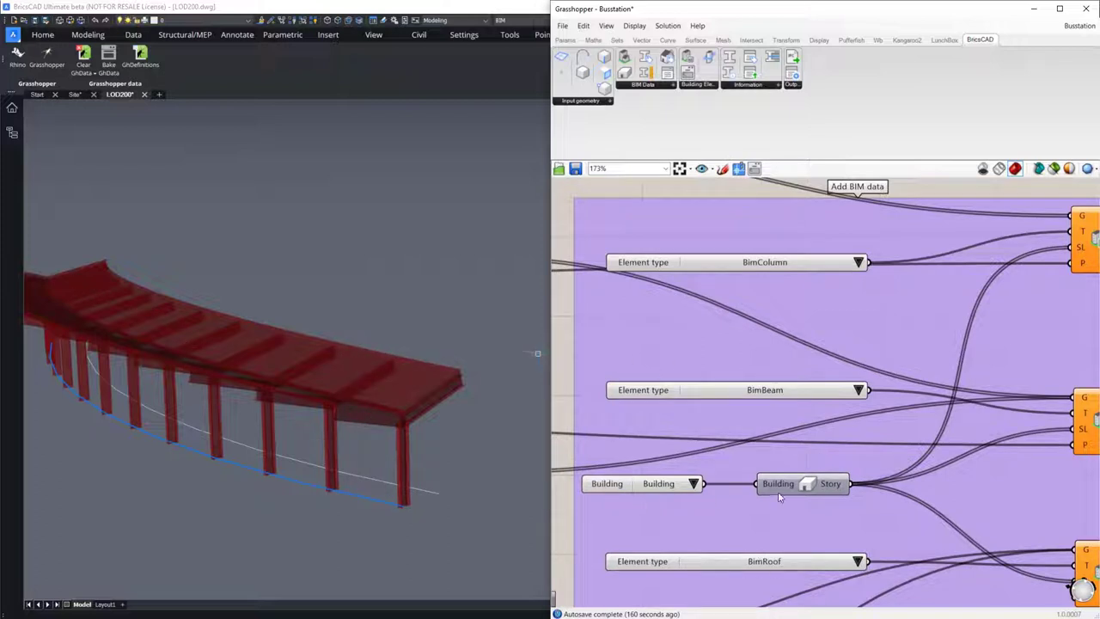
left_click(802, 483)
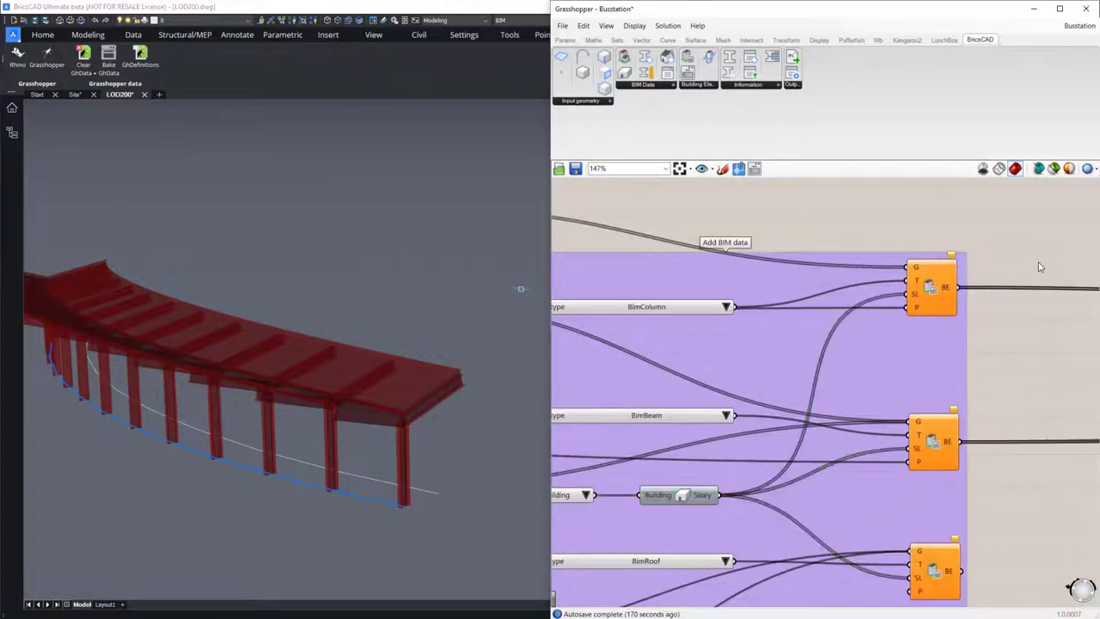
mouse_move(879, 223)
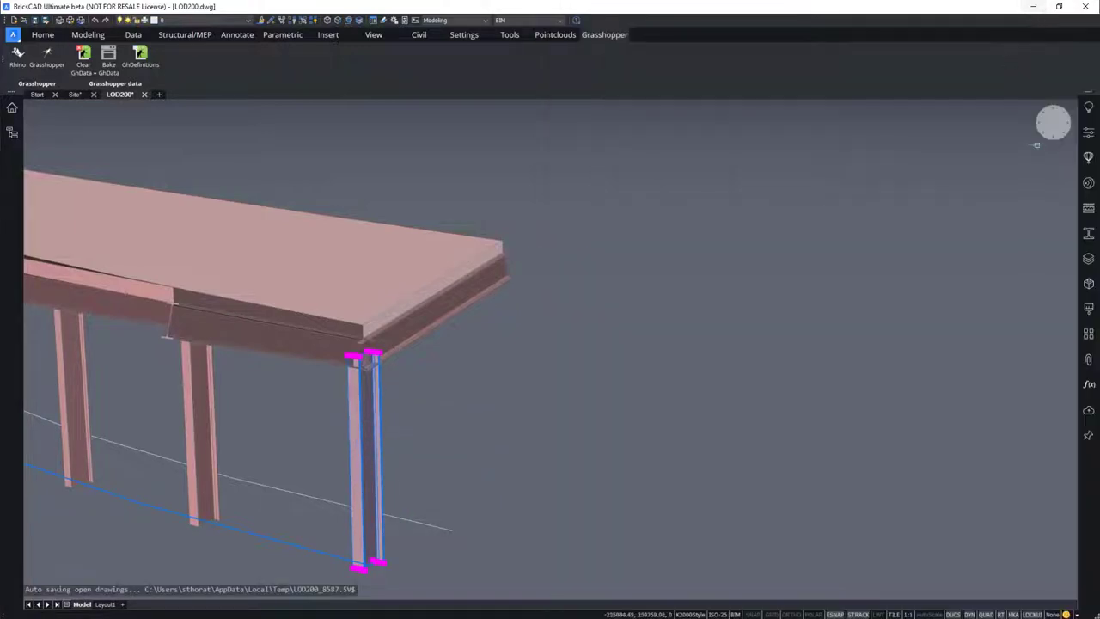
left_click(1088, 133)
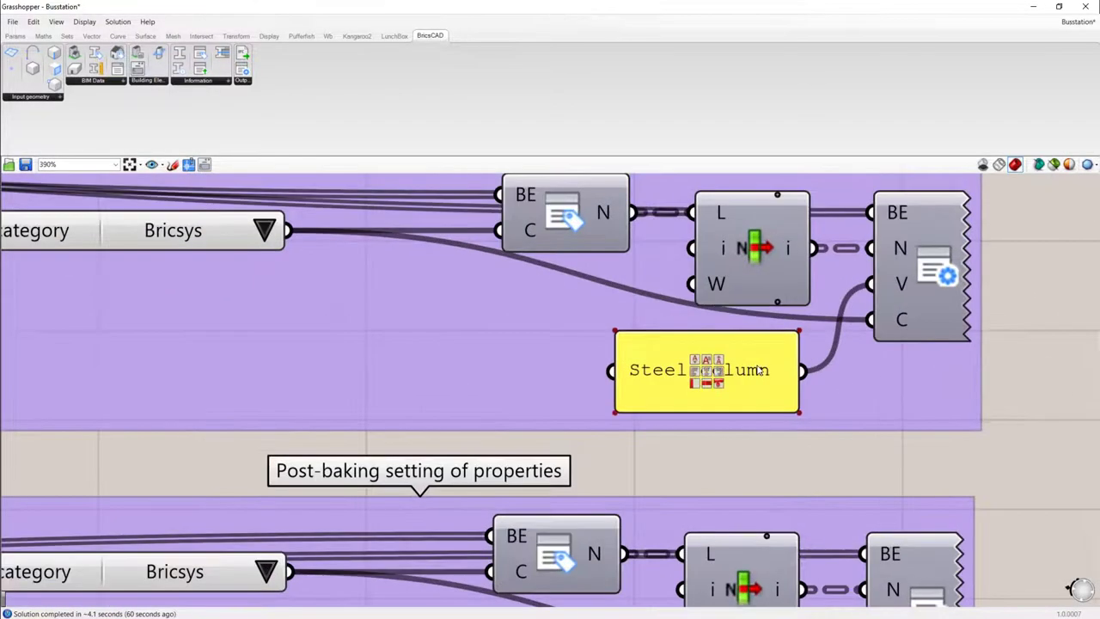
Step: Overwrite the 'Steel column' text in the yellow property panel with a new value
double_click(702, 370)
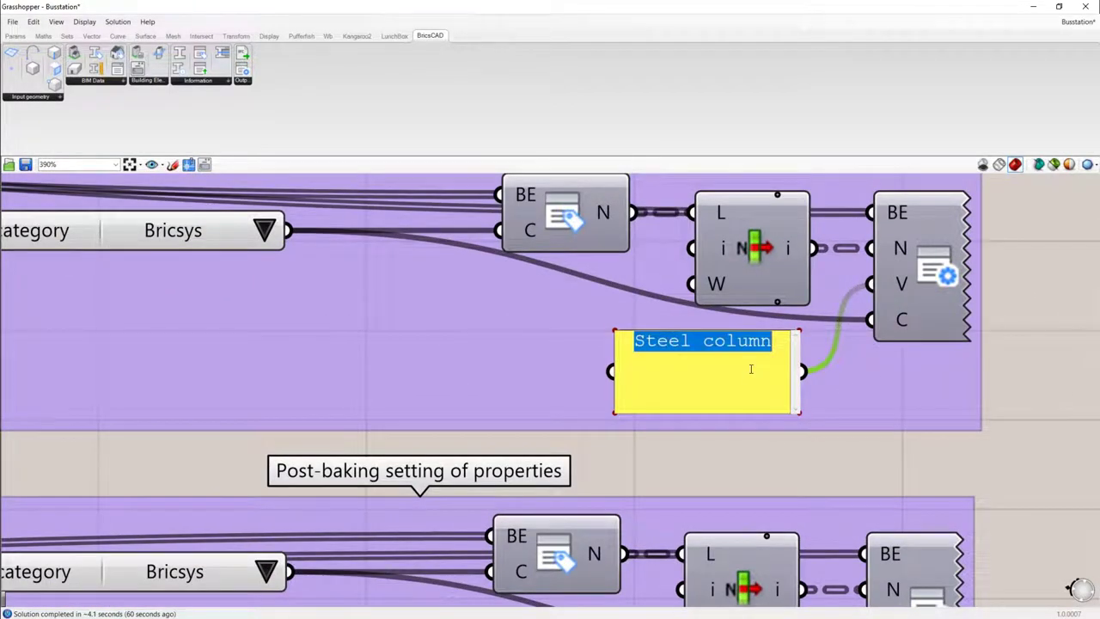
type("T1")
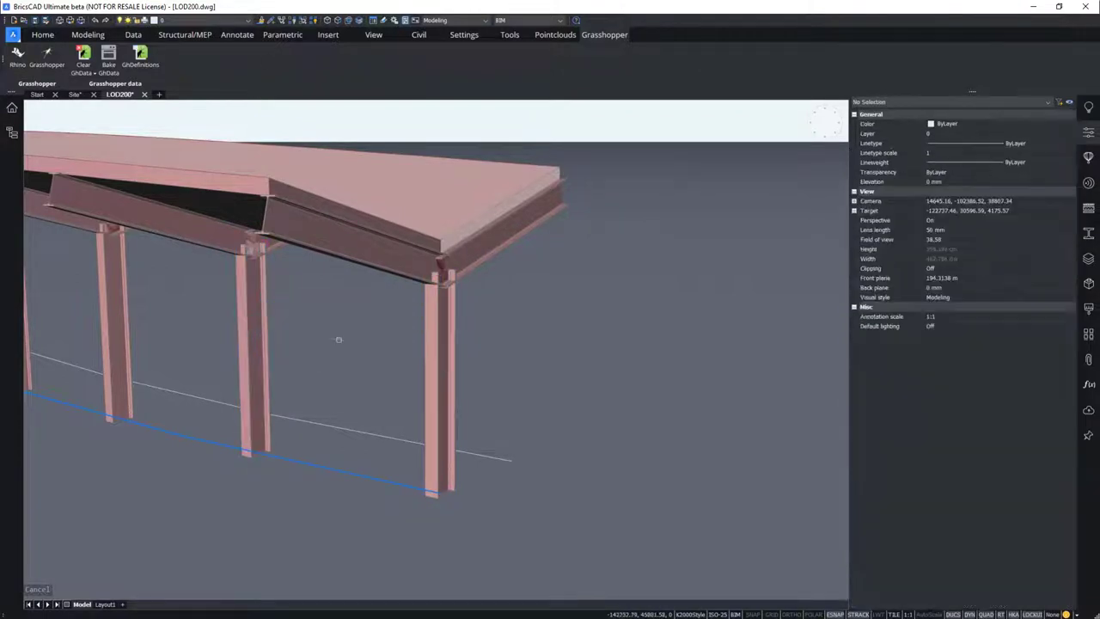
Step: Show the Properties panel on the right of the BricsCAD window
left_click(438, 258)
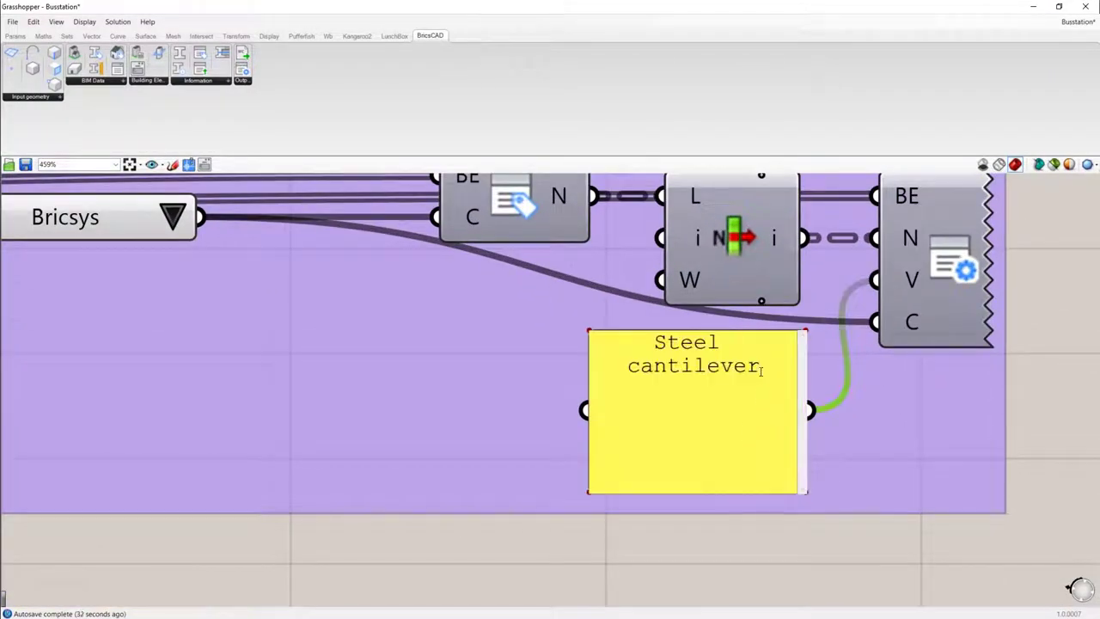
Step: Replace 'cantilever' with 'Beam' so the panel value reads Steel Beam
double_click(694, 365)
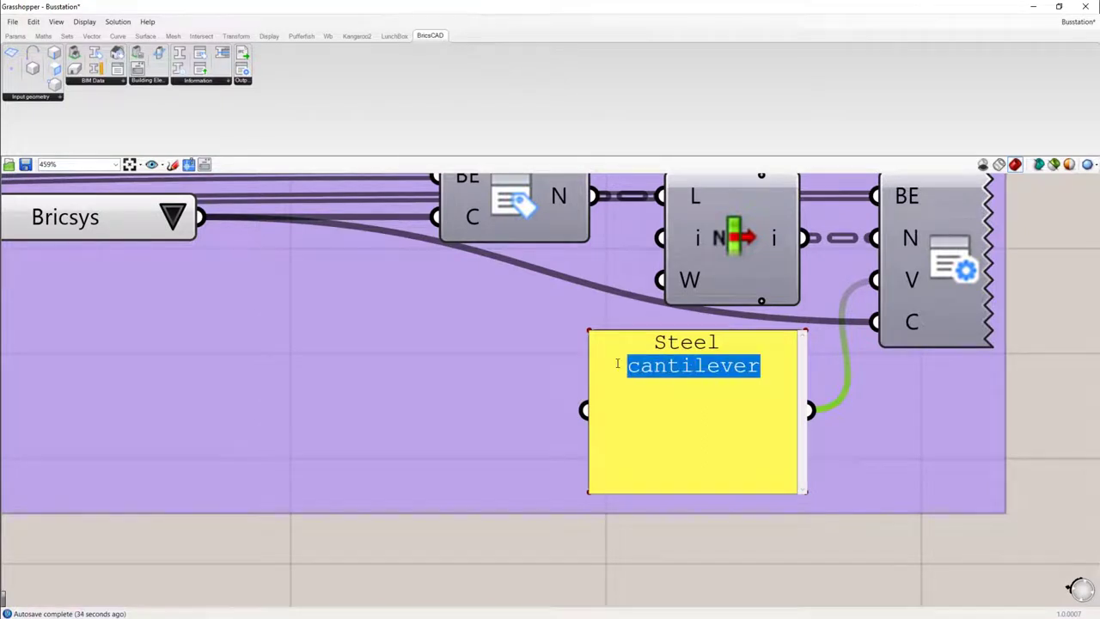
type("Beam")
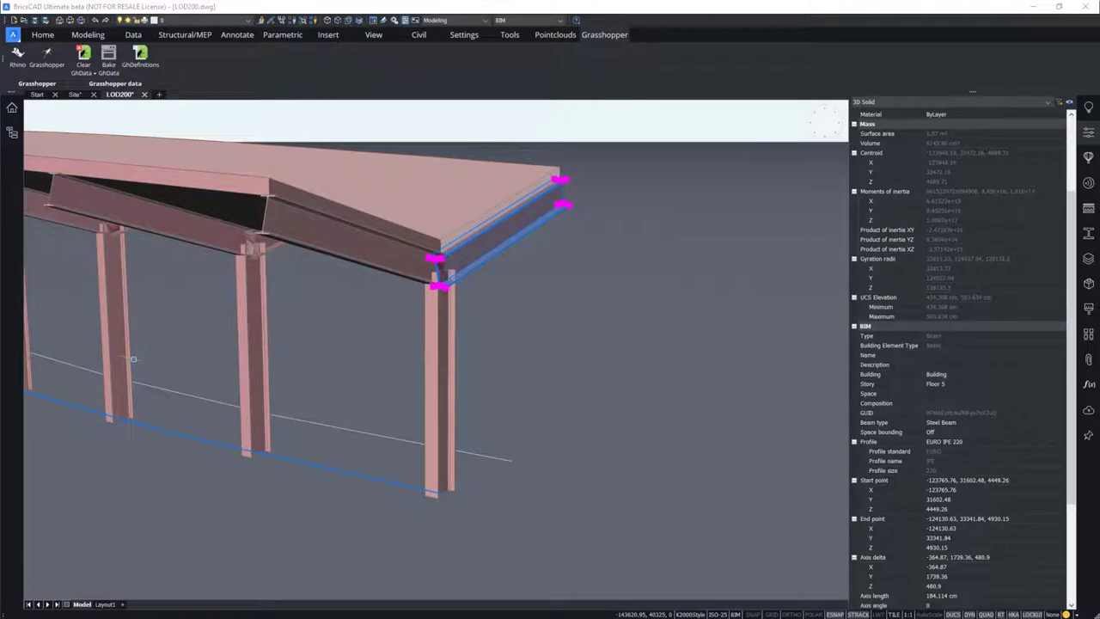
mouse_move(136, 237)
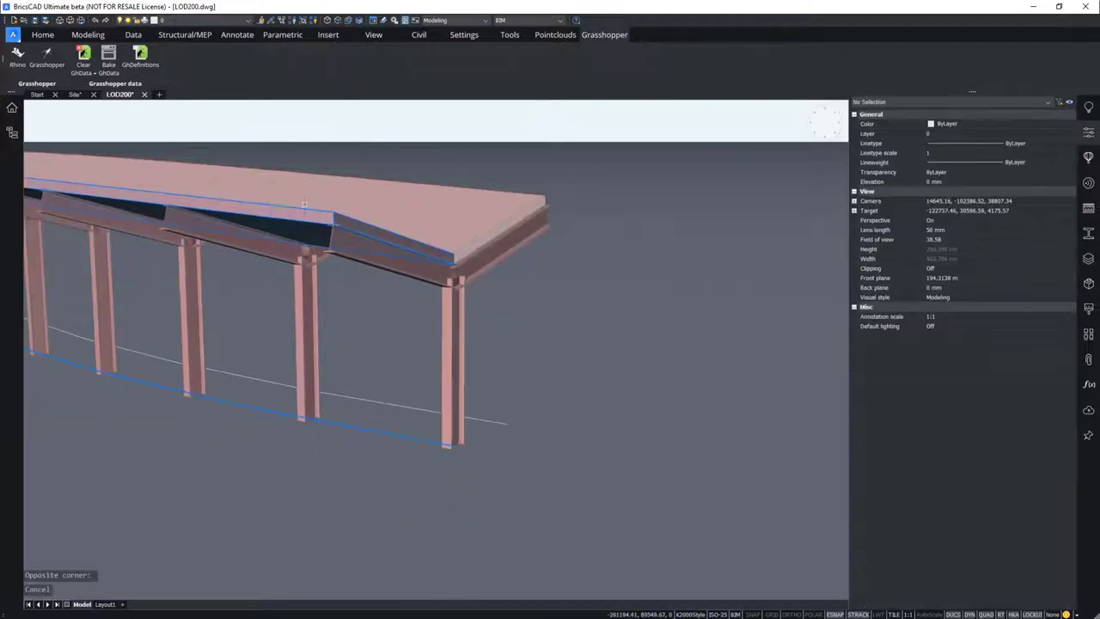
scroll("down", 3)
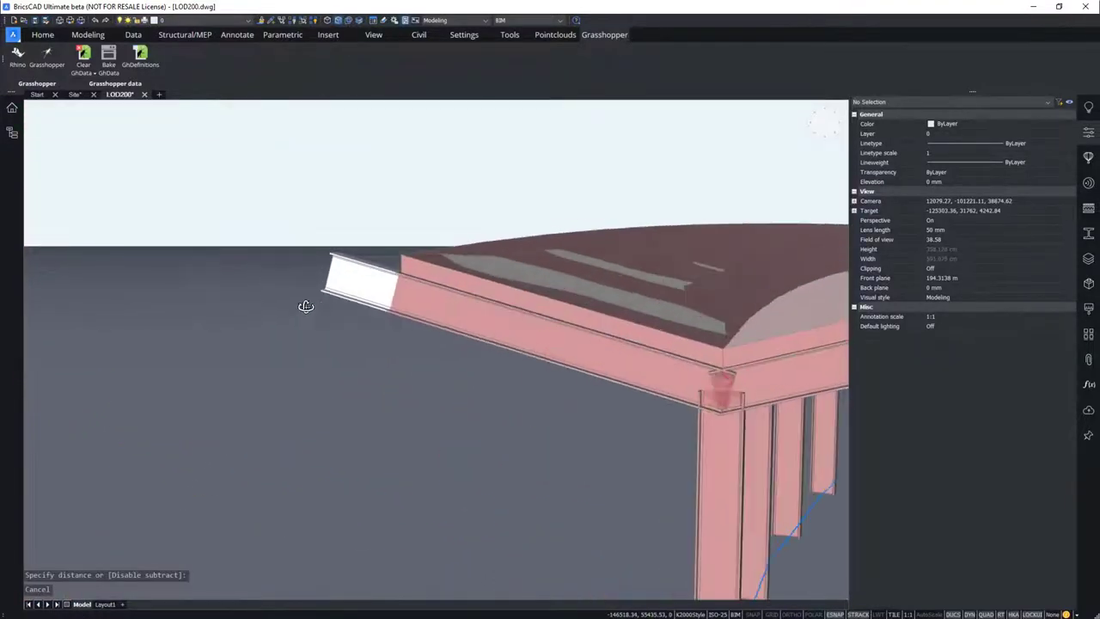
left_click_drag(306, 306, 524, 322)
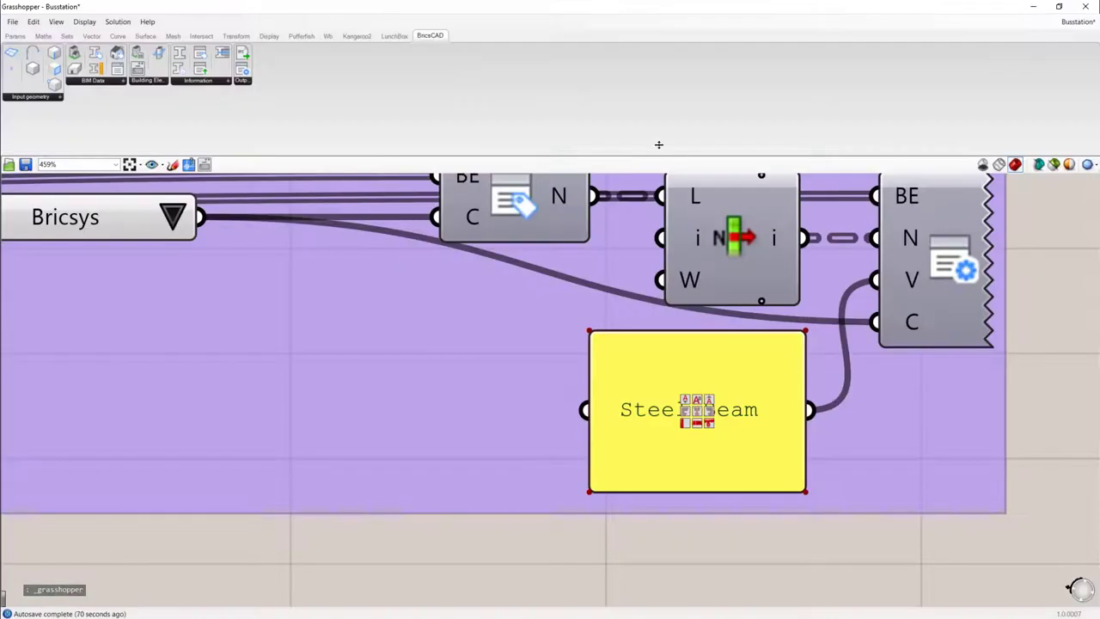
left_click(12, 22)
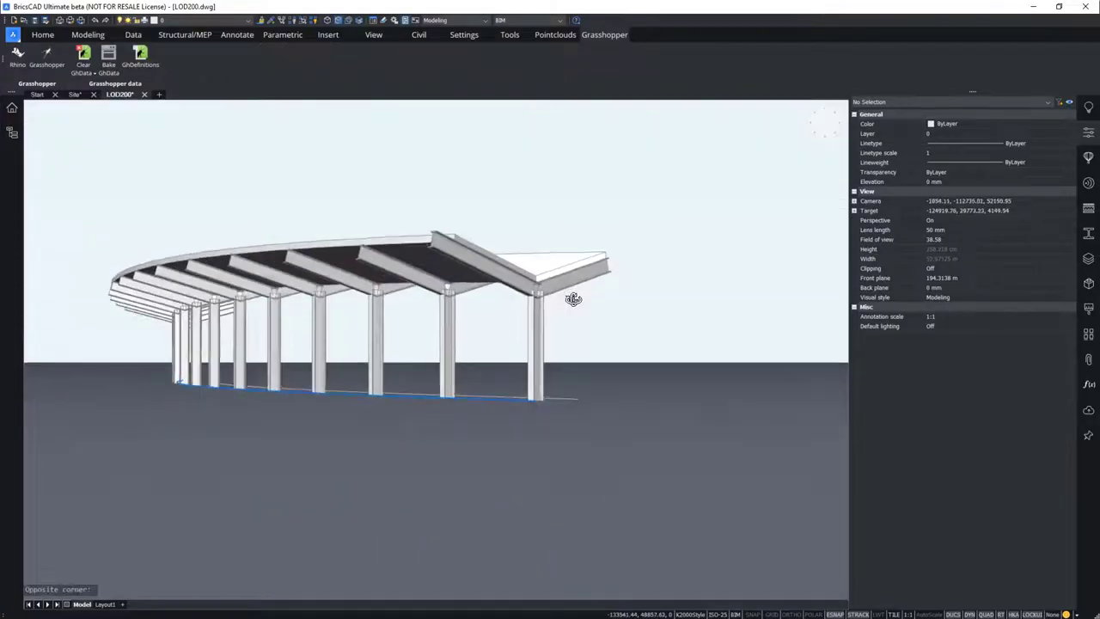
Step: Orbit the model to view the shelter's column-and-beam frame from above
left_click_drag(573, 299, 589, 328)
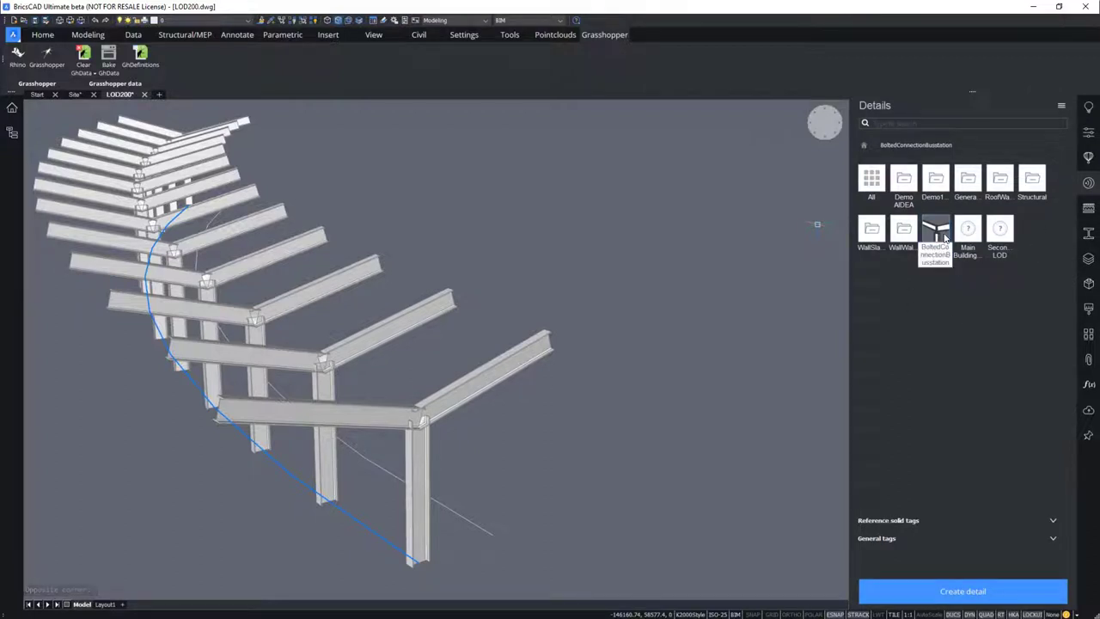
double_click(935, 228)
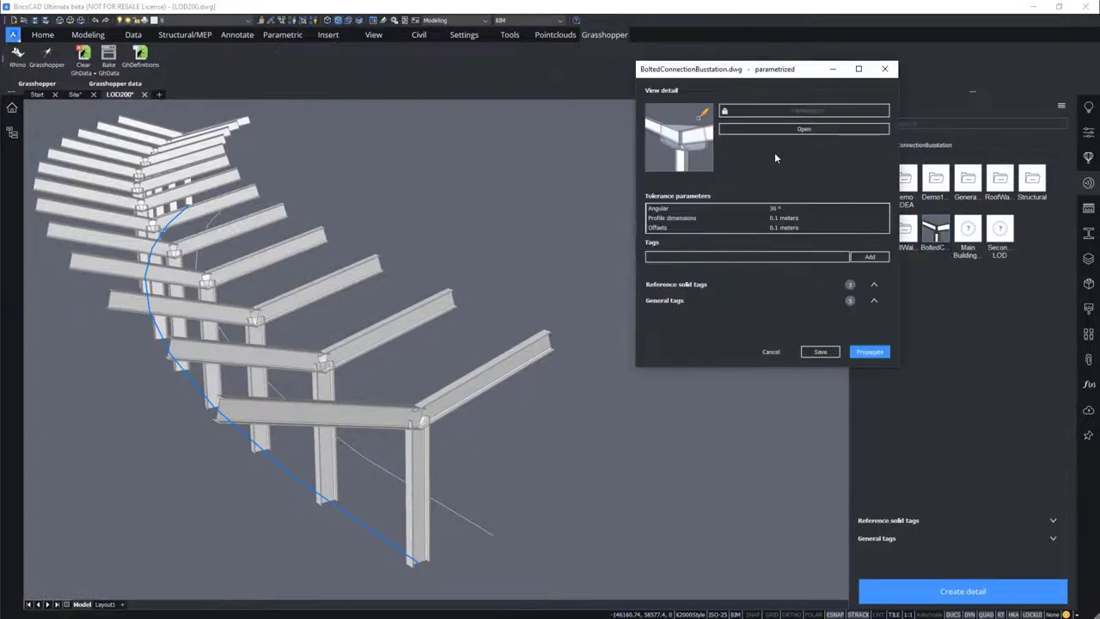
left_click(803, 129)
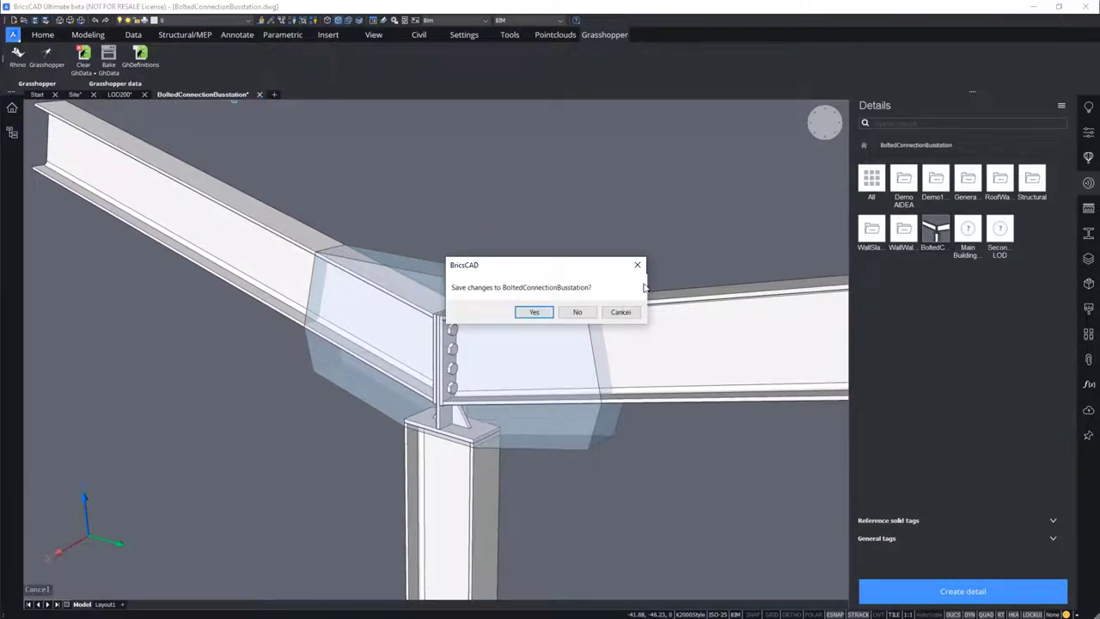
left_click(577, 312)
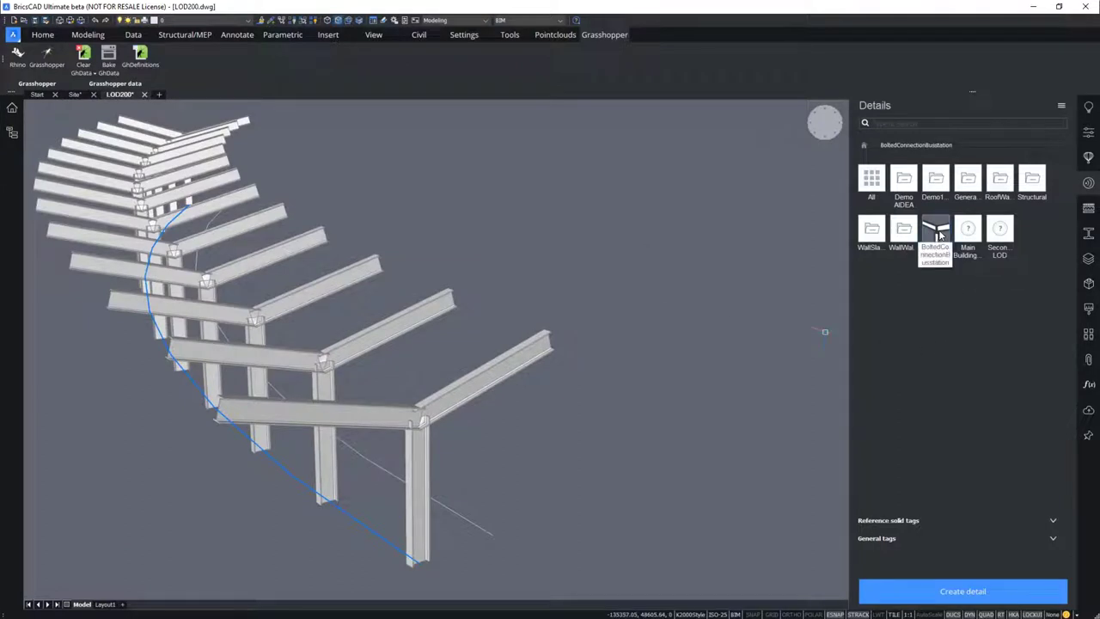
mouse_move(735, 292)
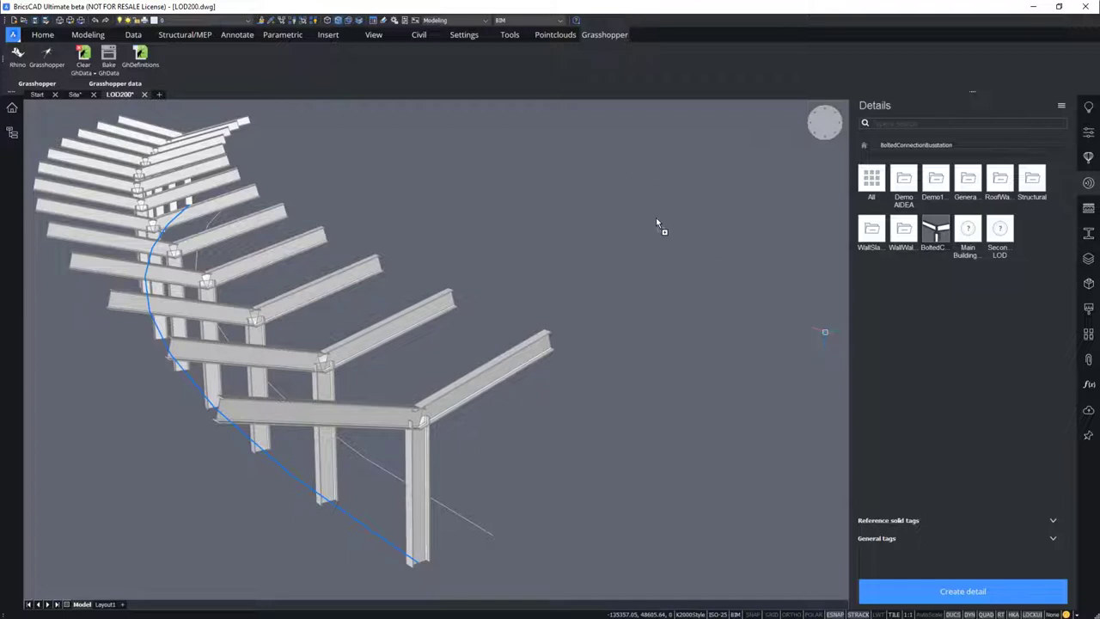
mouse_move(629, 226)
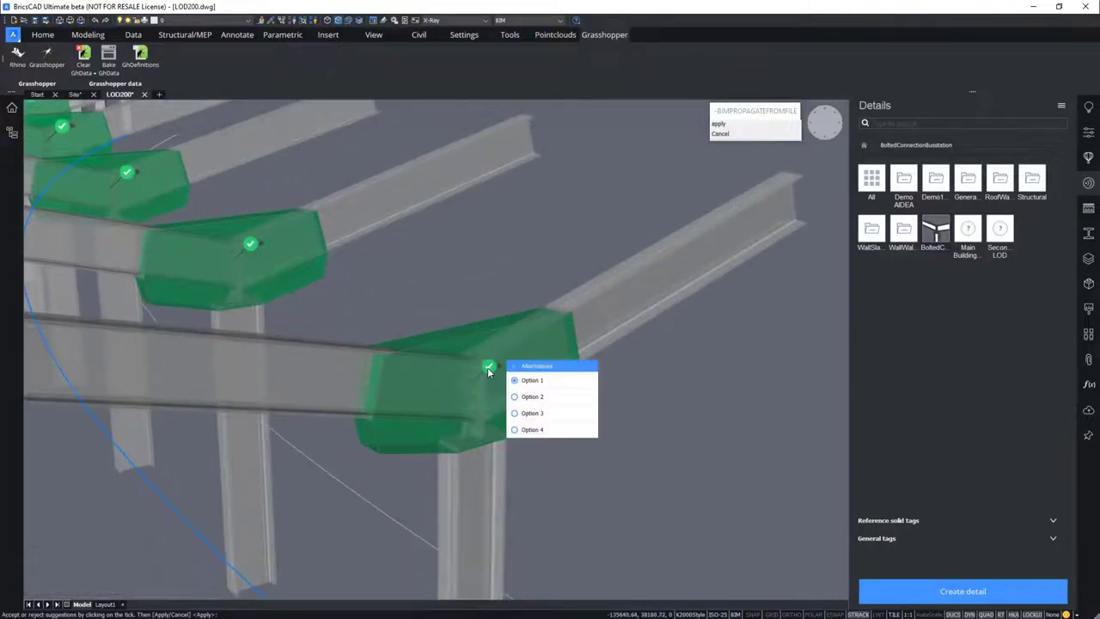
Step: Toggle the front beam-column joint's green tick to a red cross, rejecting it
left_click(488, 365)
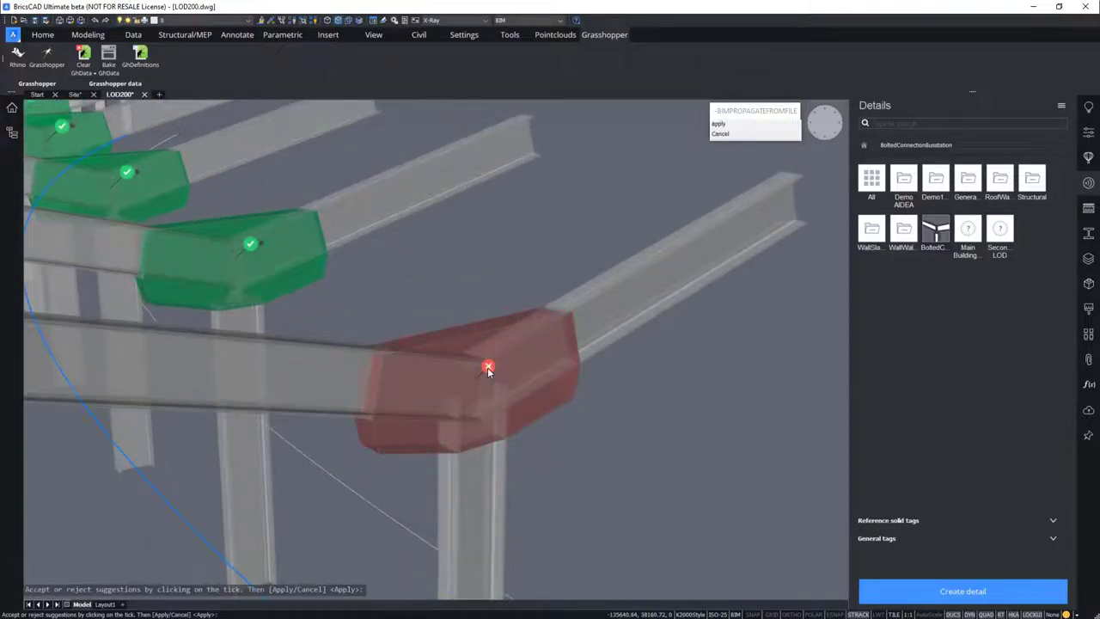
left_click(489, 365)
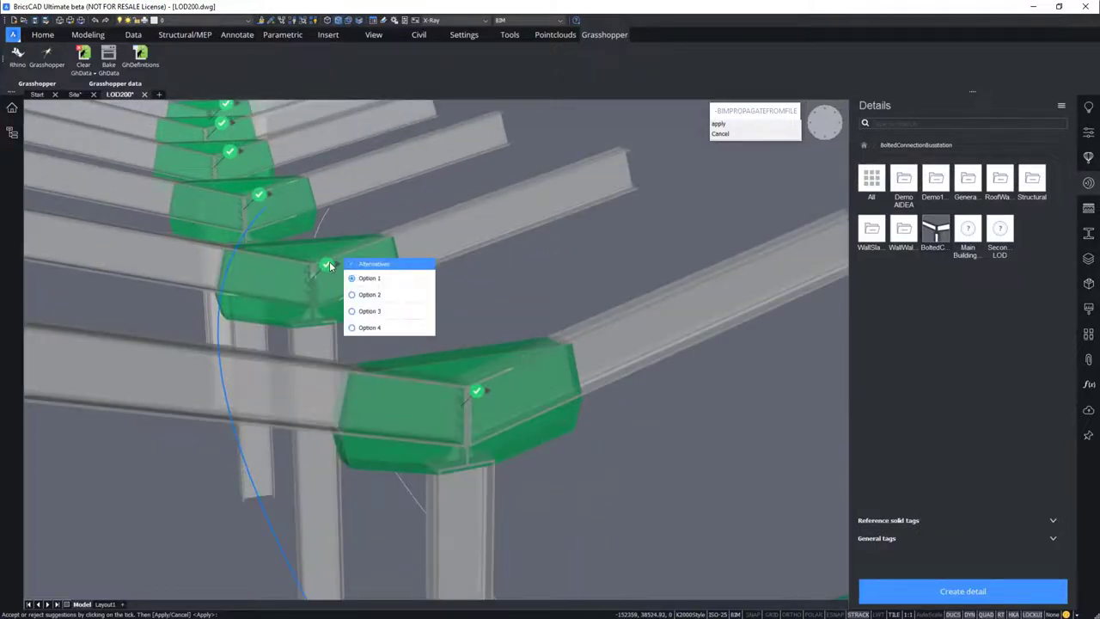
Step: Apply the bolted connection to all accepted joints, completing BIMPROPAGATEFROMFILE
left_click(325, 265)
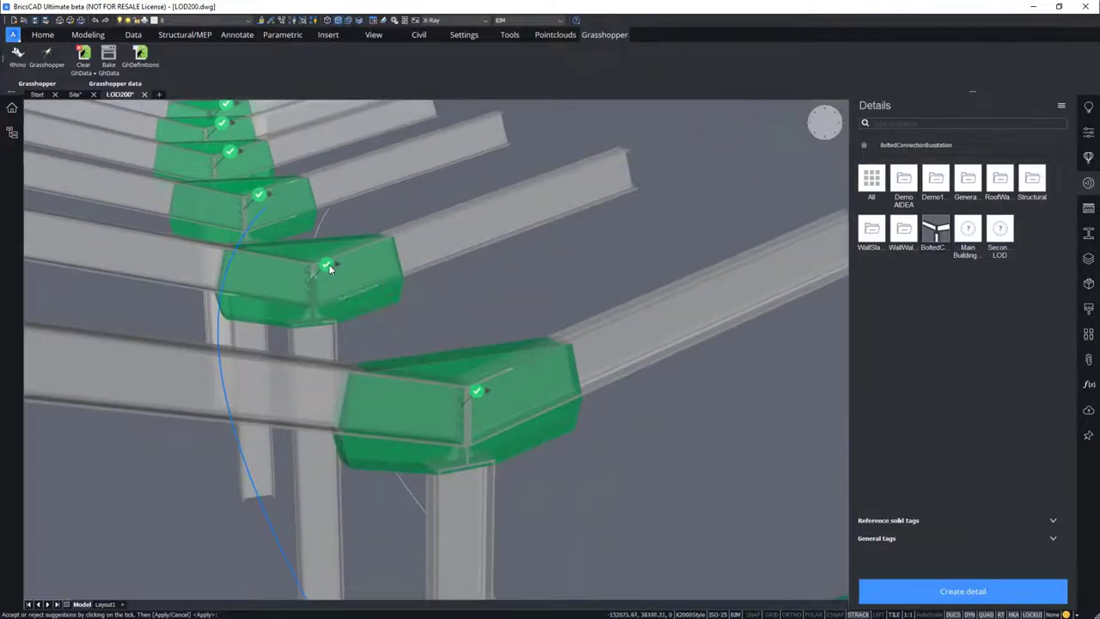
left_click(326, 264)
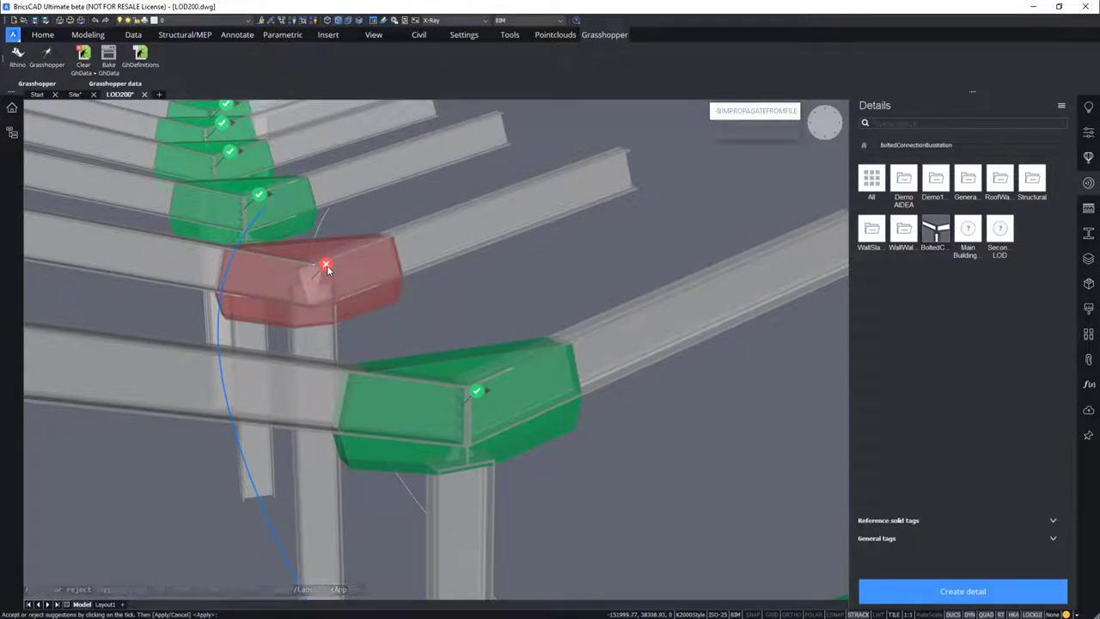
Step: Reject the suggested bolted connection at the joint marked red
left_click(326, 264)
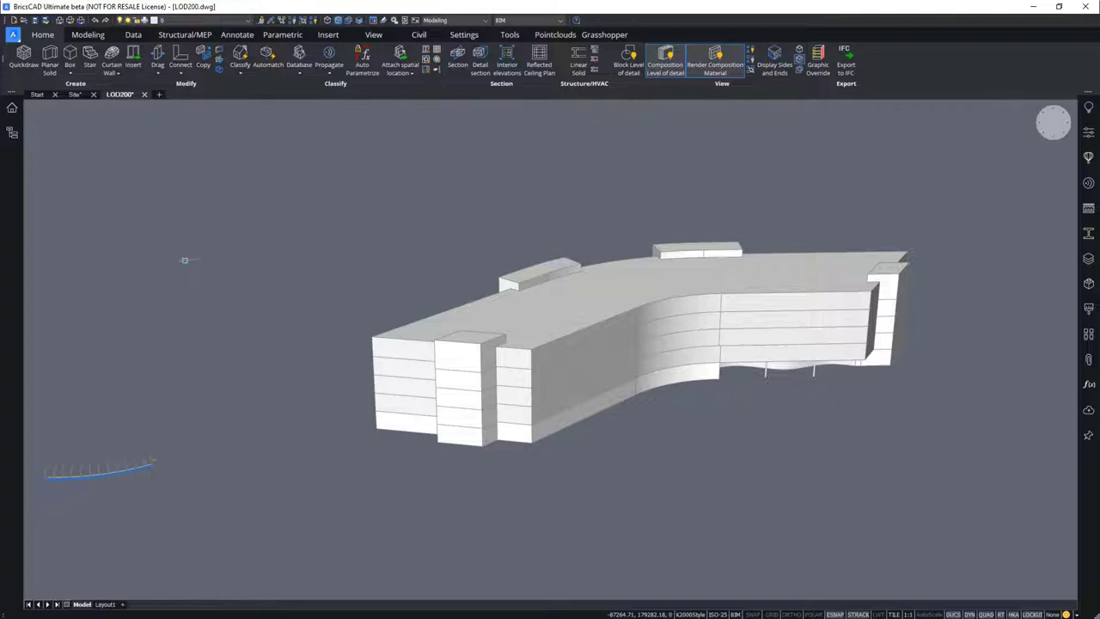
mouse_move(26, 391)
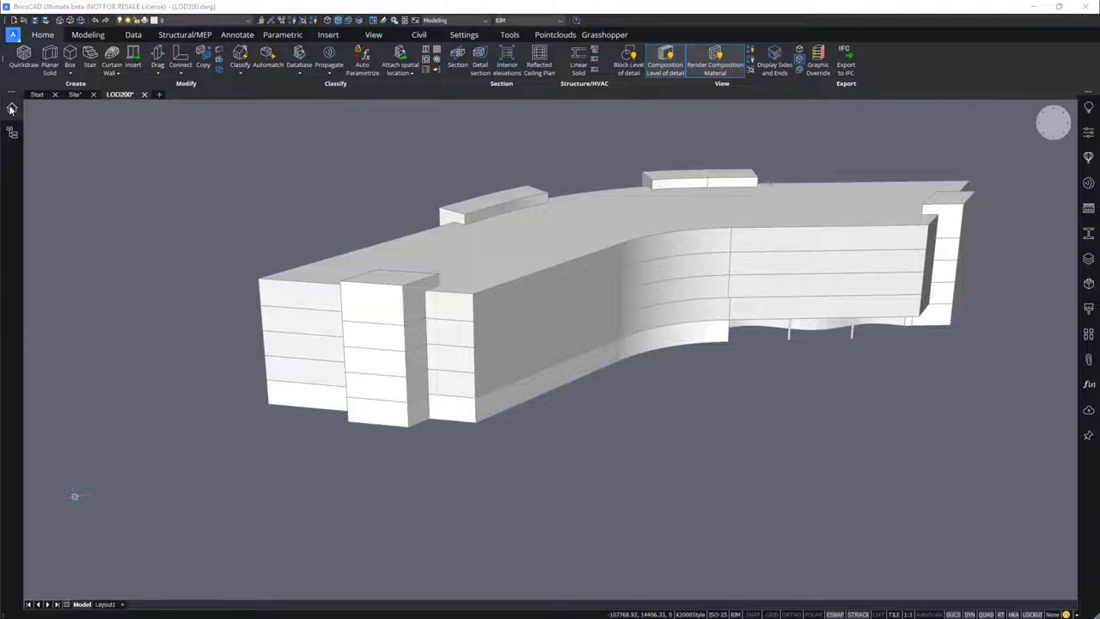
Step: Browse the project's curtain wall scripts and bring up options for CurtainWall_with Fins.gh
left_click(12, 109)
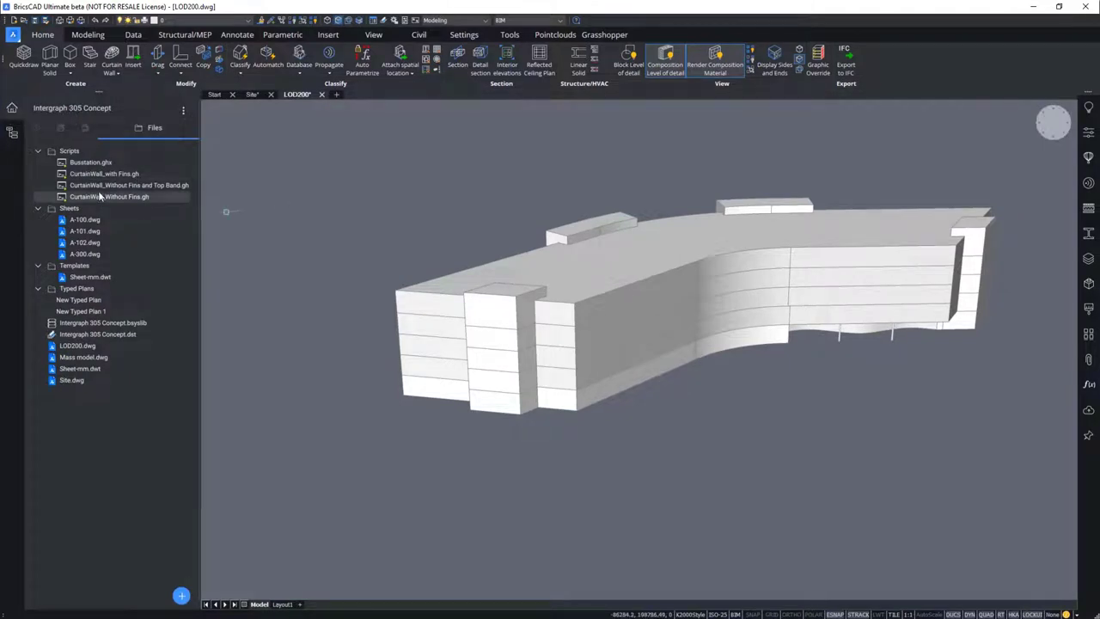
left_click(129, 185)
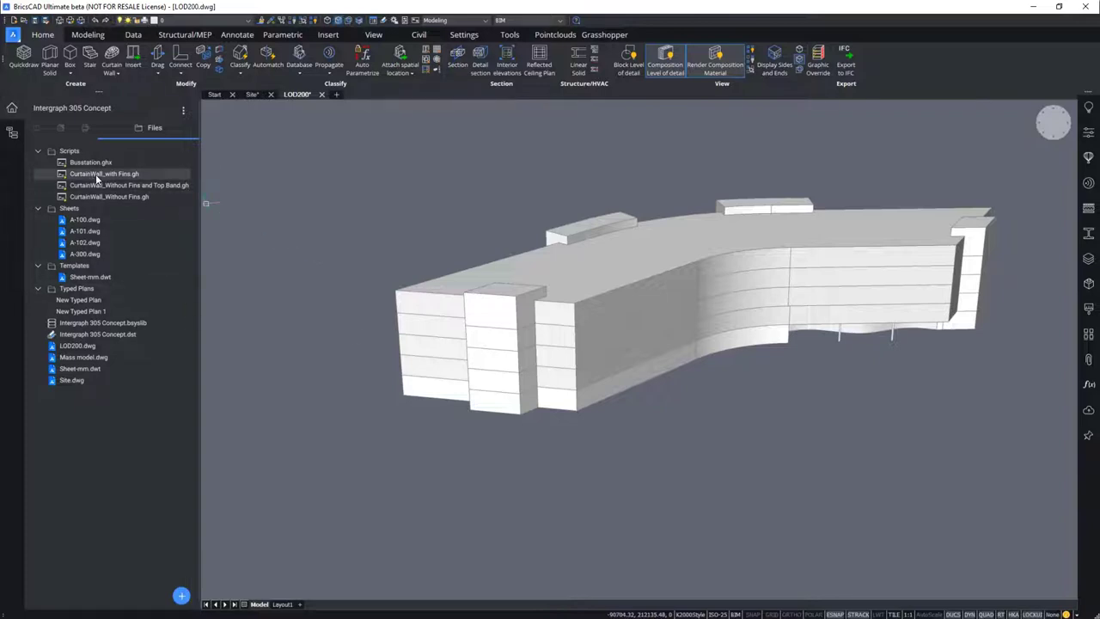
right_click(103, 173)
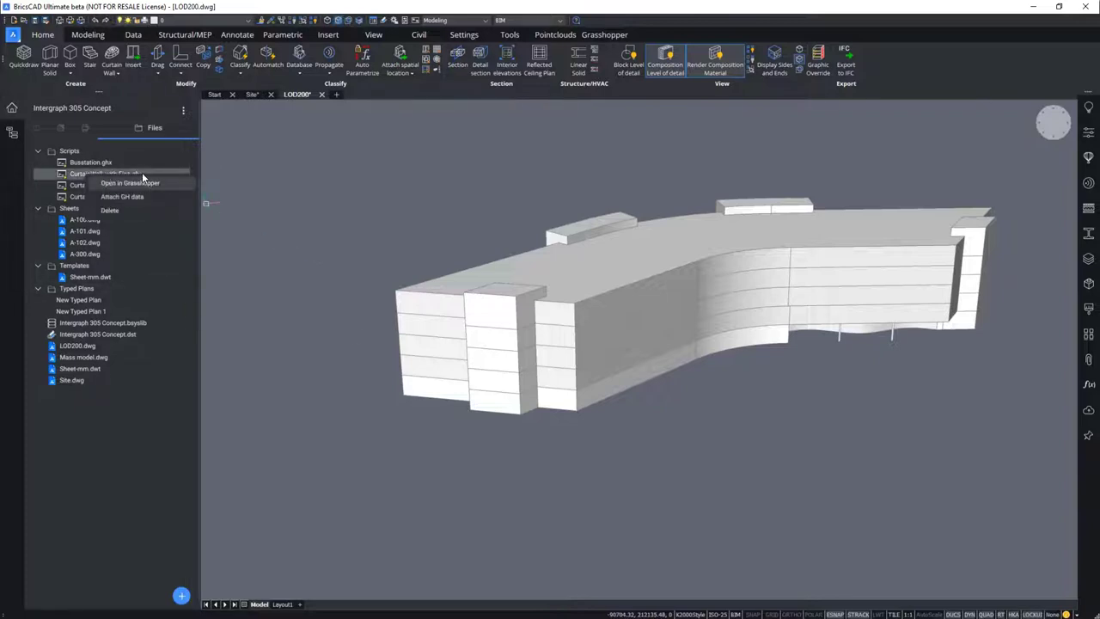
mouse_move(142, 197)
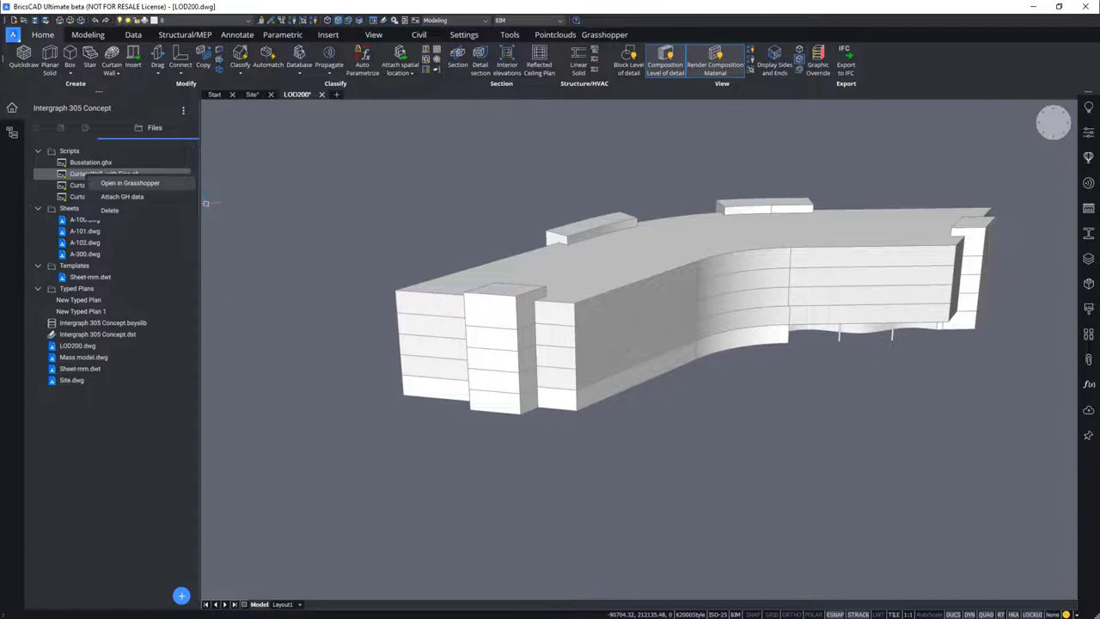
mouse_move(24, 321)
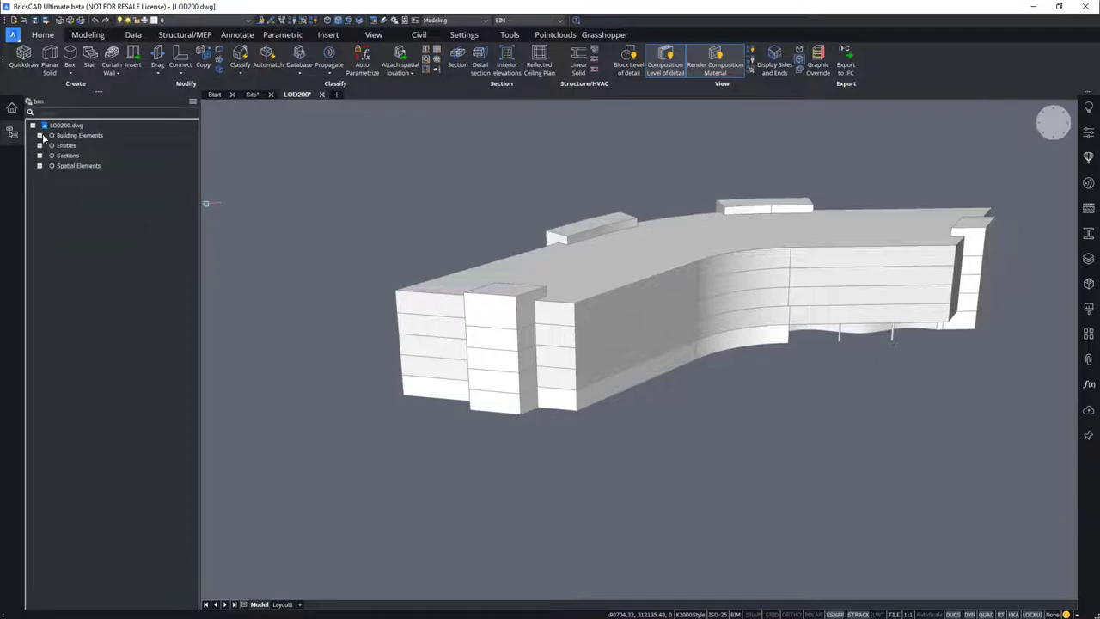
Step: Select the Type01 group under Building Elements > Curtain Wall in the Structure browser
left_click(39, 135)
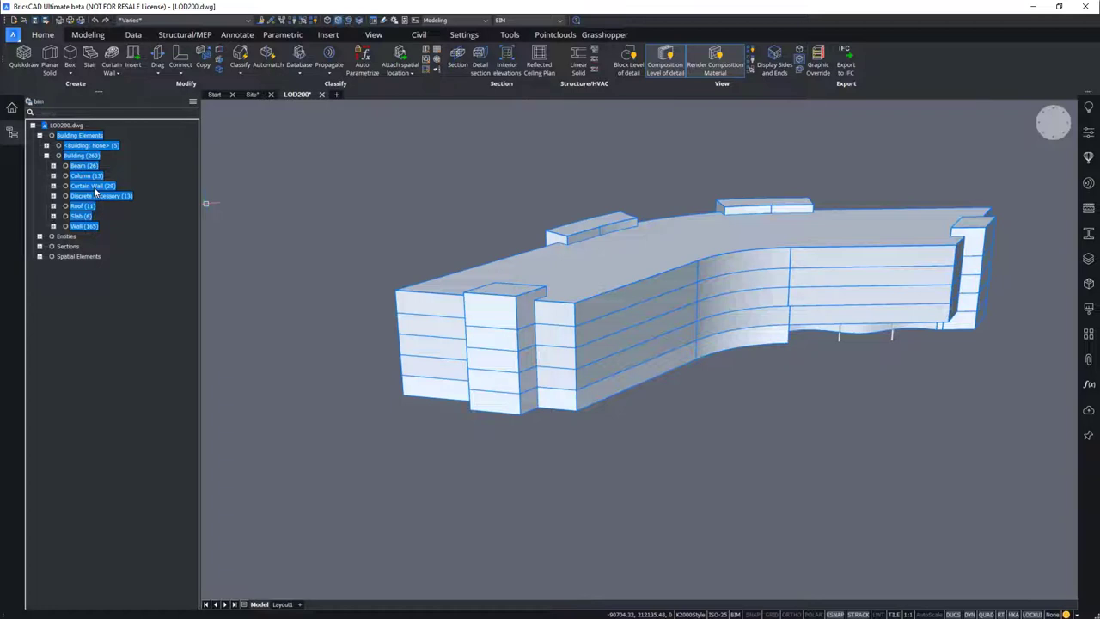
left_click(93, 186)
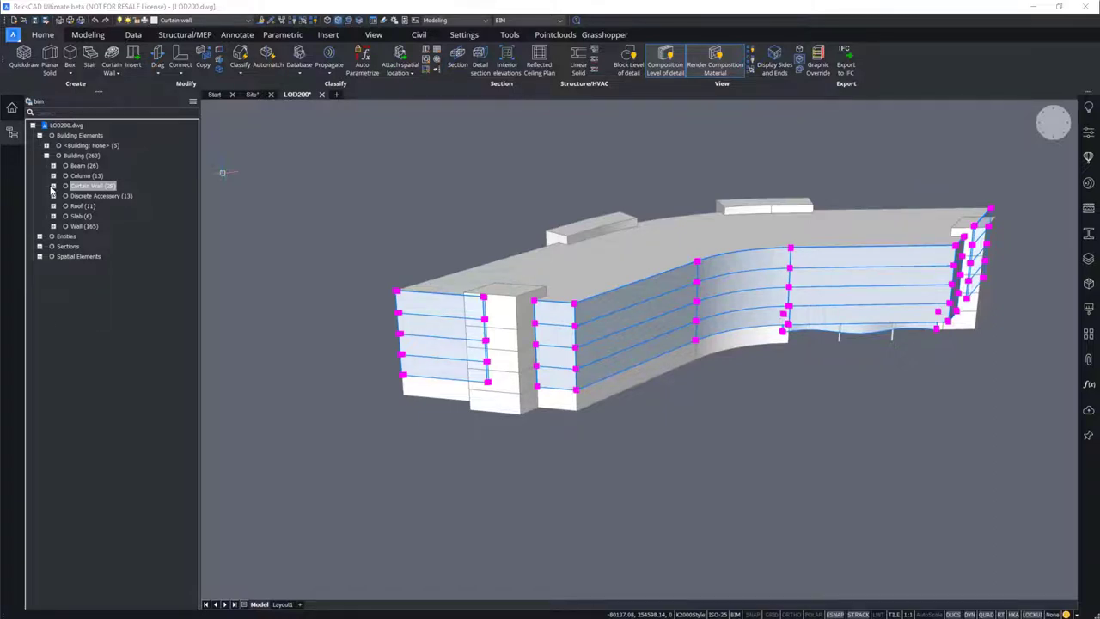
left_click(53, 186)
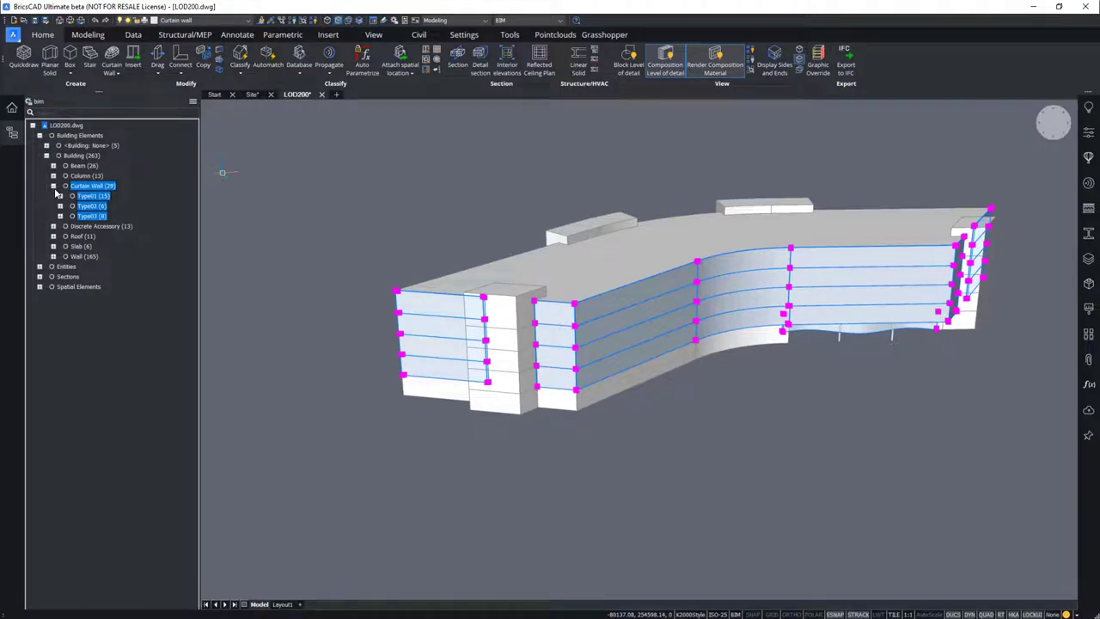
left_click(92, 196)
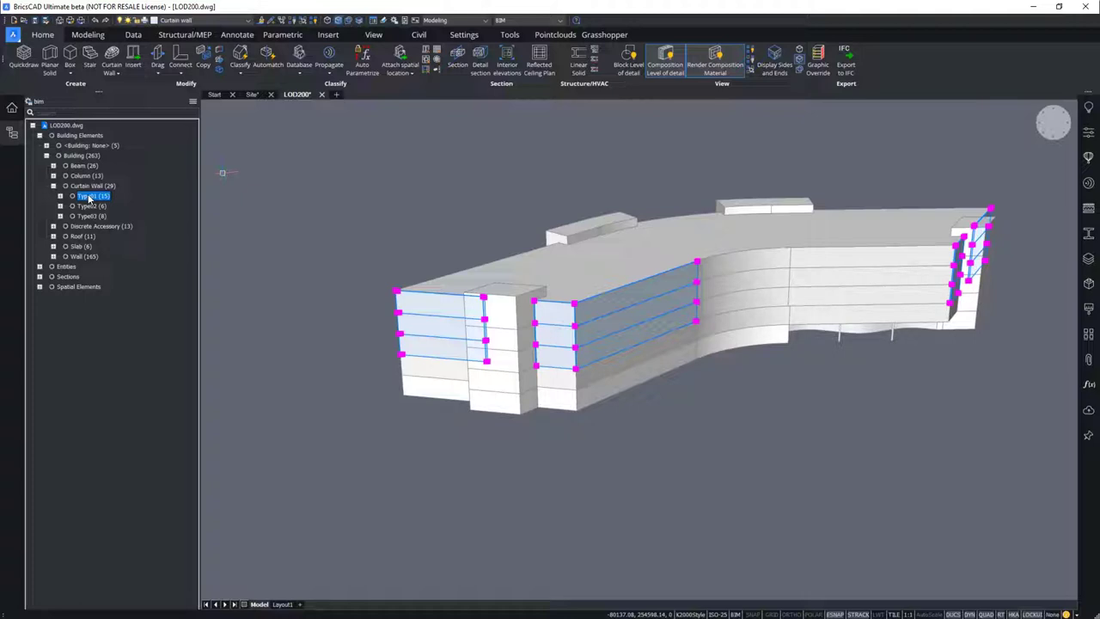
left_click(88, 206)
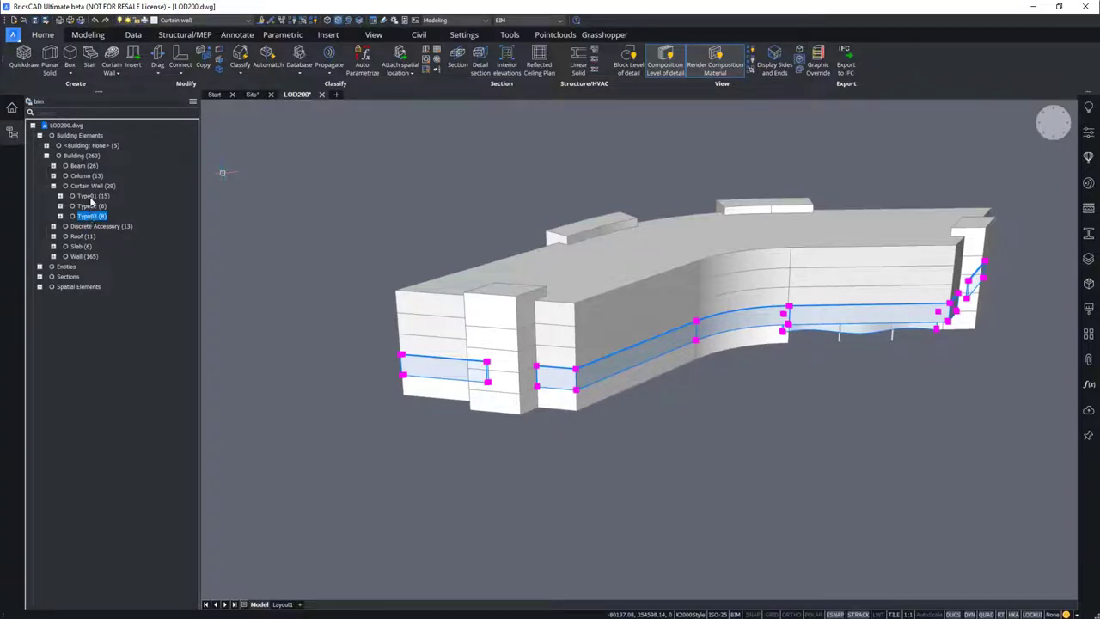
left_click(86, 195)
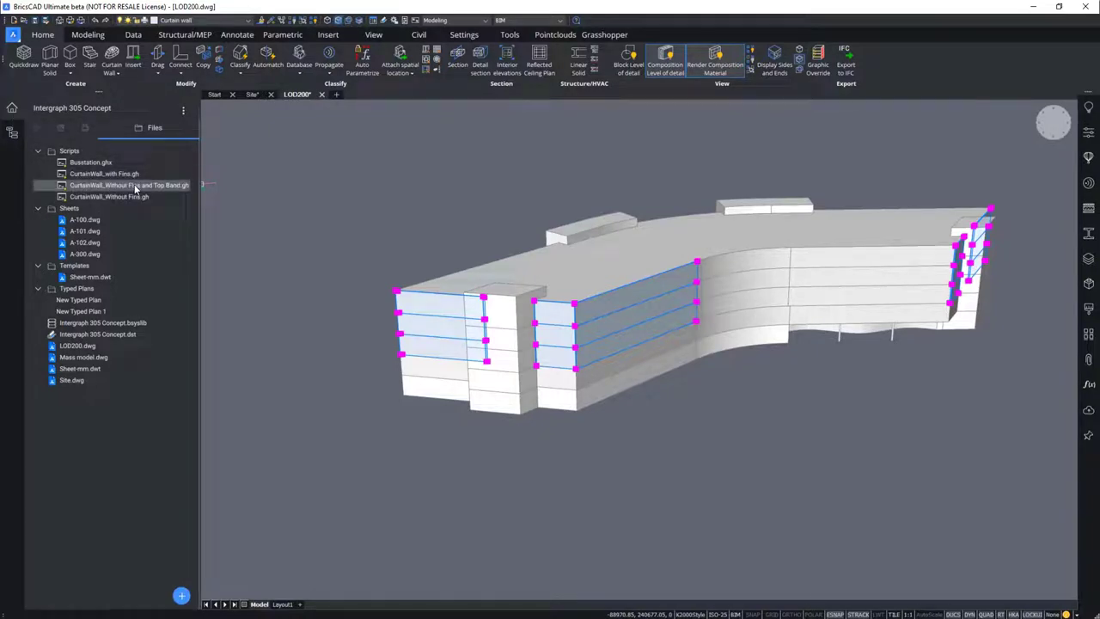
Step: Attach GH data from CurtainWall_Without Fins and Top Band.gh to the selected Type01 walls
right_click(129, 185)
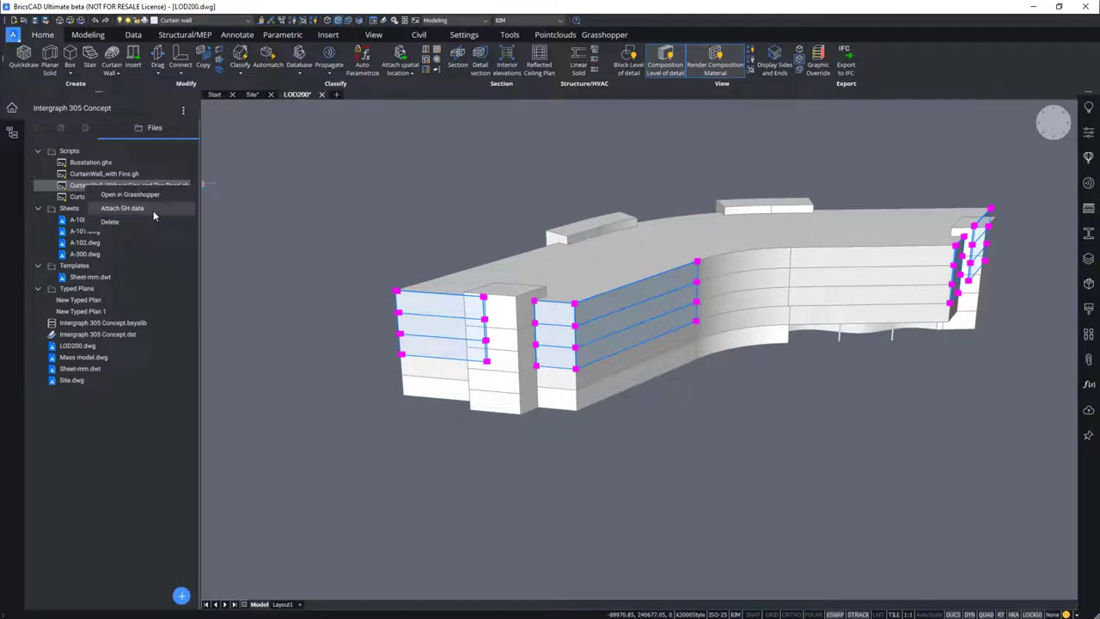
left_click(121, 208)
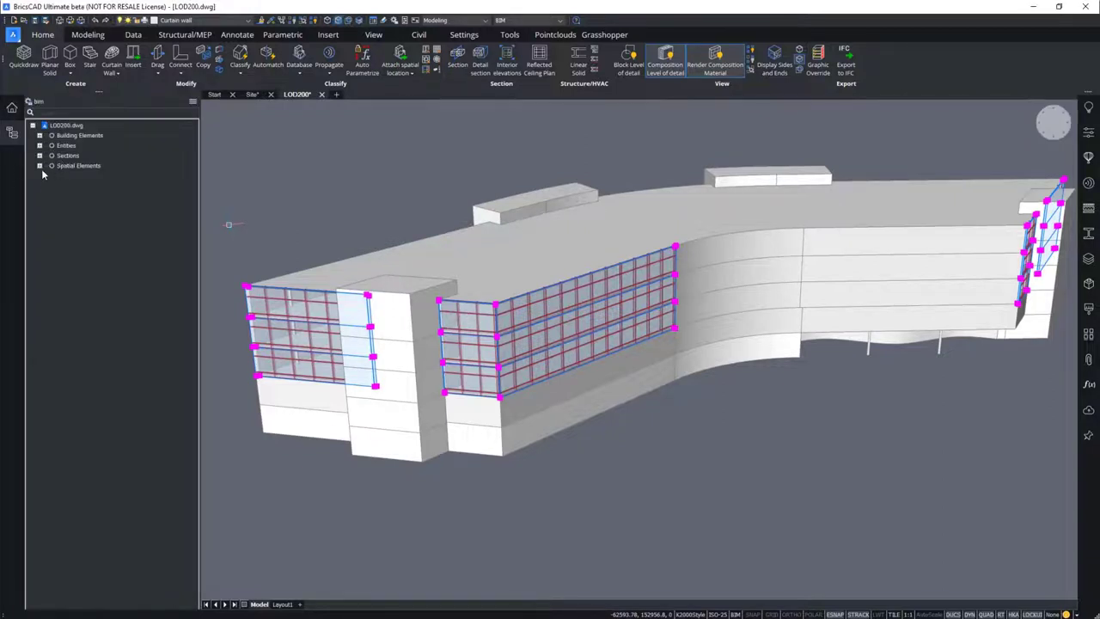
Step: Select the Type02 walls and attach CurtainWall_with Fins.gh data to them
left_click(39, 135)
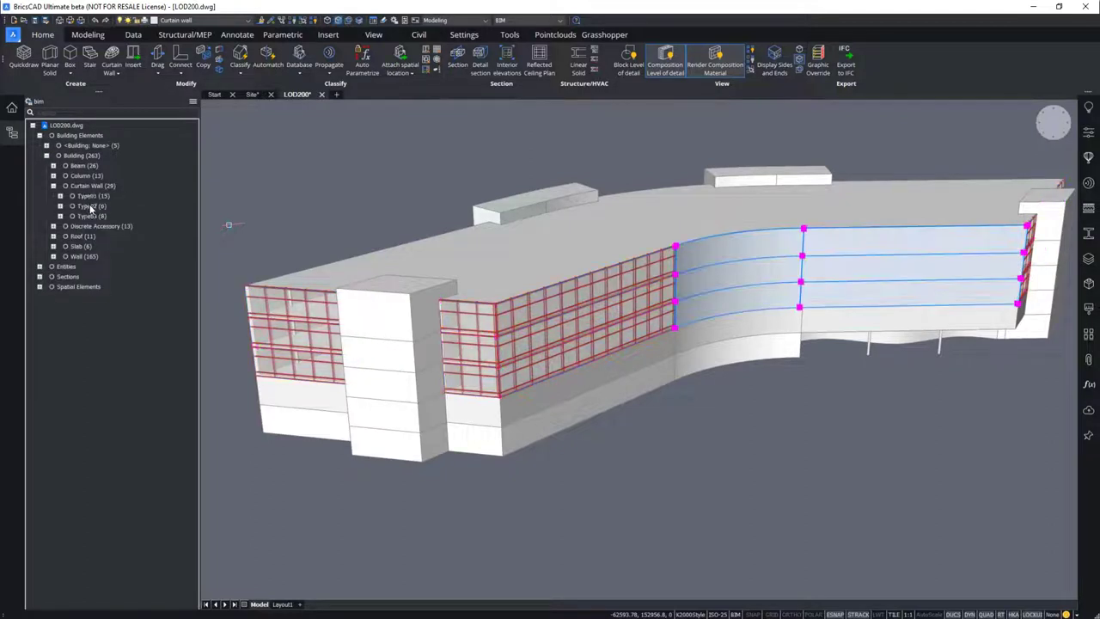
left_click(90, 206)
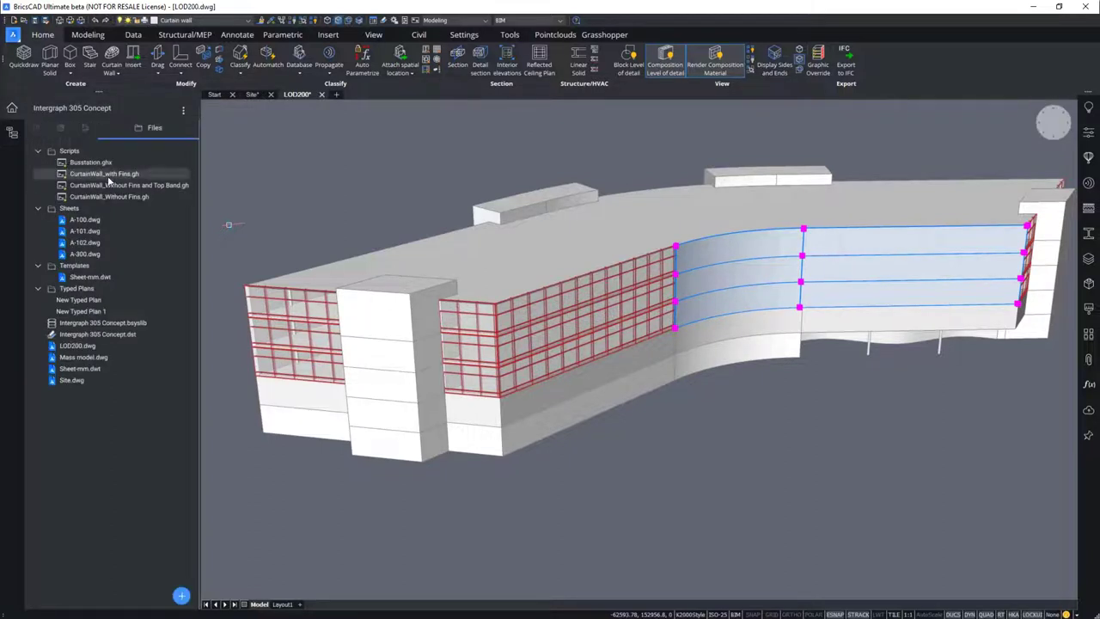
right_click(104, 174)
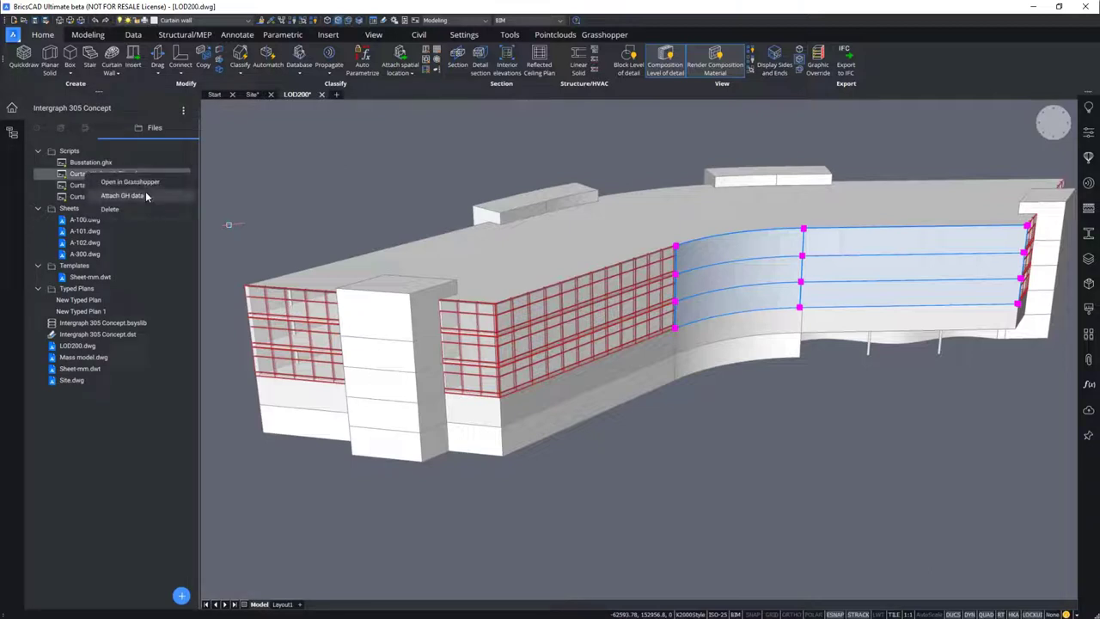
left_click(121, 195)
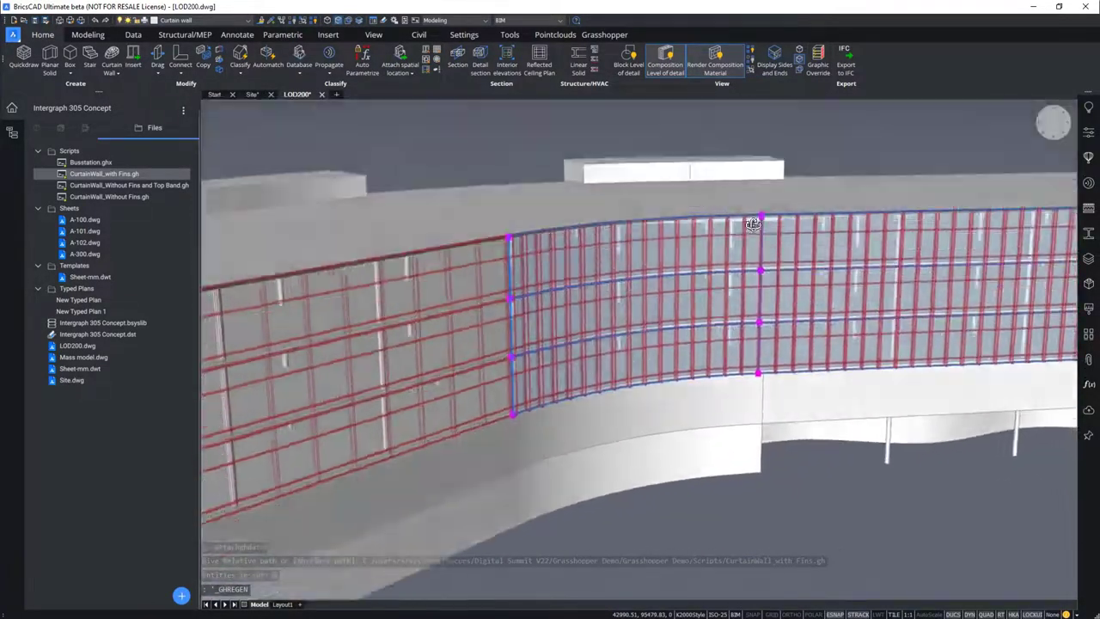
left_click_drag(752, 225, 830, 177)
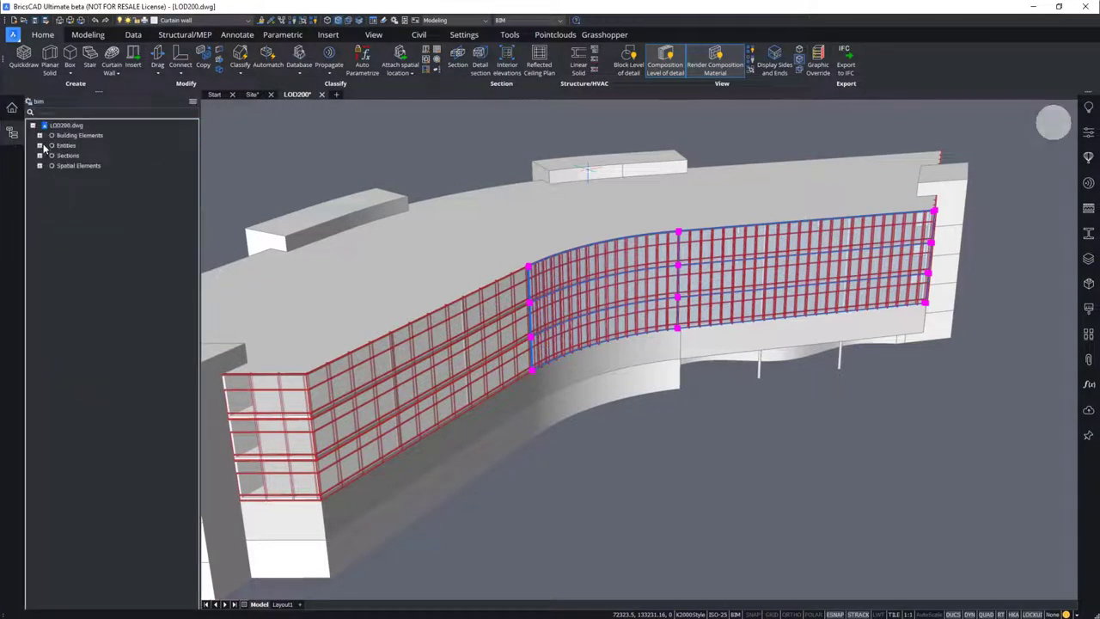
Step: Expand the element tree and bring up options for CurtainWall_Without Fins.gh
left_click(40, 134)
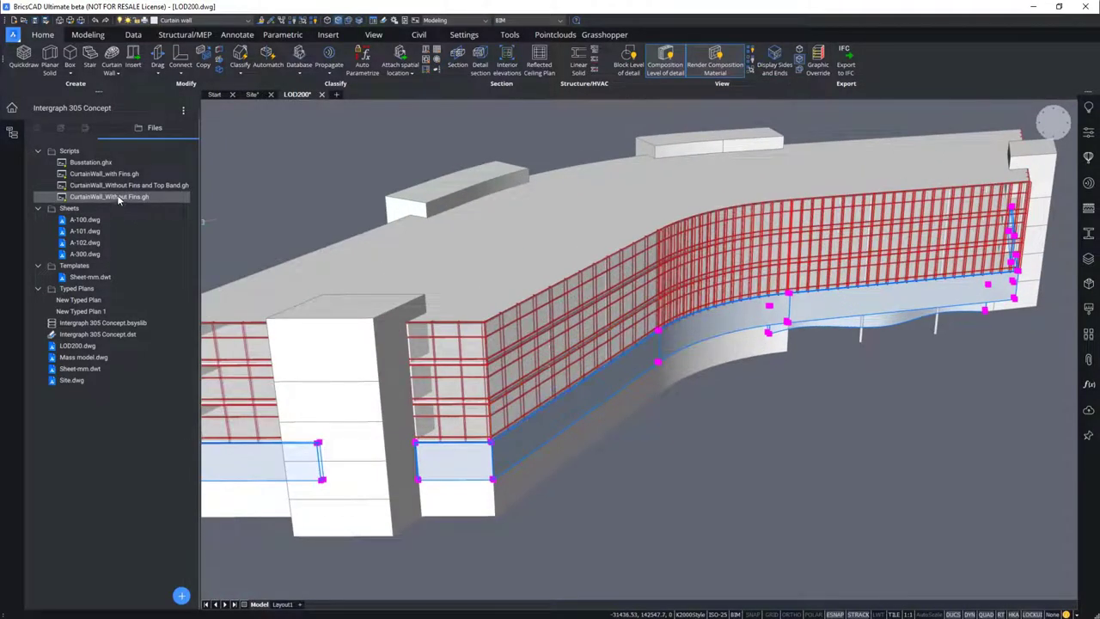
right_click(109, 196)
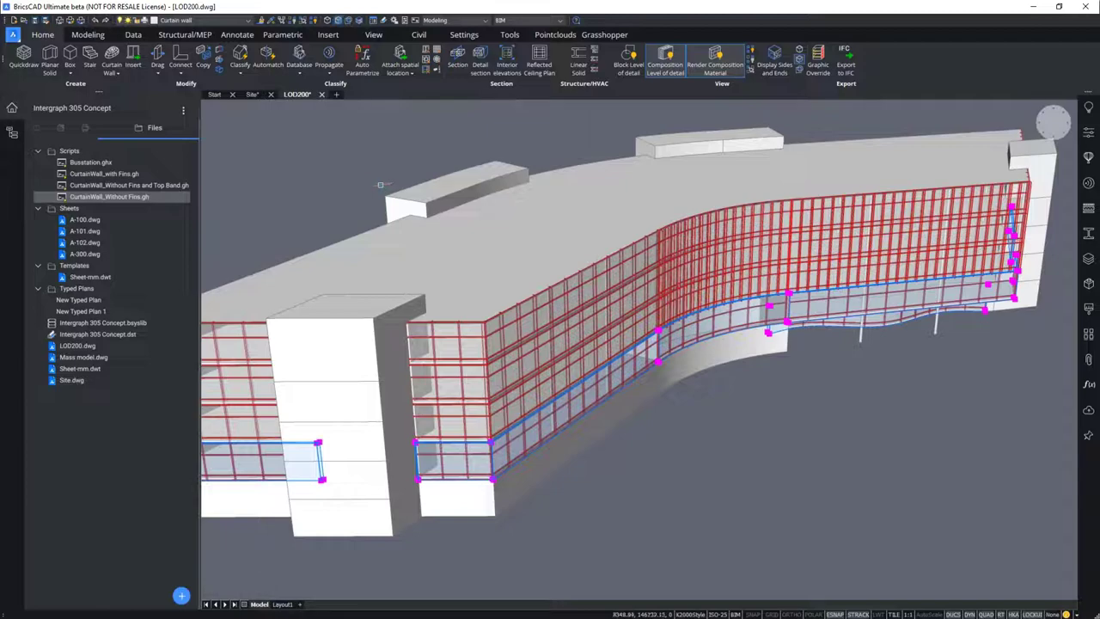
mouse_move(920, 381)
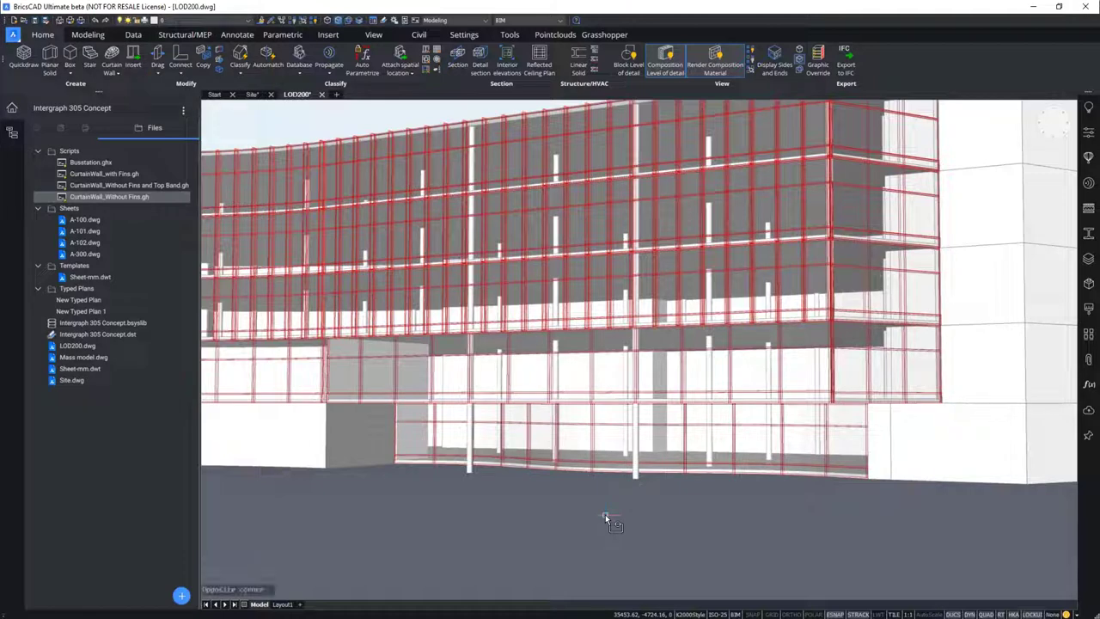
mouse_move(434, 58)
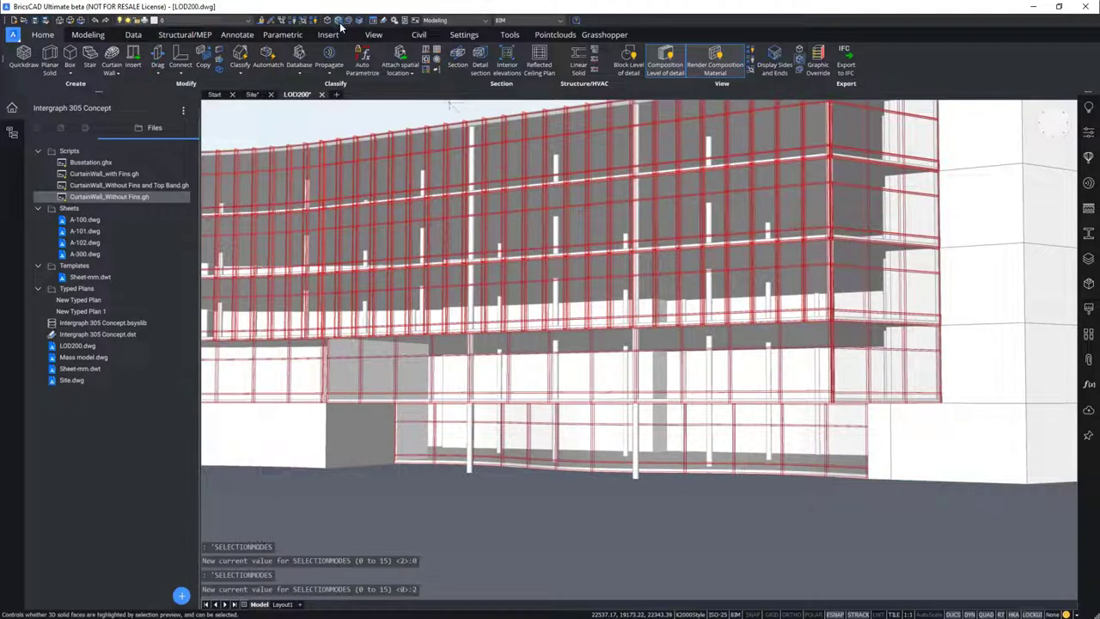
Step: Toggle SELECTIONMODES from the Quick Access toolbar to change 3D solid face selection
left_click(632, 439)
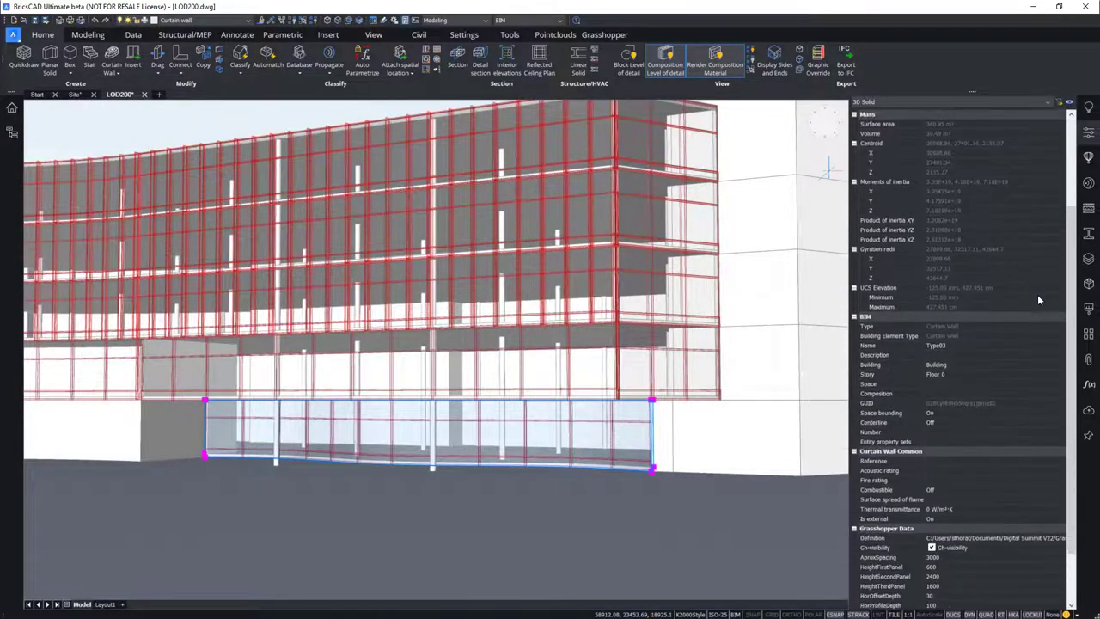
Step: In the wall's Grasshopper Data, tick Gh-visibility and change AproxSpacing to 1500
scroll("down", 3)
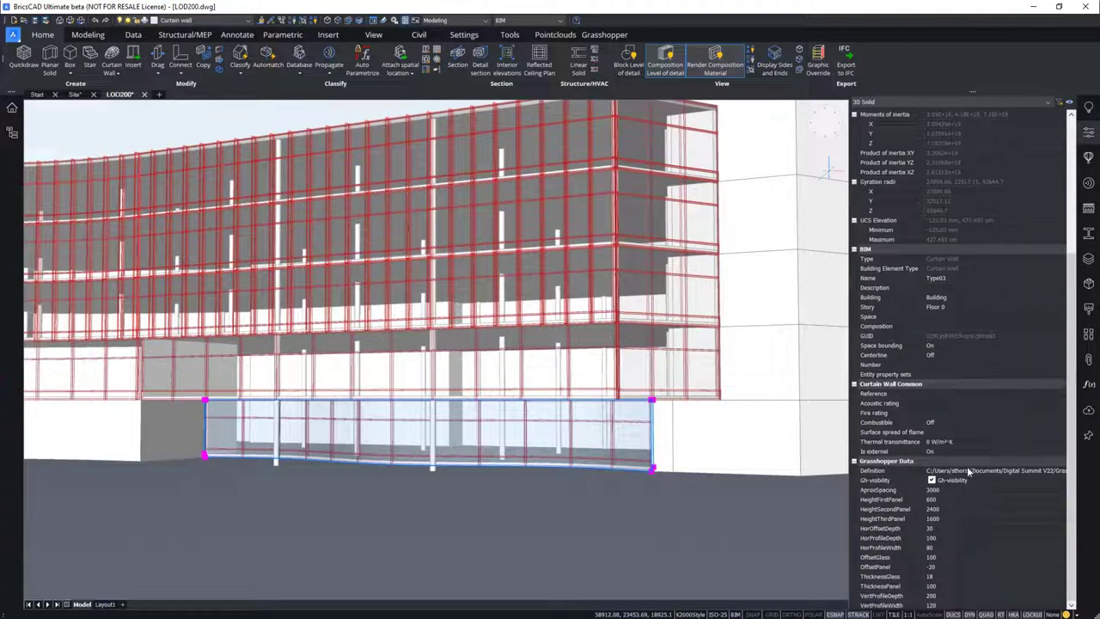
mouse_move(901, 471)
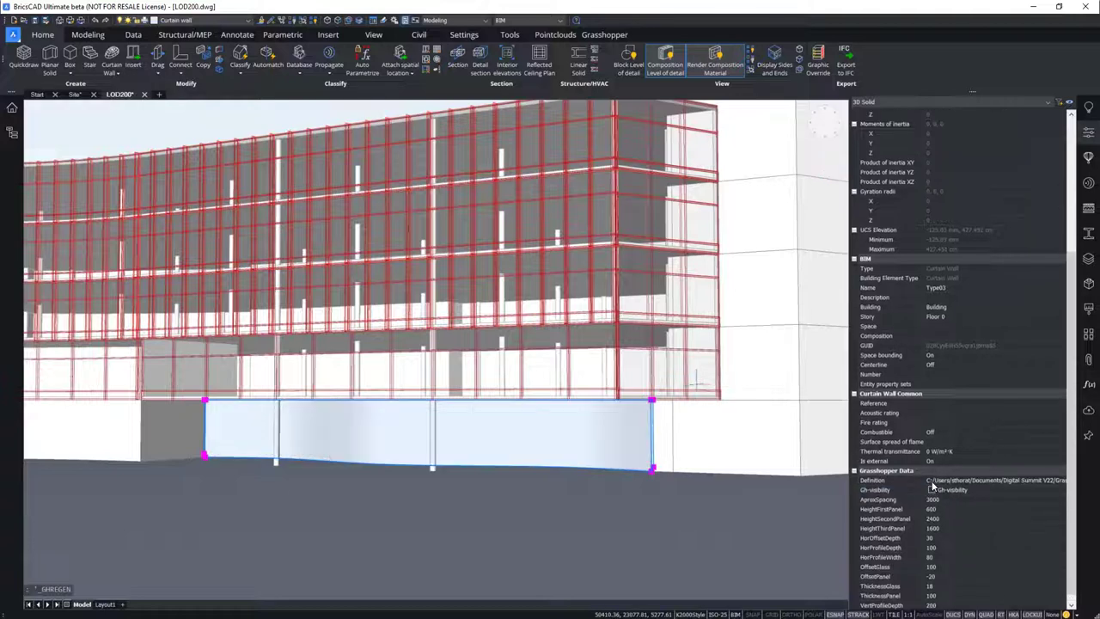
left_click(875, 489)
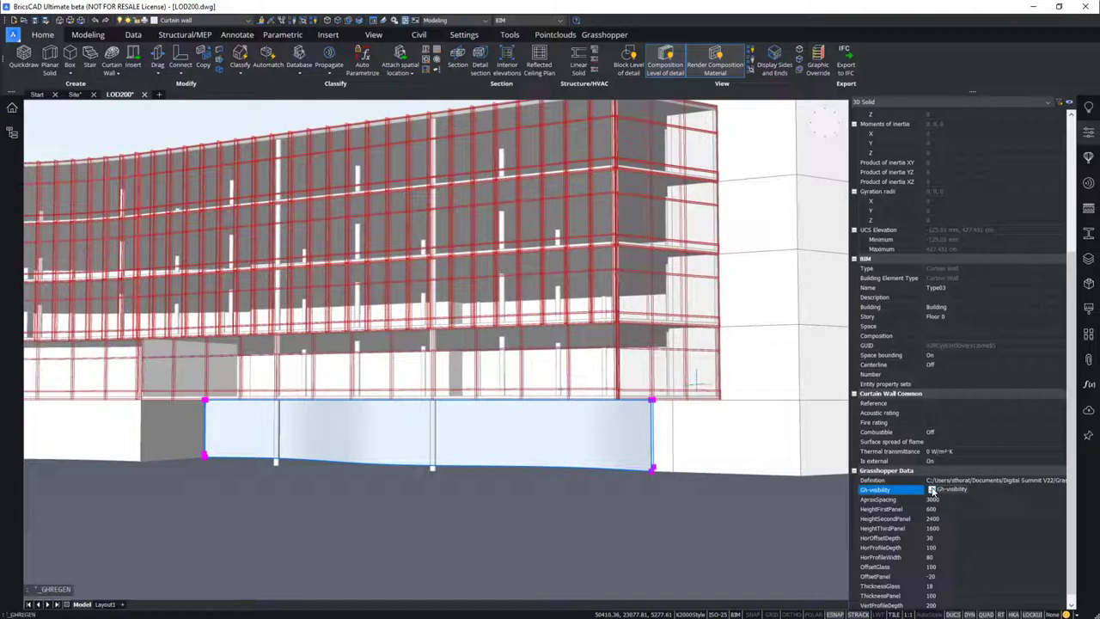
left_click(932, 479)
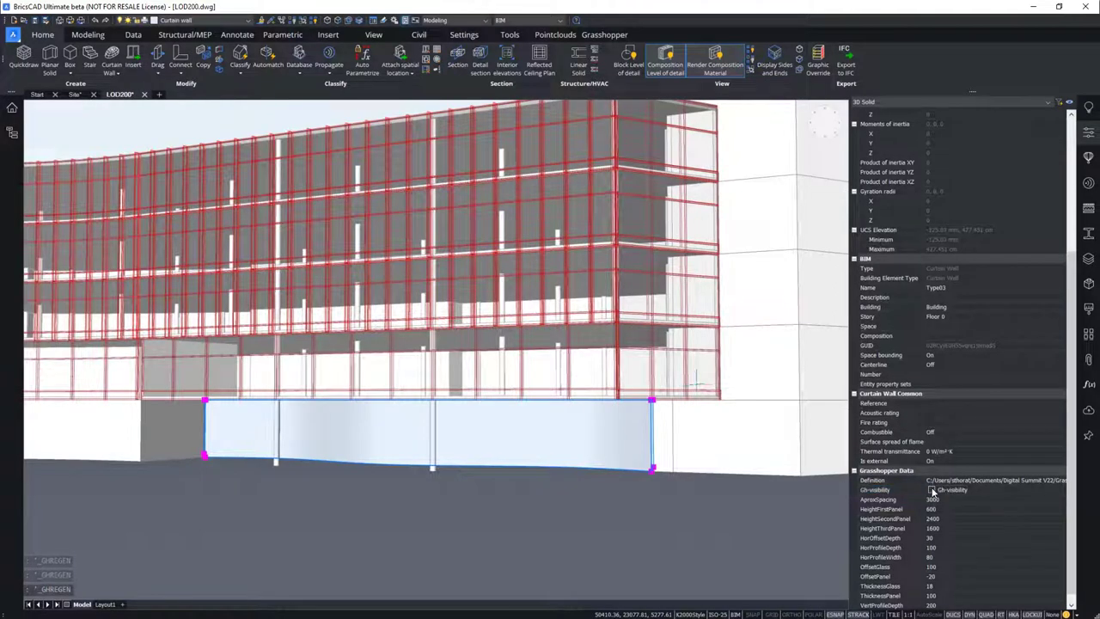
left_click(875, 489)
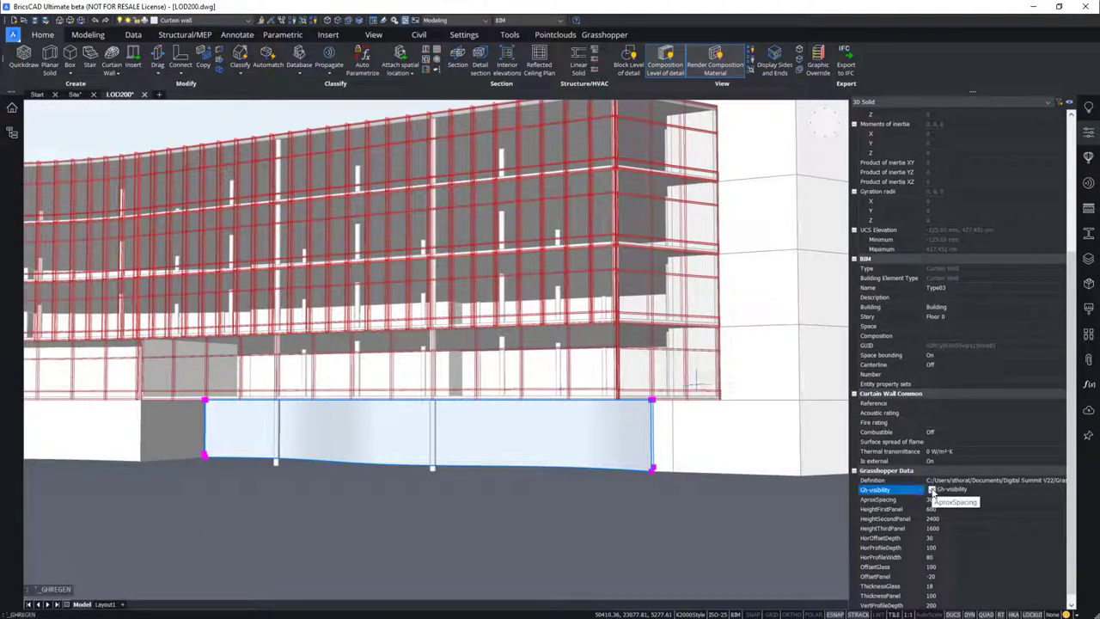
left_click(930, 479)
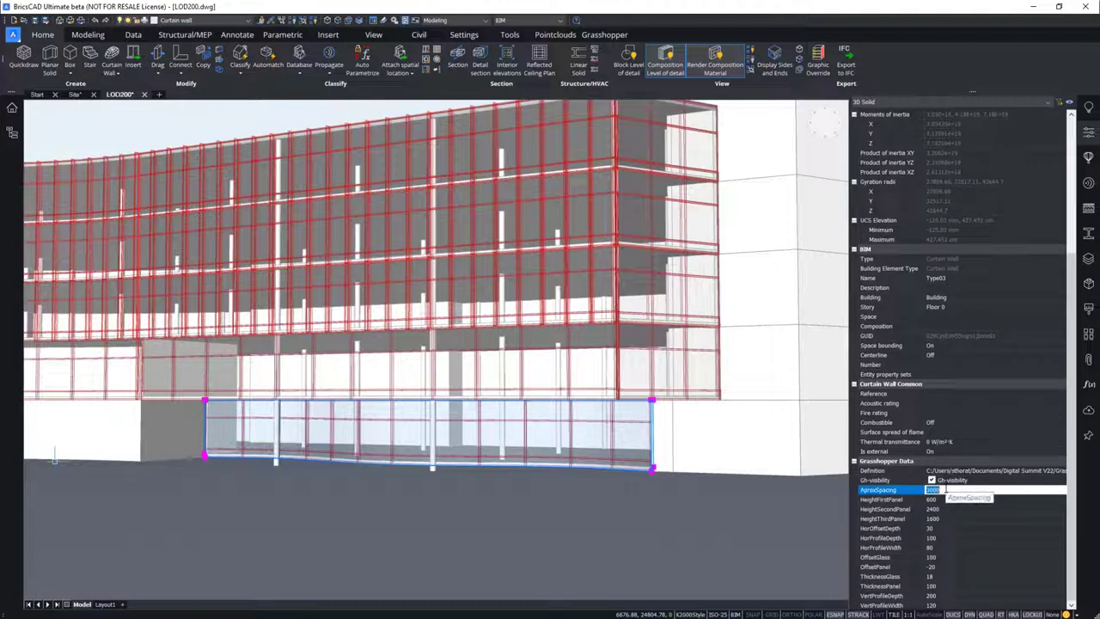
type("150")
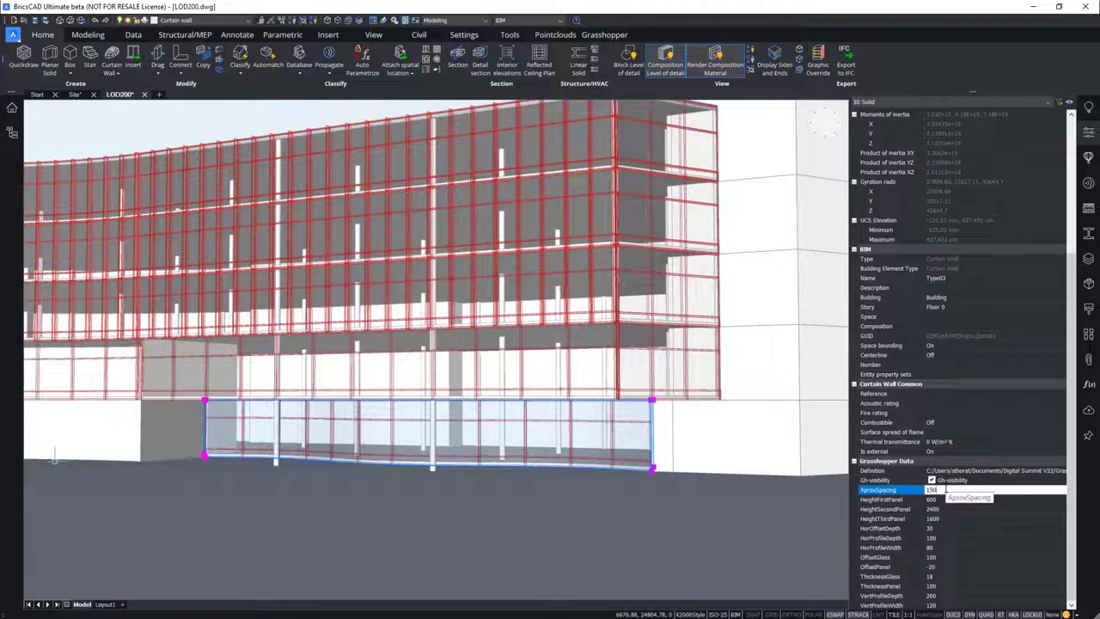
type("1500")
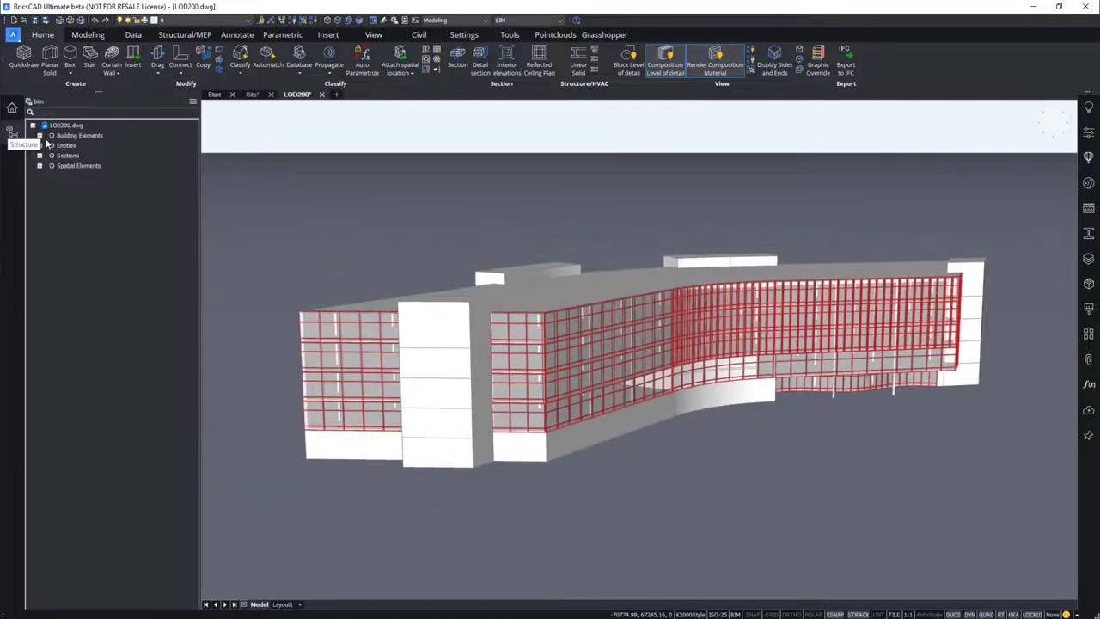
Step: Select Curtain Wall (29) under Building Elements > Building in the Structure tree
left_click(40, 135)
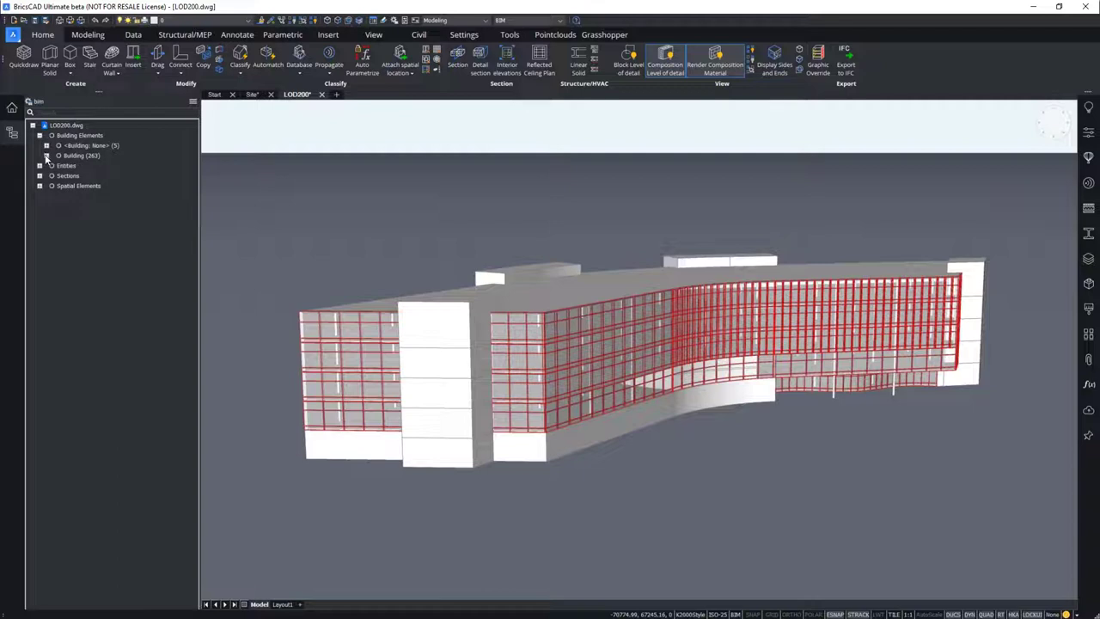
left_click(58, 155)
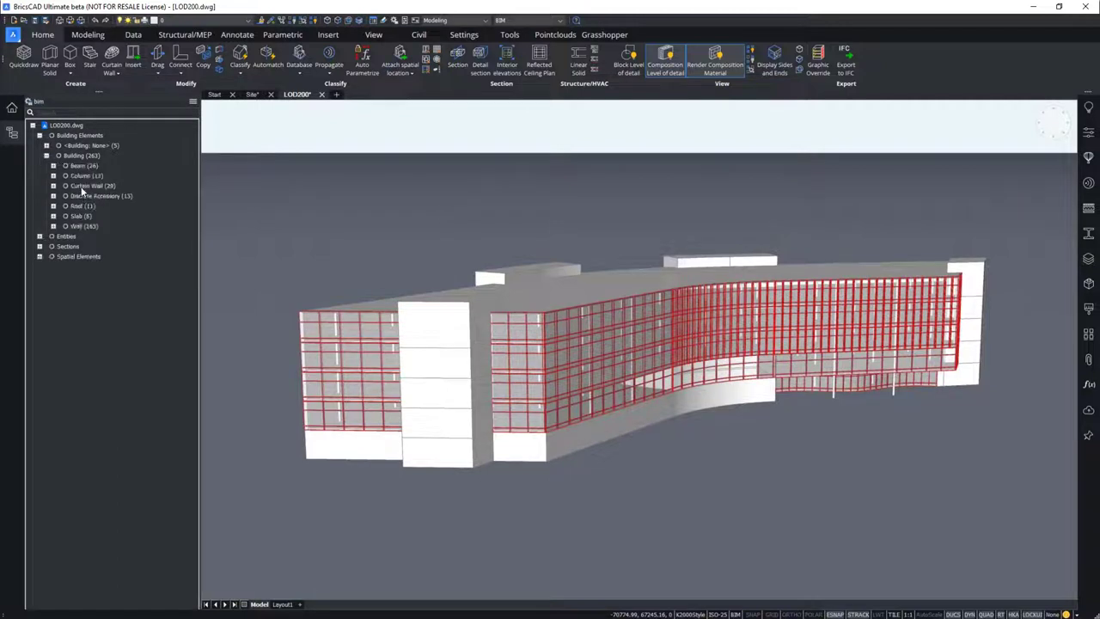
left_click(92, 186)
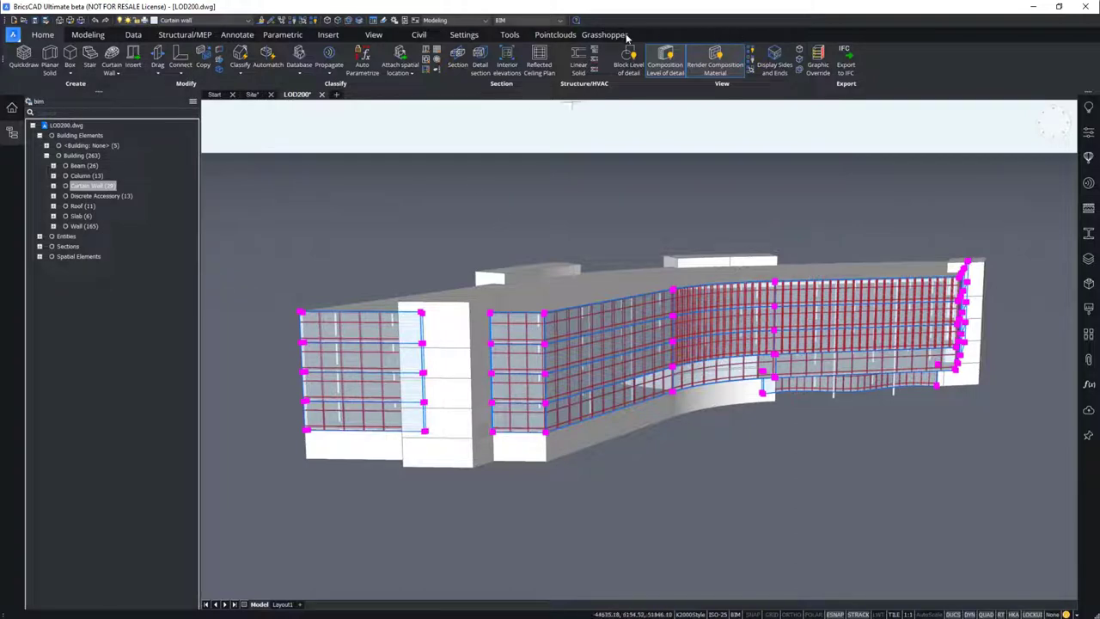
Step: Run Bake GhData from the Grasshopper tab, keeping the default layer and material
left_click(604, 34)
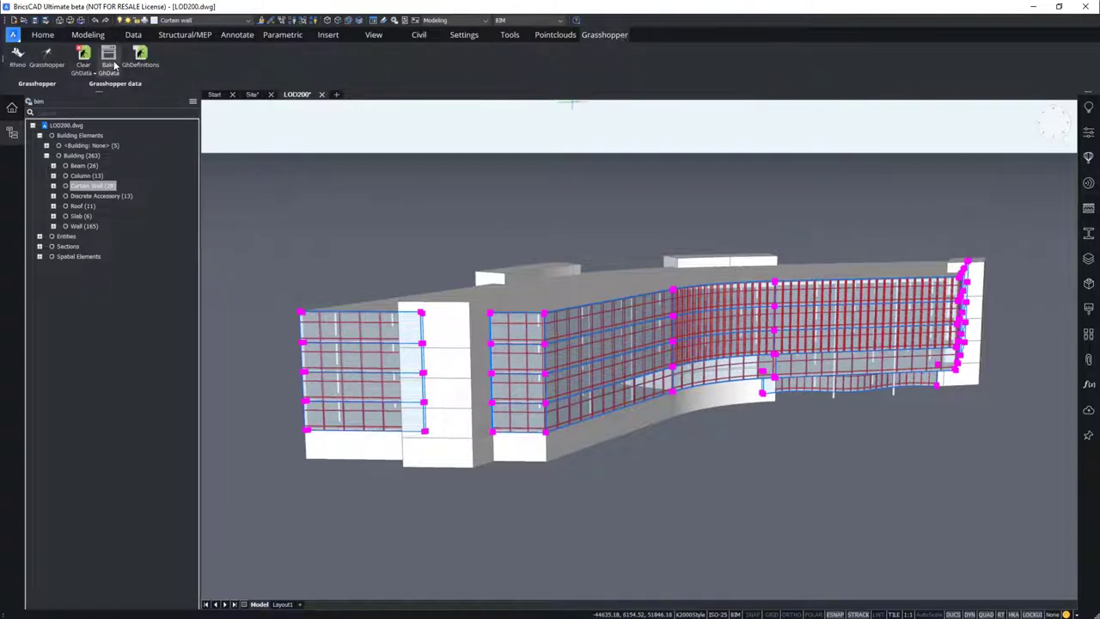
mouse_move(108, 56)
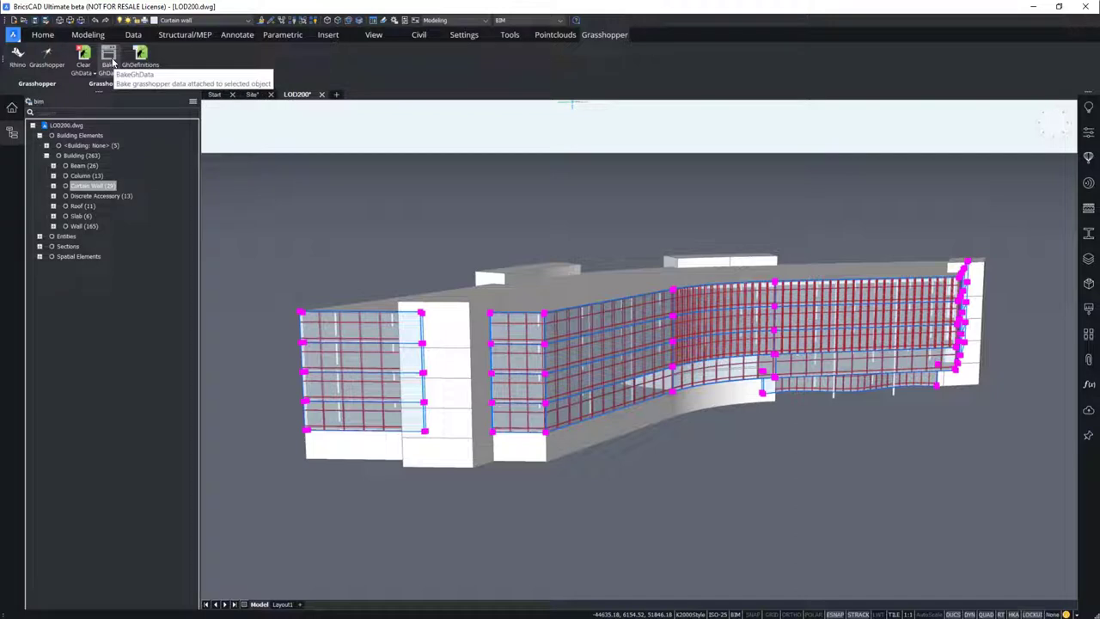
left_click(109, 56)
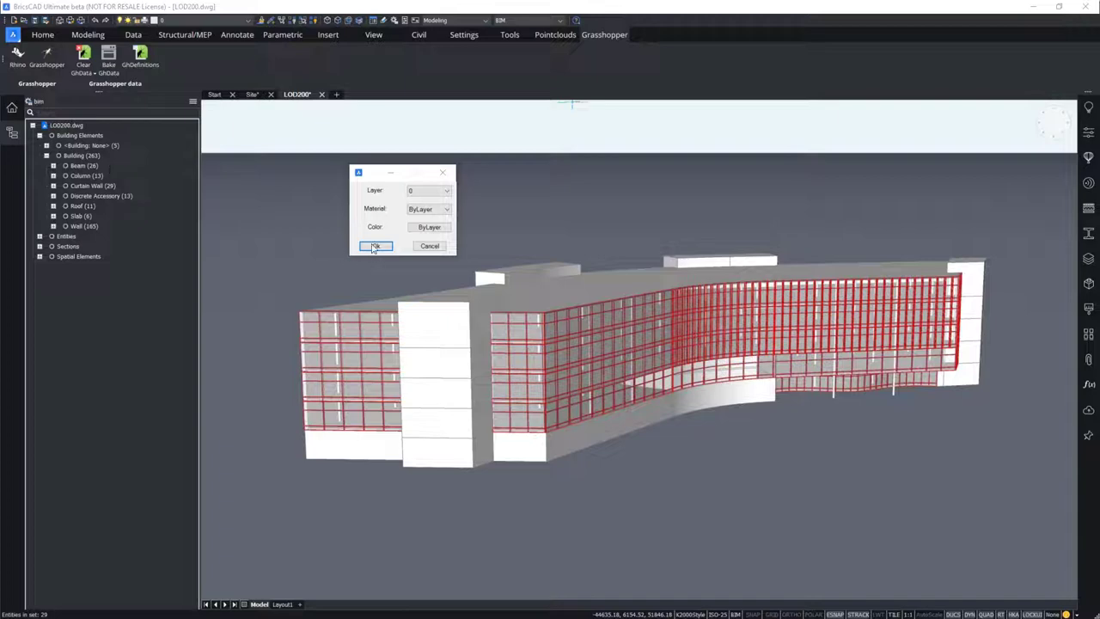
left_click(376, 246)
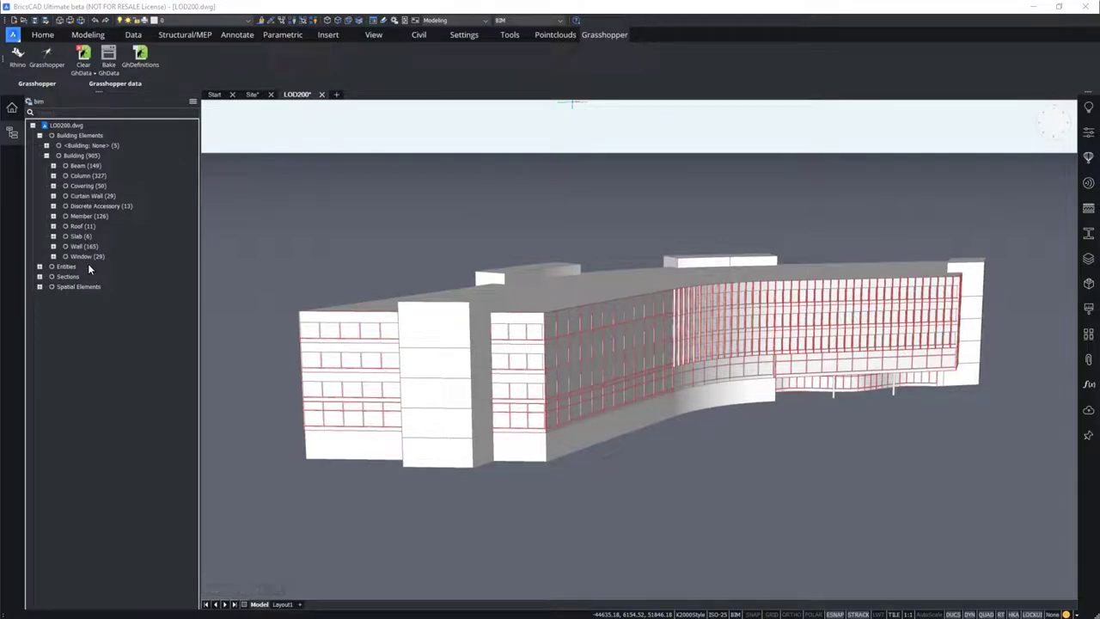
Step: Select the 50 baked coverings, then the 126 baked members in the Structure browser
left_click(86, 256)
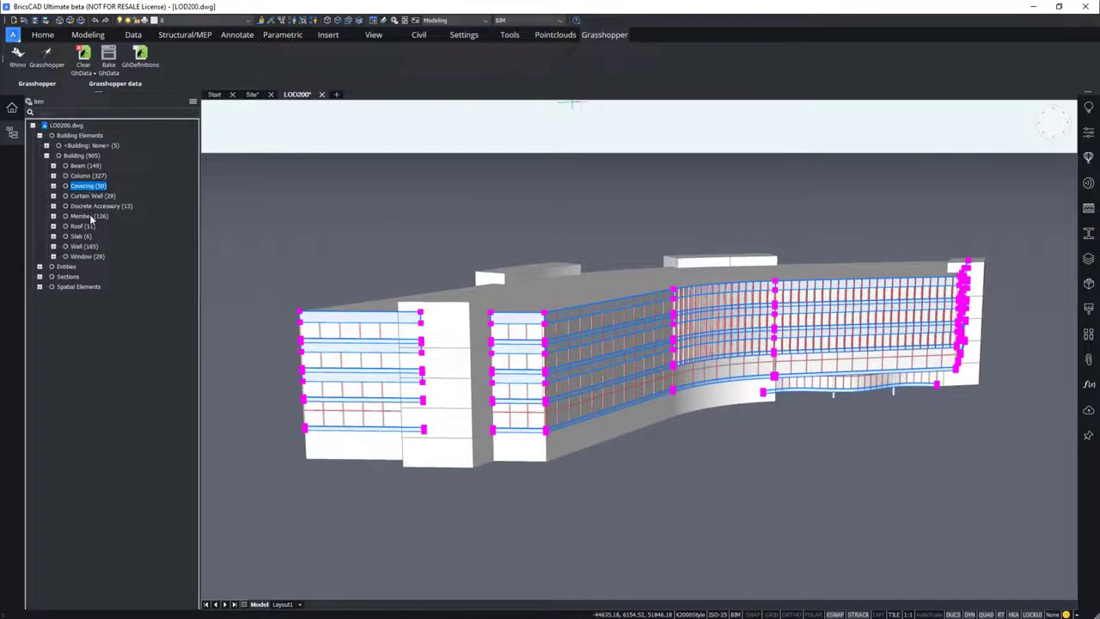
left_click(89, 215)
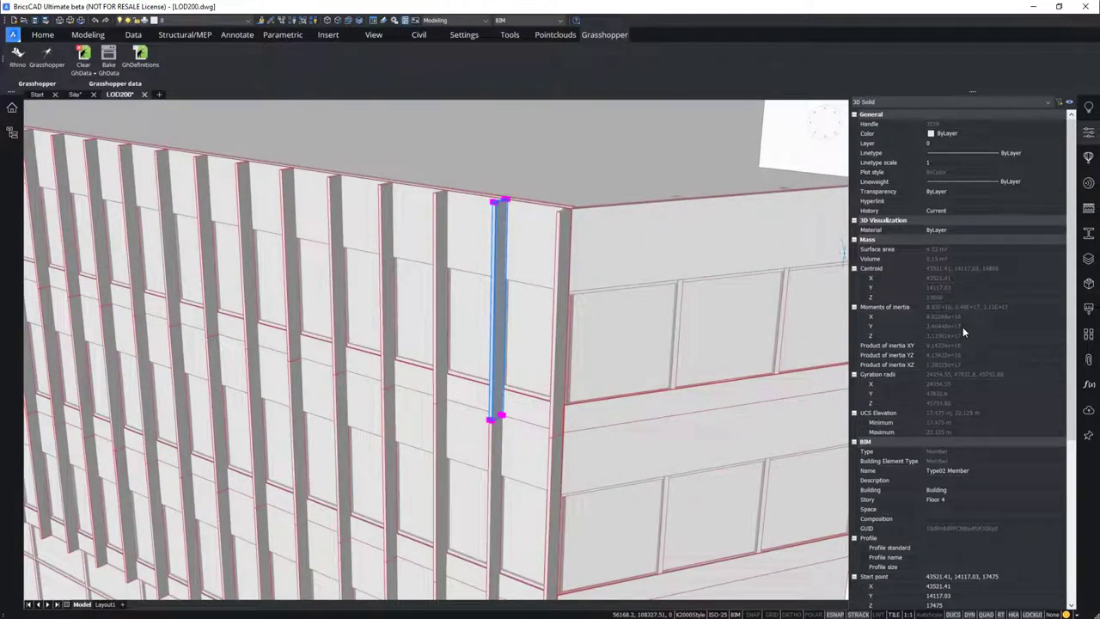
Step: Scroll a fin's Properties to review its Type02 Member type, Floor 3 story and 440 cm length
scroll("down", 3)
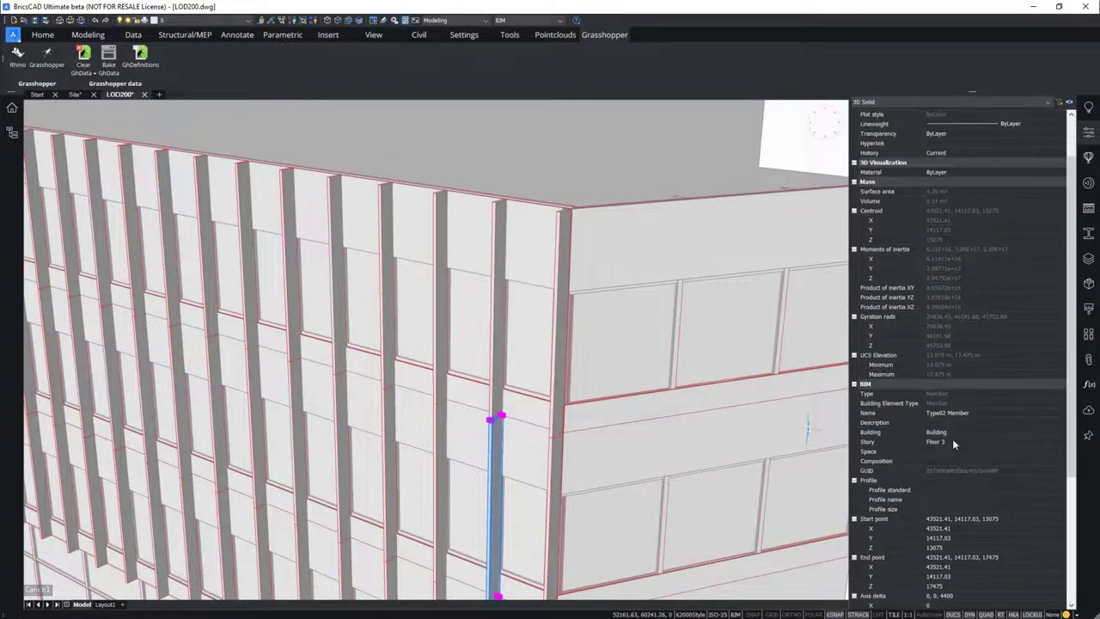
mouse_move(953, 442)
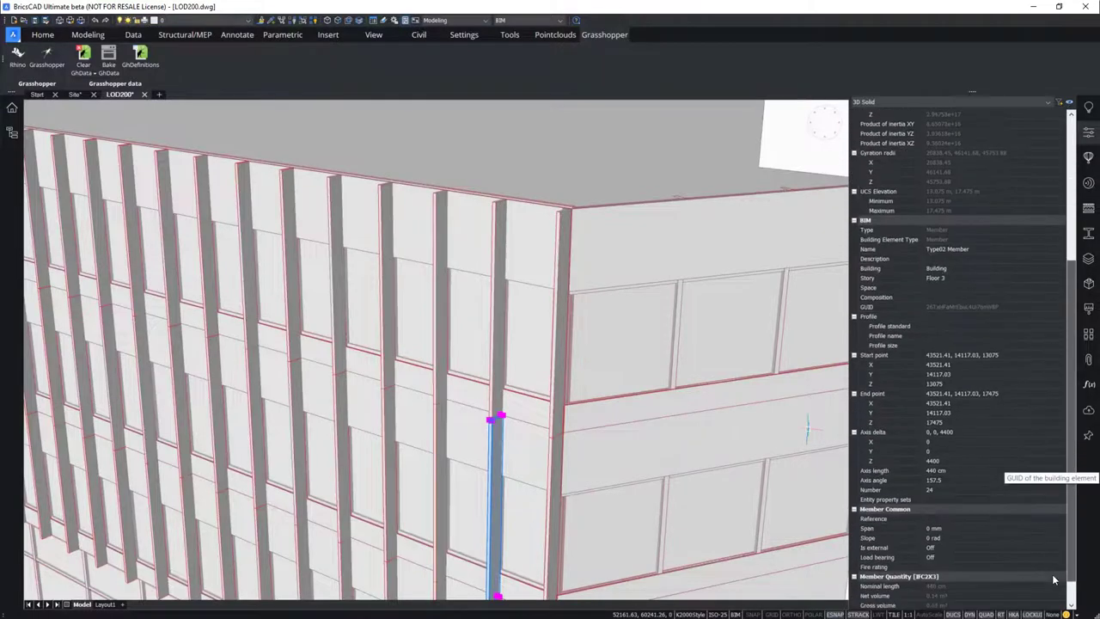
scroll("down", 3)
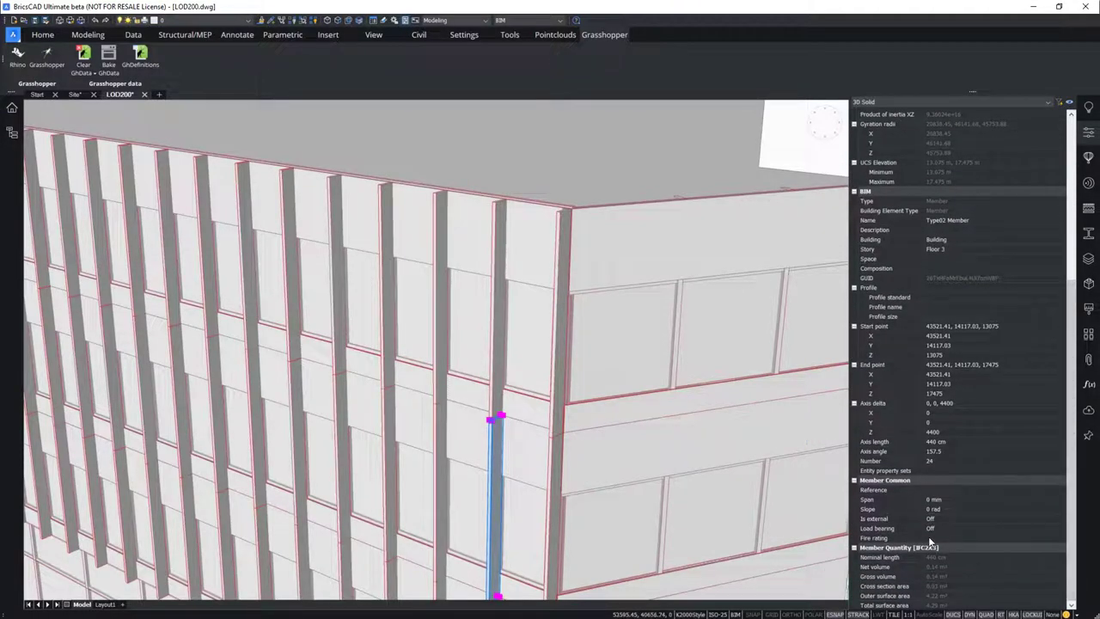
mouse_move(931, 537)
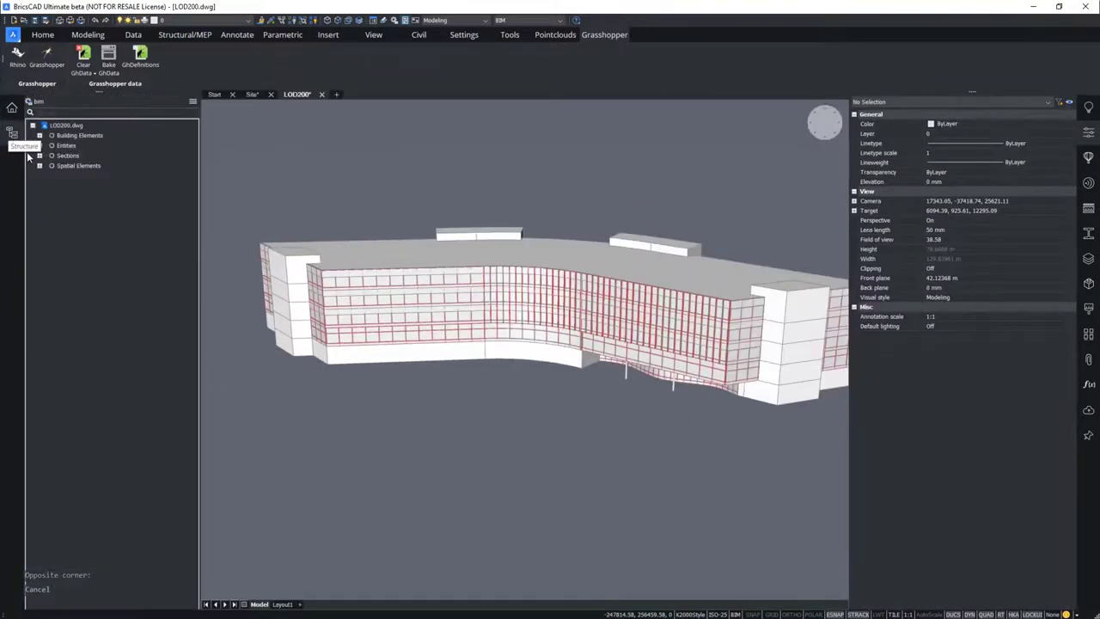
Step: Expand Building and hide all 29 Curtain Wall elements from the Structure browser
left_click(39, 135)
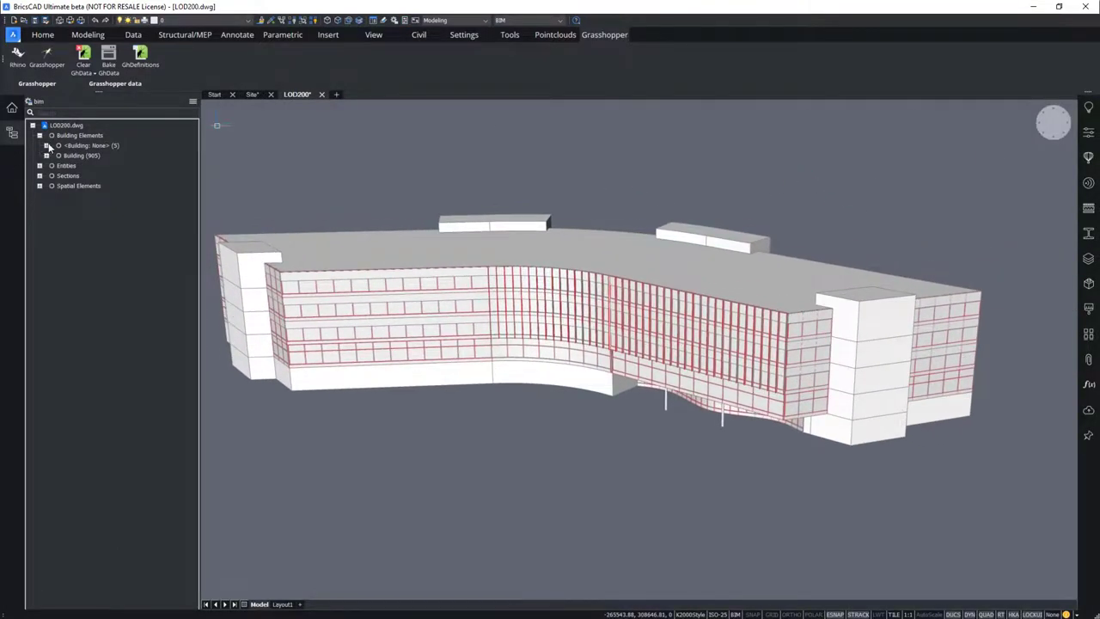
left_click(90, 196)
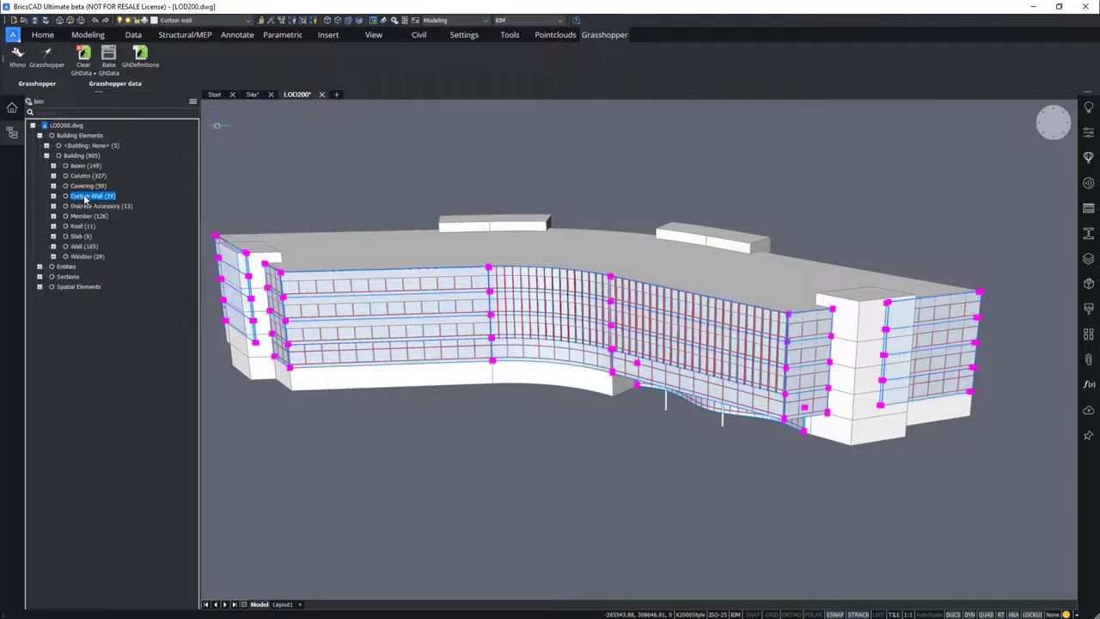
right_click(86, 196)
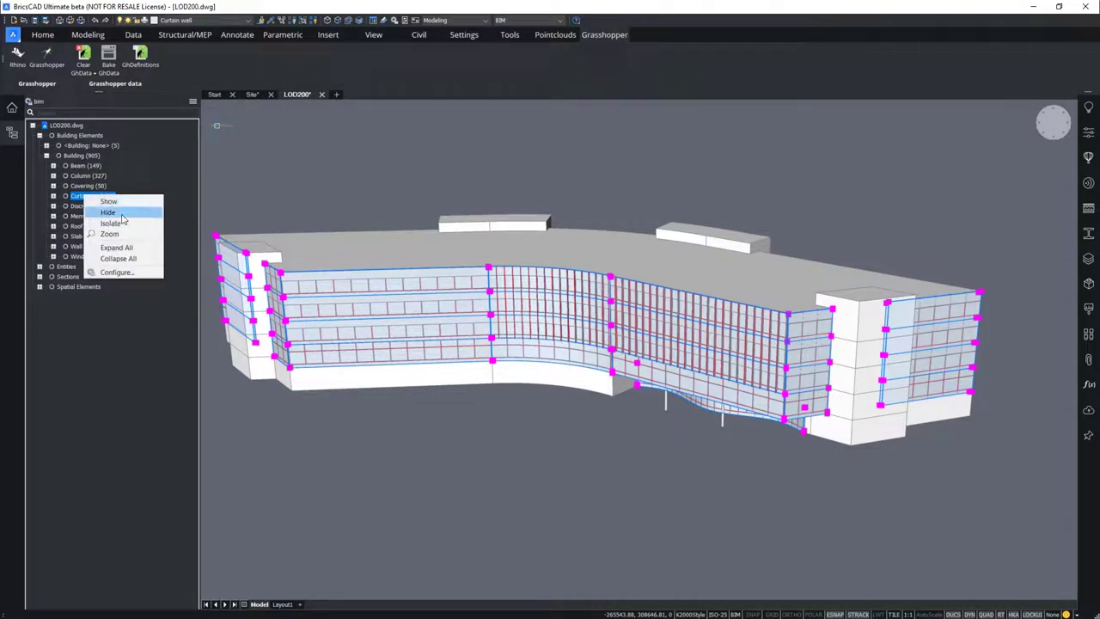
left_click(108, 212)
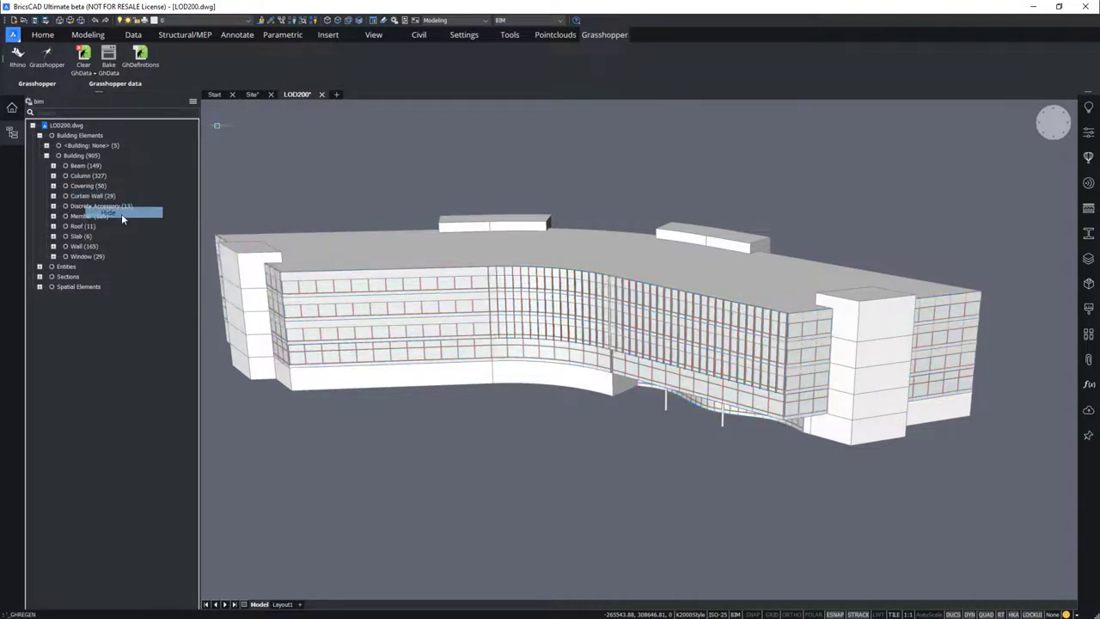
left_click(107, 213)
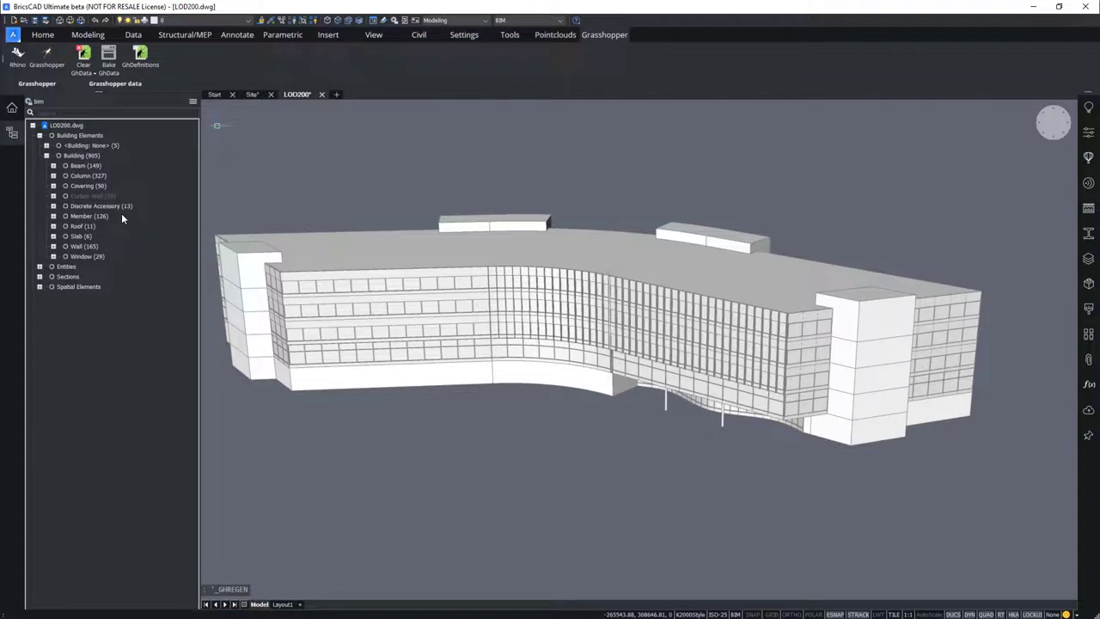
Step: Switch to a realistic rendered visual style and orbit to inspect the green-glazed facade
left_click(86, 256)
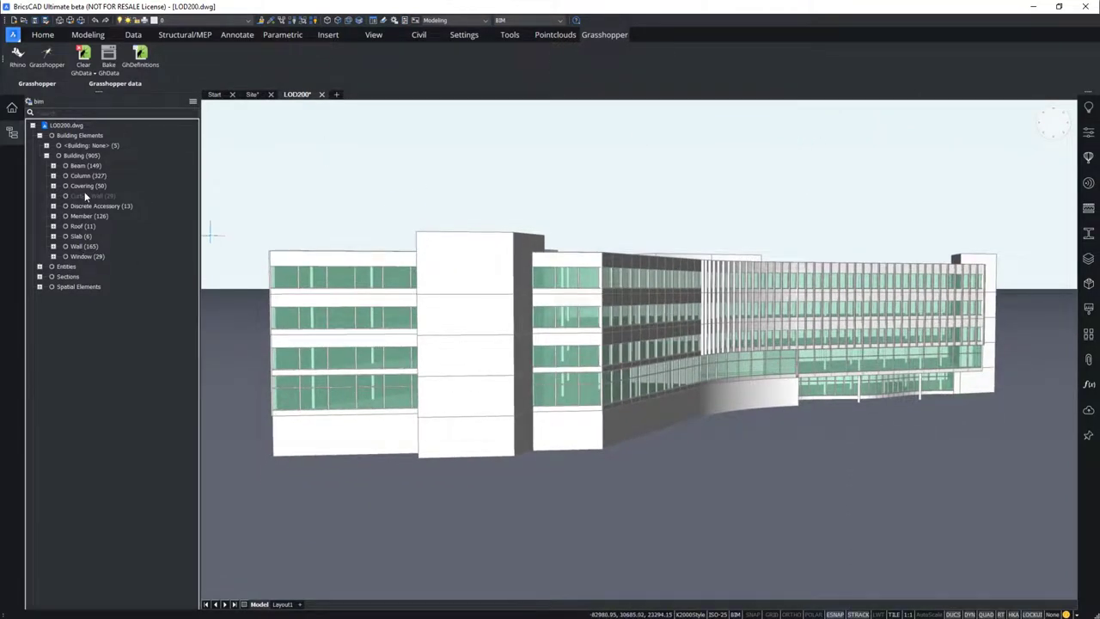
left_click(88, 185)
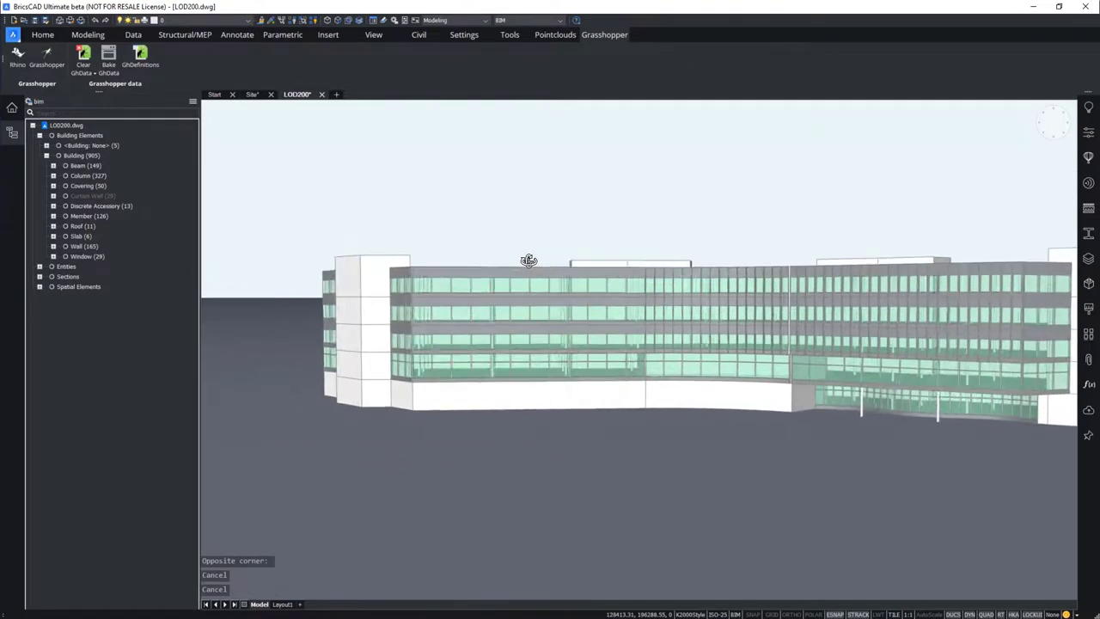
left_click_drag(529, 260, 586, 287)
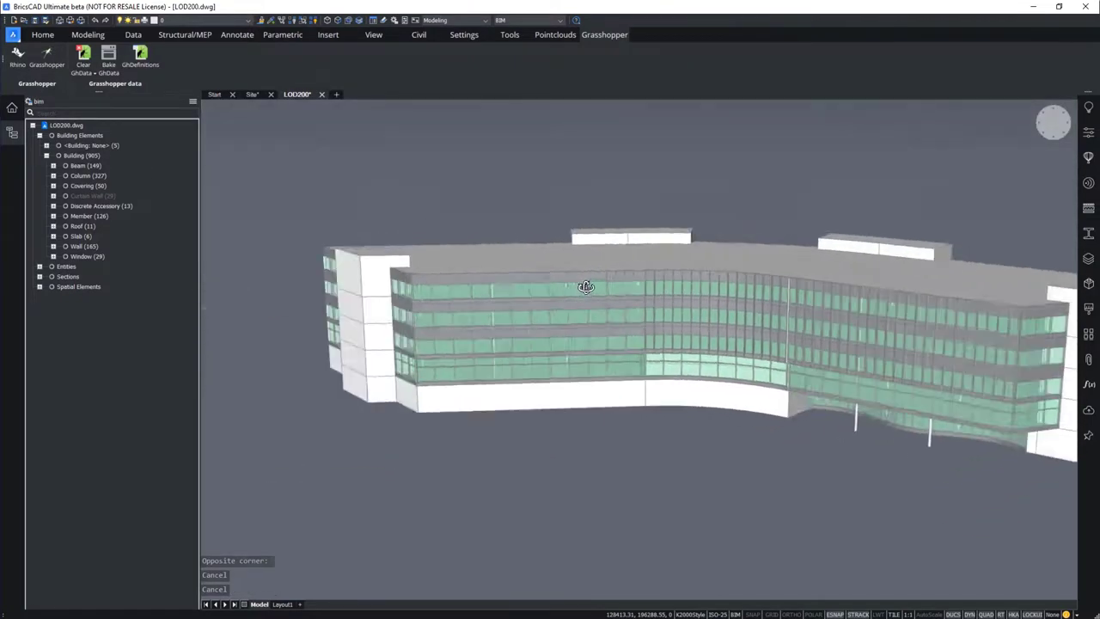